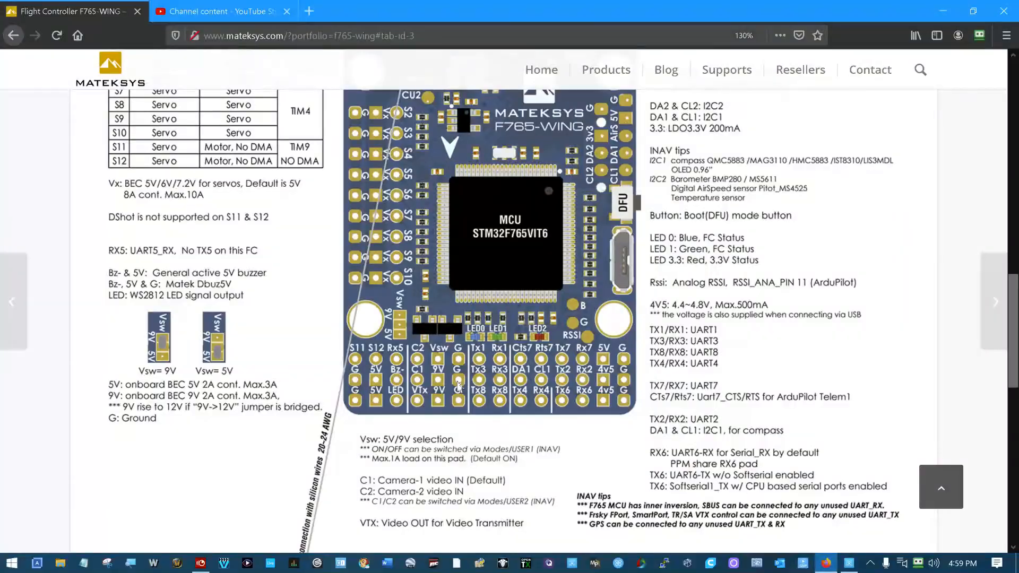
{"action": "mouse_move", "coordinate": [416, 382]}
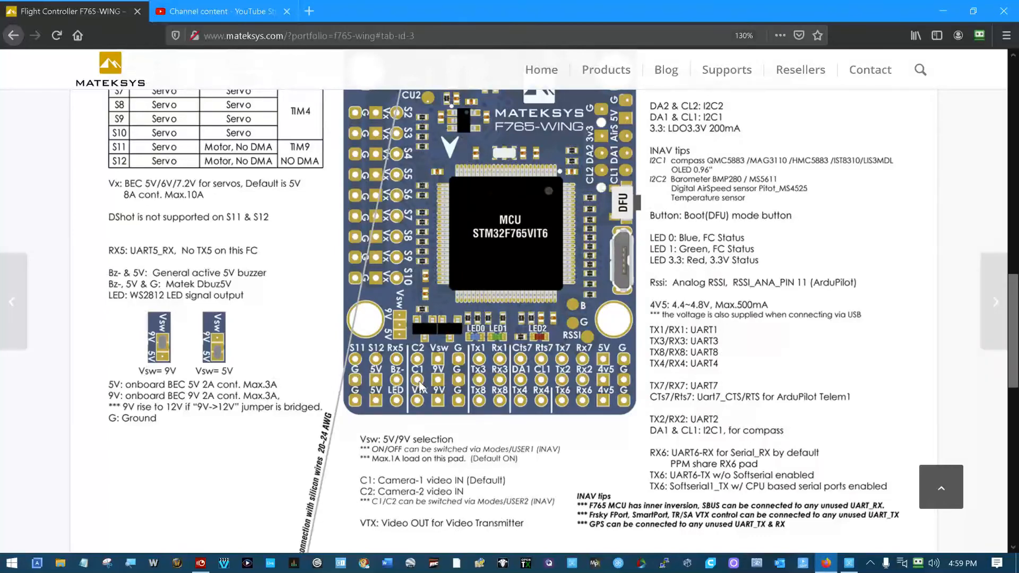
{"action": "mouse_move", "coordinate": [458, 382]}
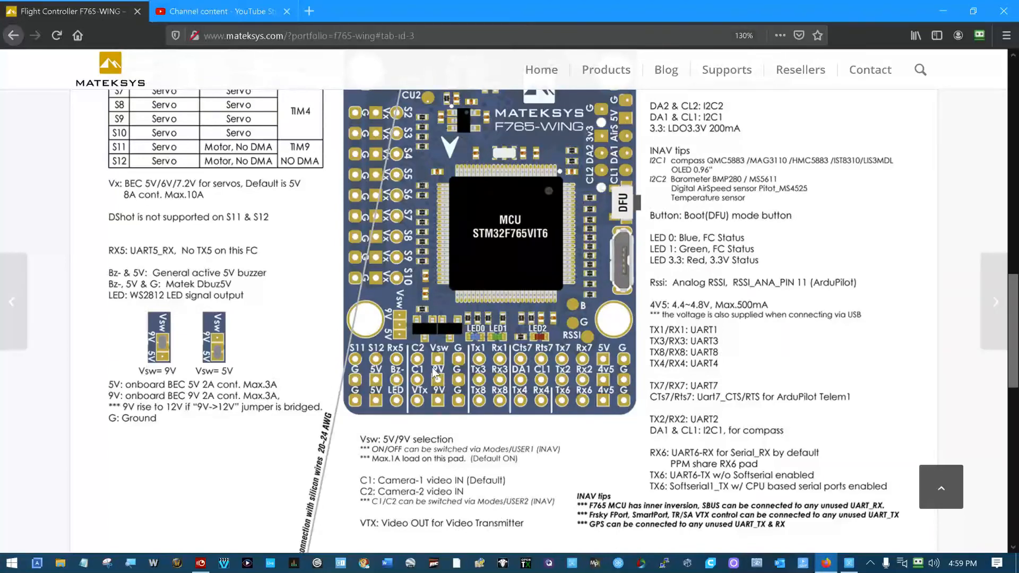
{"action": "mouse_move", "coordinate": [452, 368]}
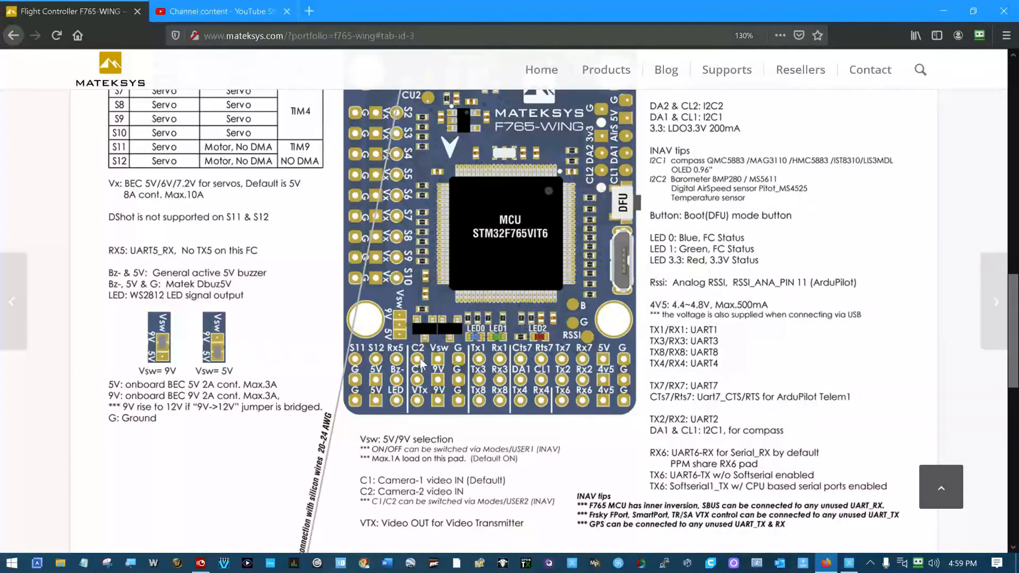
{"action": "mouse_move", "coordinate": [454, 370]}
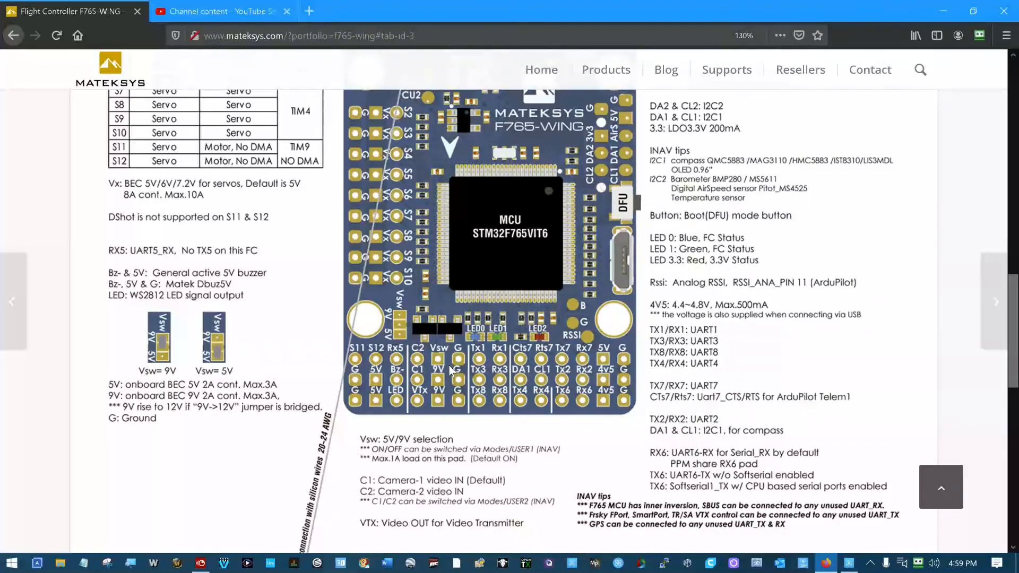
{"action": "mouse_move", "coordinate": [443, 363]}
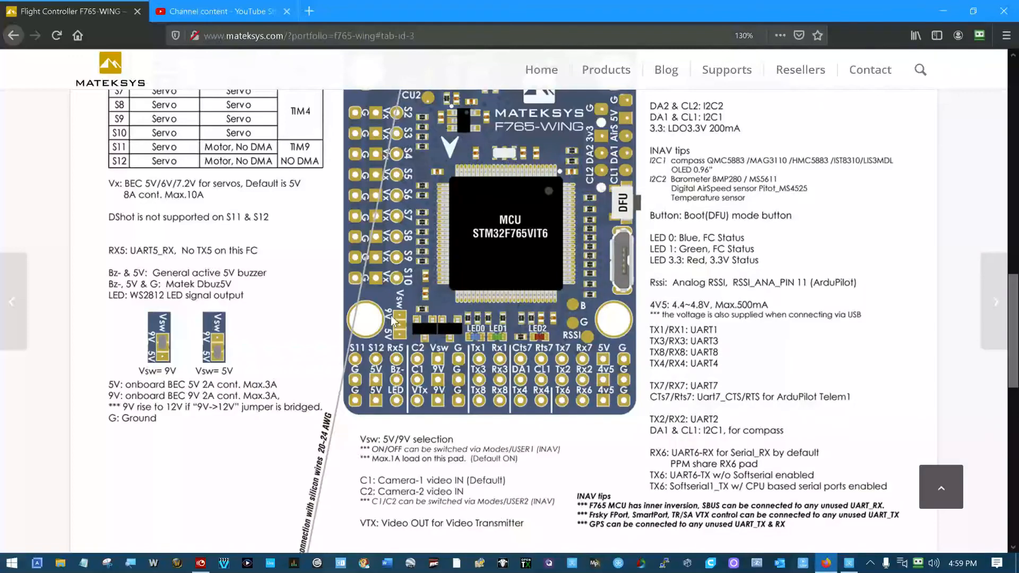
{"action": "mouse_move", "coordinate": [400, 327]}
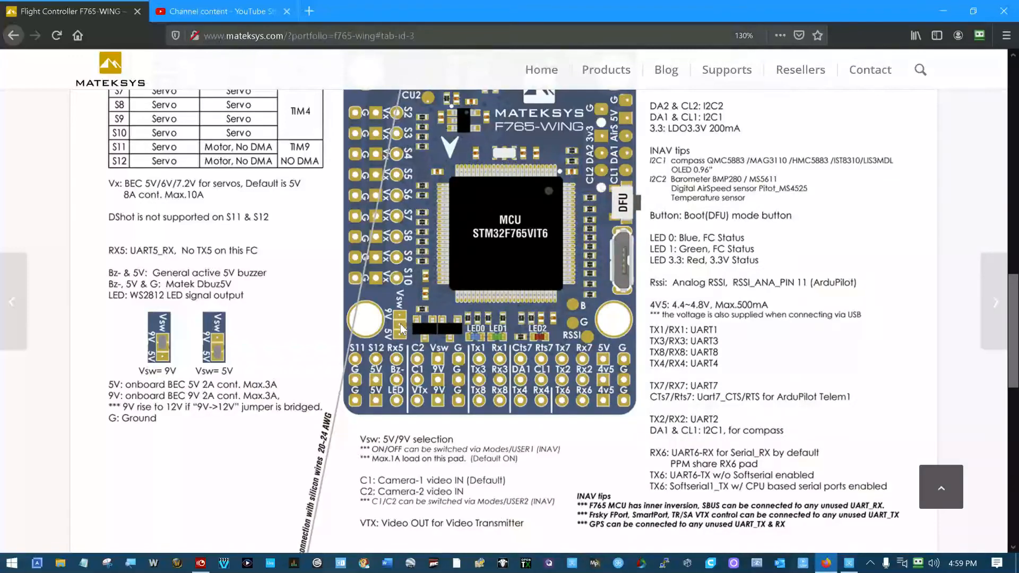
{"action": "mouse_move", "coordinate": [437, 357]}
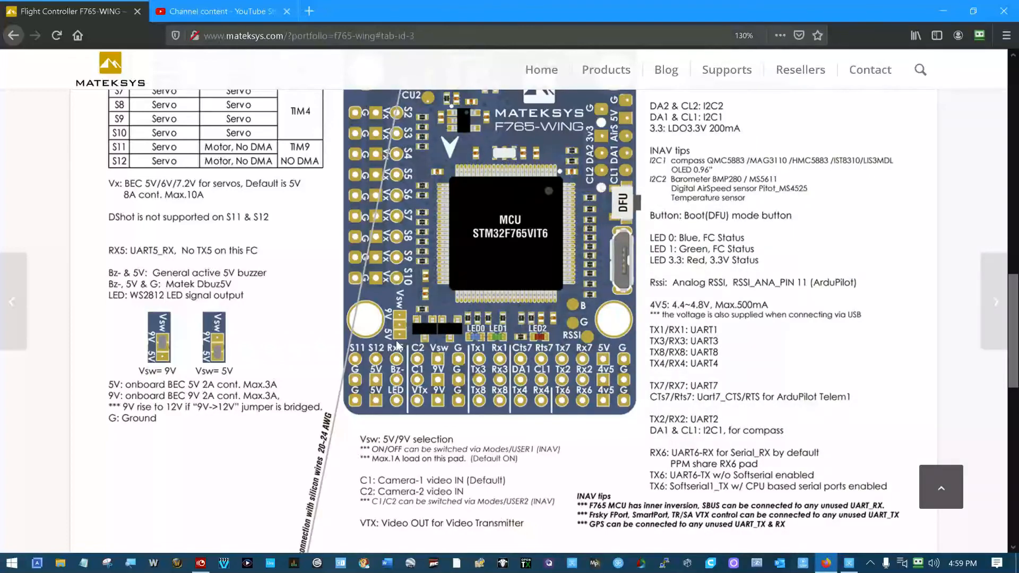
{"action": "mouse_move", "coordinate": [400, 325]}
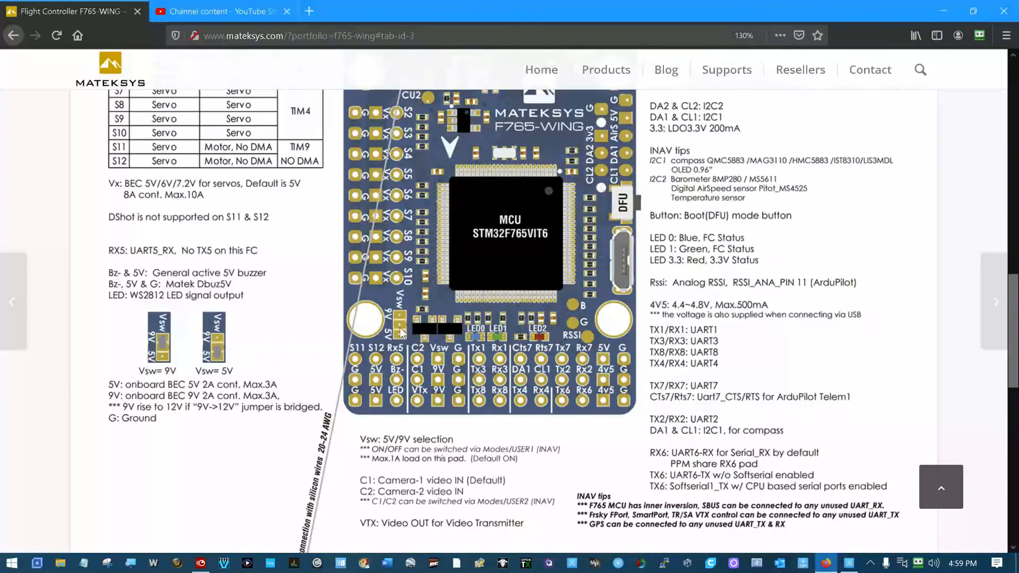
{"action": "mouse_move", "coordinate": [212, 358]}
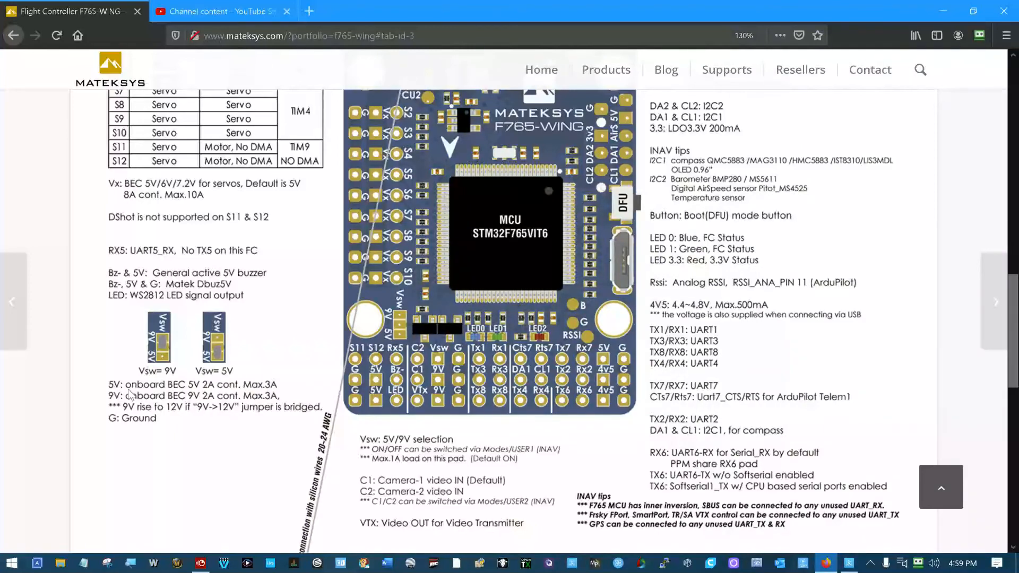
{"action": "mouse_move", "coordinate": [220, 352]}
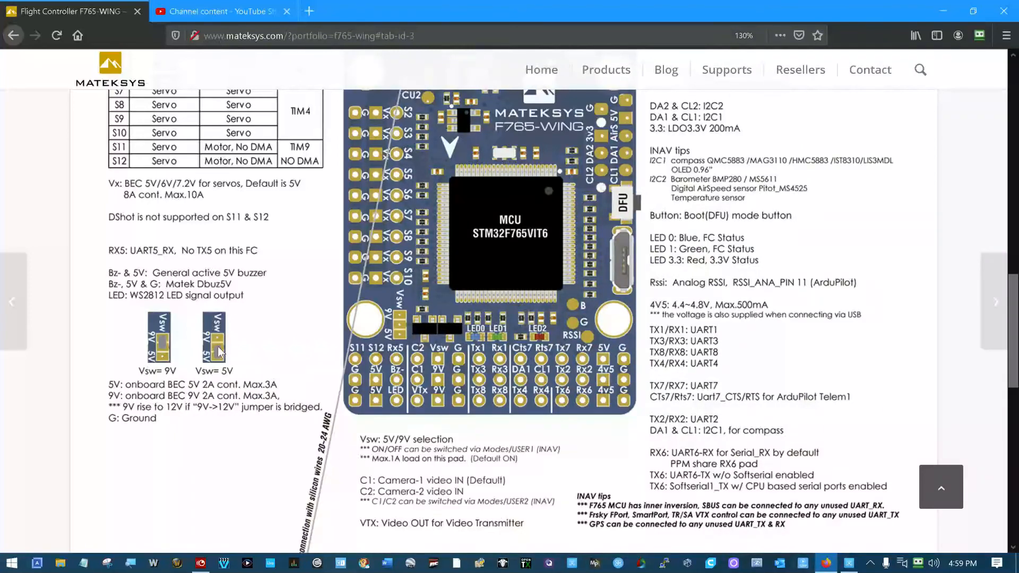
{"action": "mouse_move", "coordinate": [224, 333]}
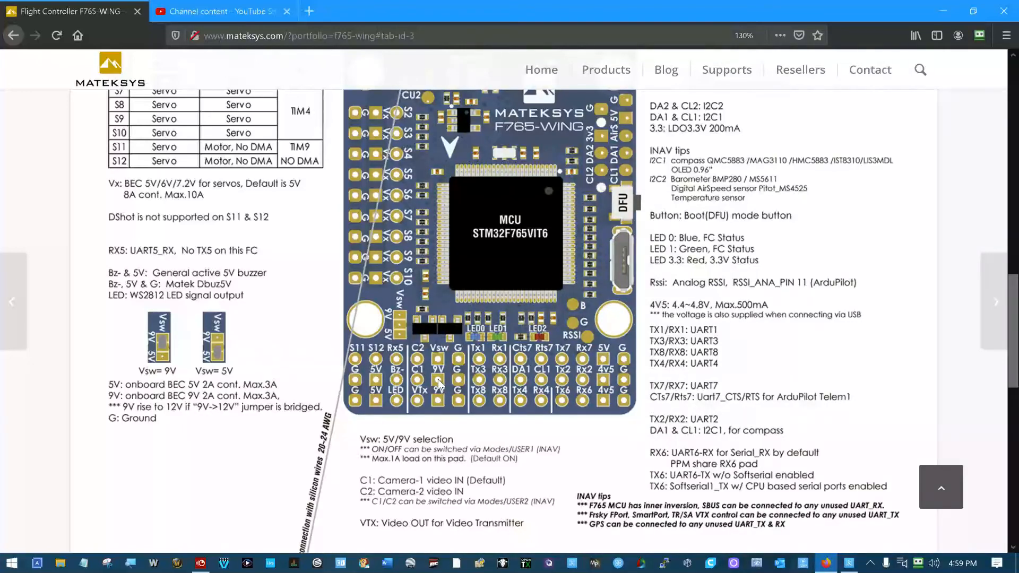
{"action": "mouse_move", "coordinate": [442, 396]}
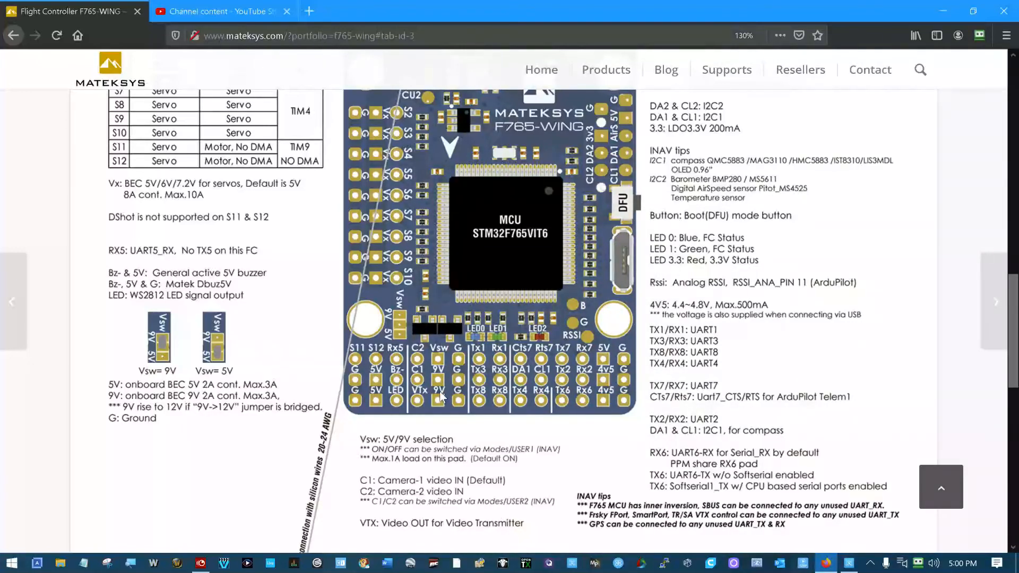
{"action": "mouse_move", "coordinate": [398, 429]}
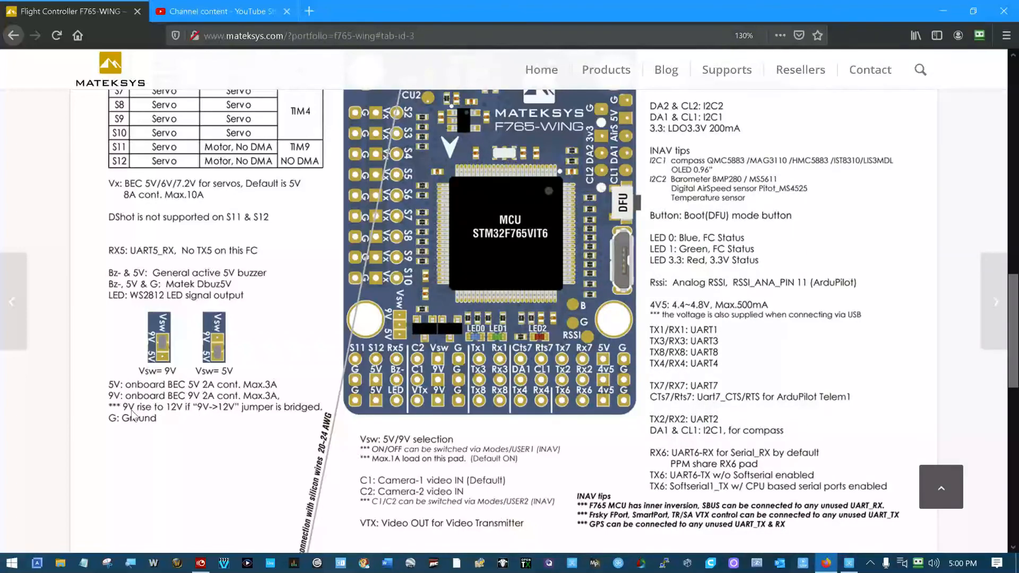
{"action": "mouse_move", "coordinate": [216, 420]}
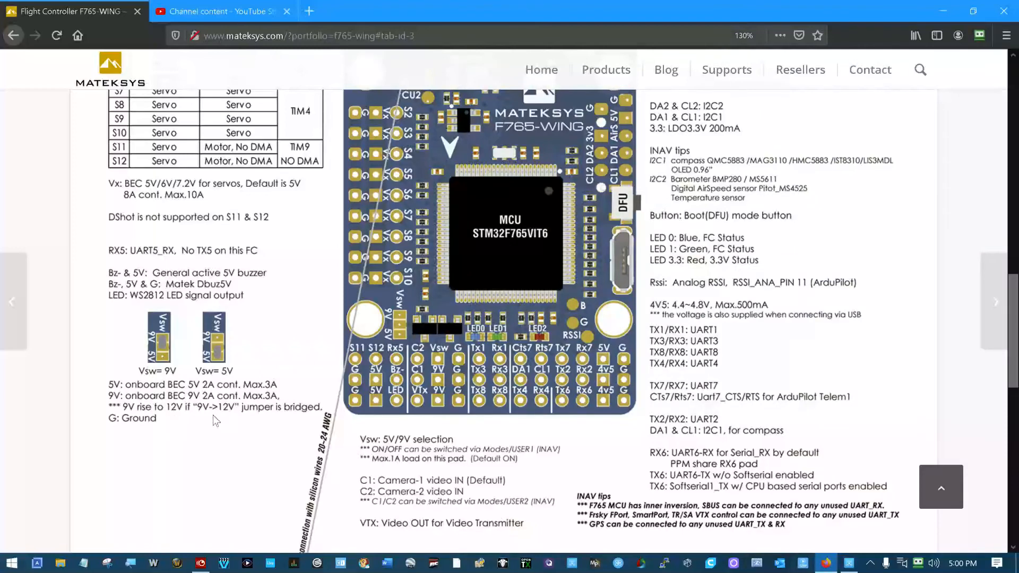
Step: Scroll up the Mateksys page to the S1–S12 timer table and 9V-to-12V jumper note
{"action": "scroll", "scroll_direction": "up", "scroll_amount": 3}
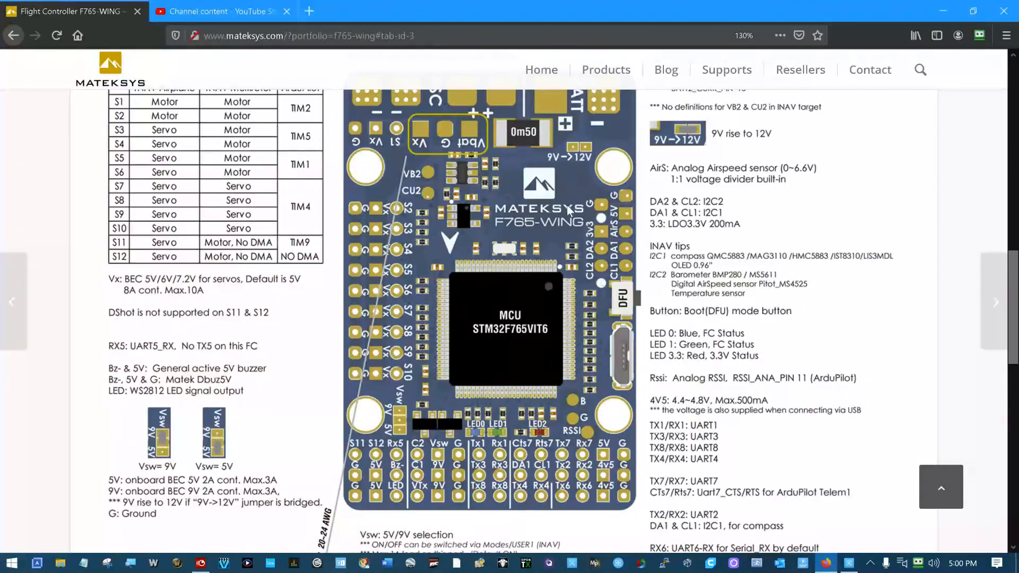
{"action": "mouse_move", "coordinate": [584, 155]}
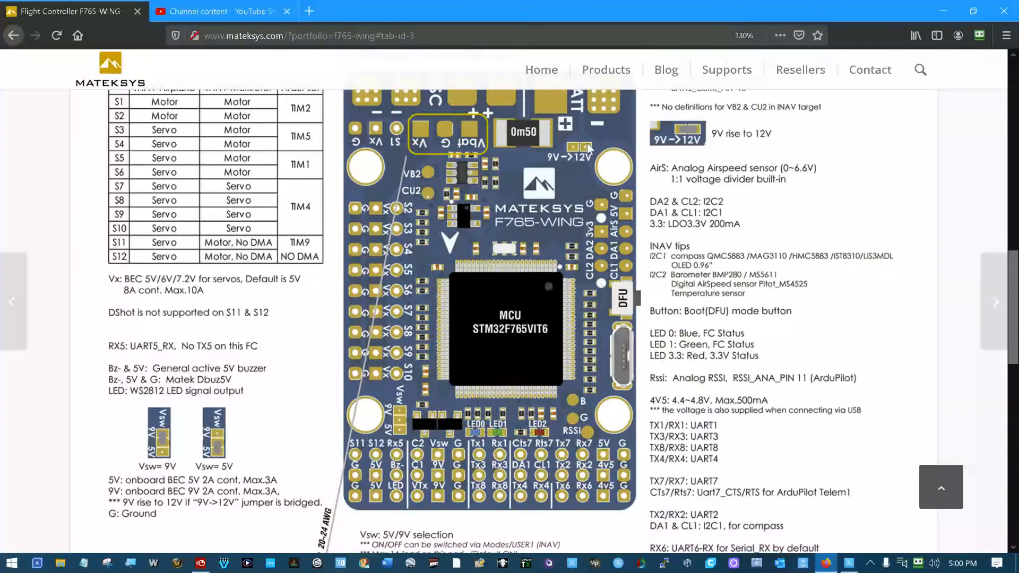
{"action": "mouse_move", "coordinate": [585, 162]}
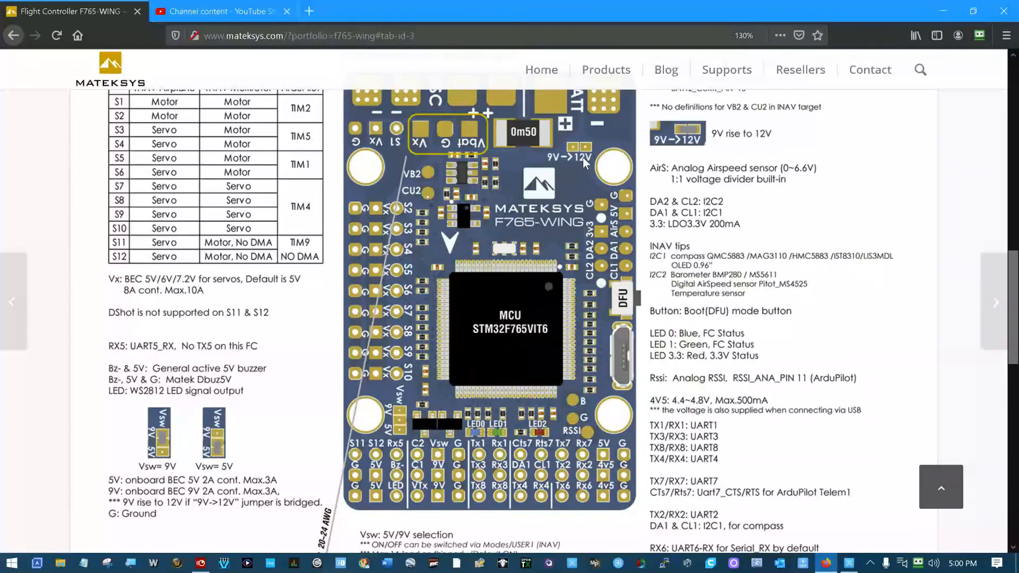
{"action": "mouse_move", "coordinate": [445, 461]}
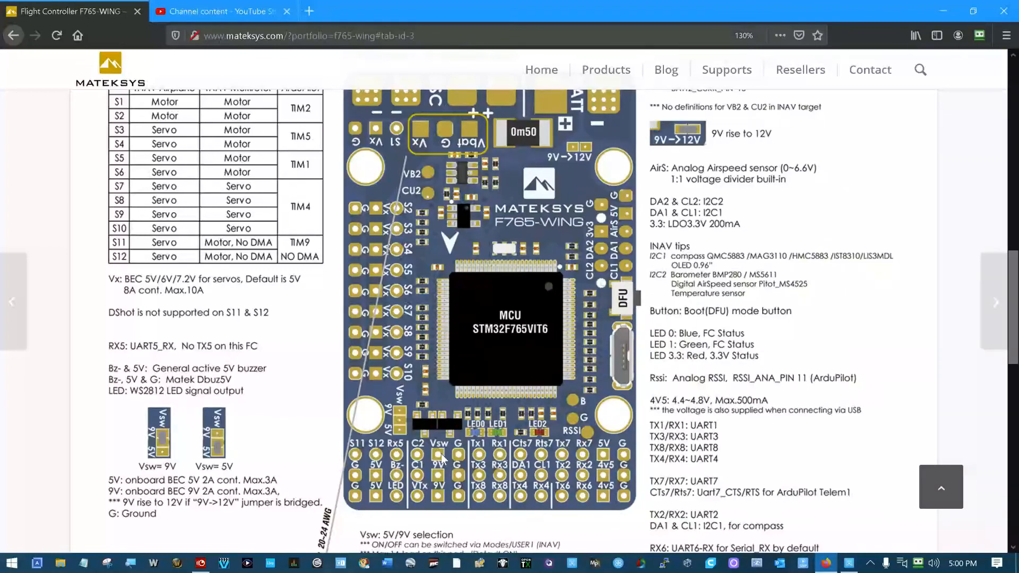
{"action": "mouse_move", "coordinate": [439, 459]}
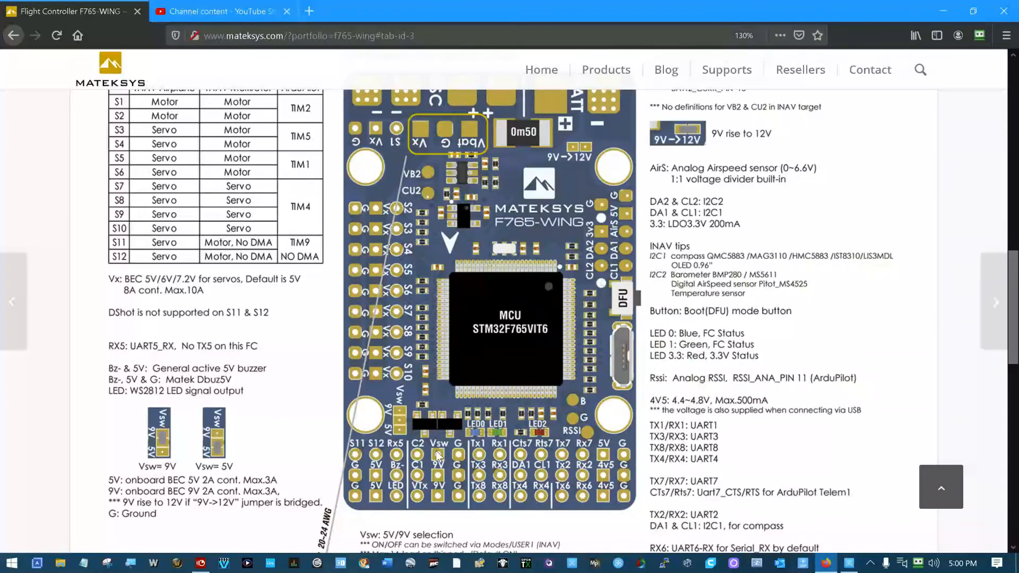
{"action": "mouse_move", "coordinate": [51, 387]}
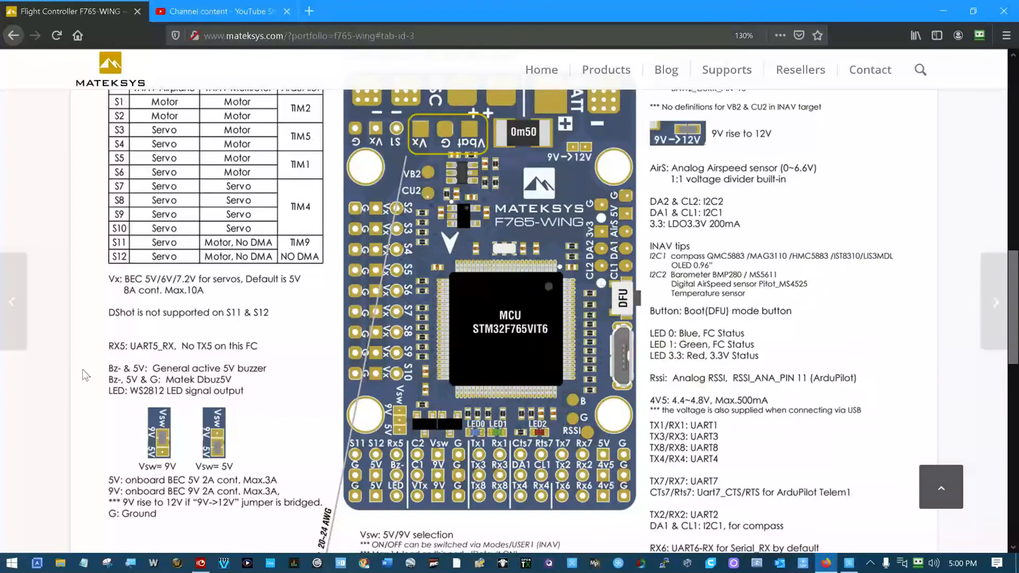
Step: Scroll down the Mateksys page to the Vsw, camera input, VTX notes and Vbat pad diagram
{"action": "scroll", "scroll_direction": "down", "scroll_amount": 3}
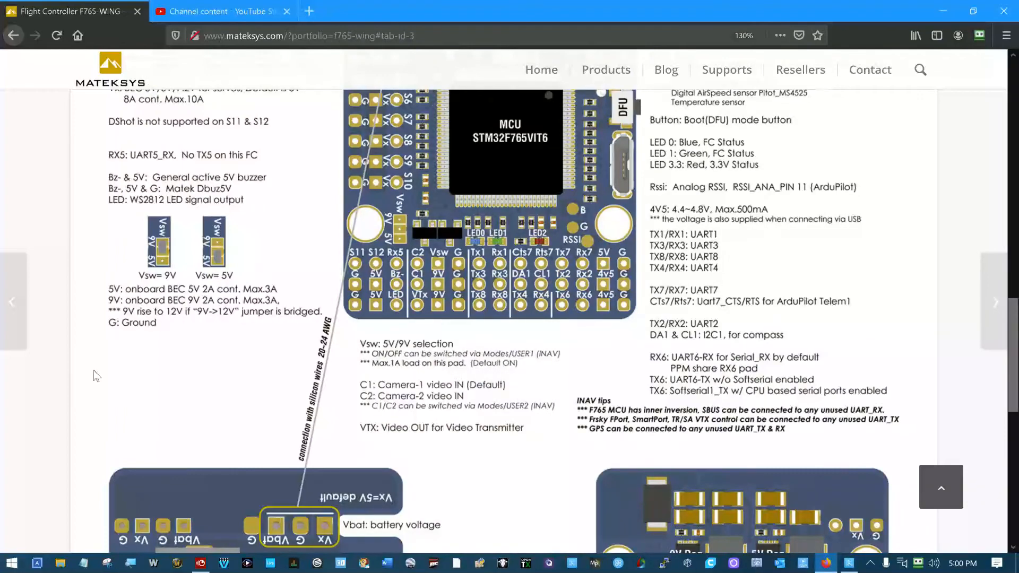
{"action": "mouse_move", "coordinate": [106, 376]}
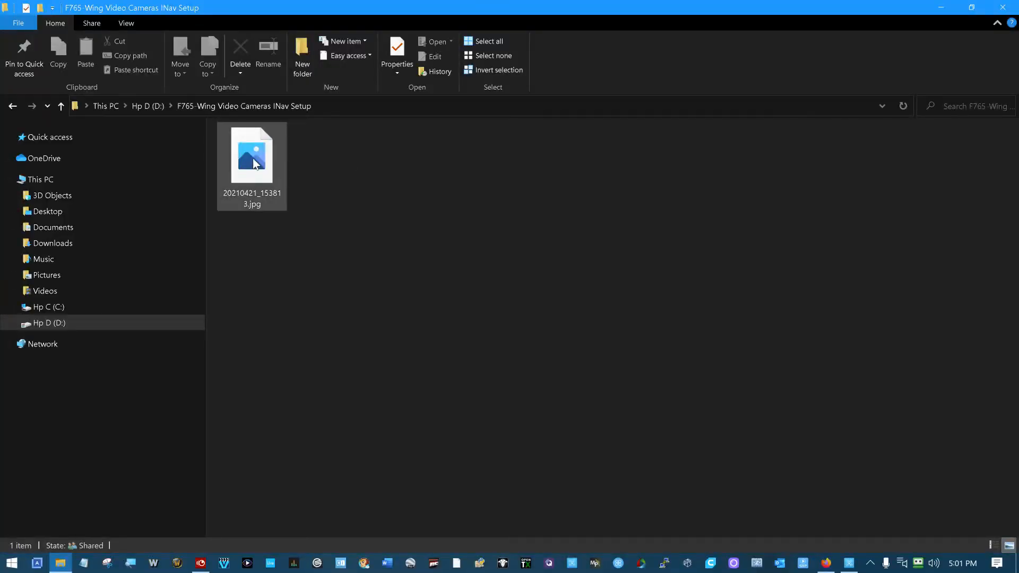
Step: Open the folder's RunCam Phoenix 2 Joshua Edition camera JPG in Photos
{"action": "double_click", "coordinate": [252, 154]}
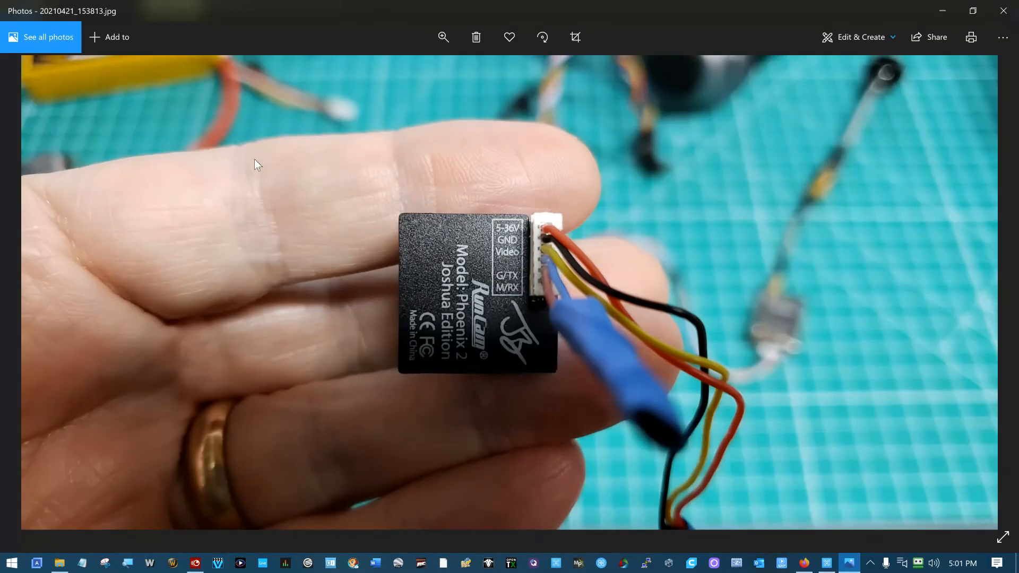
{"action": "mouse_move", "coordinate": [561, 482]}
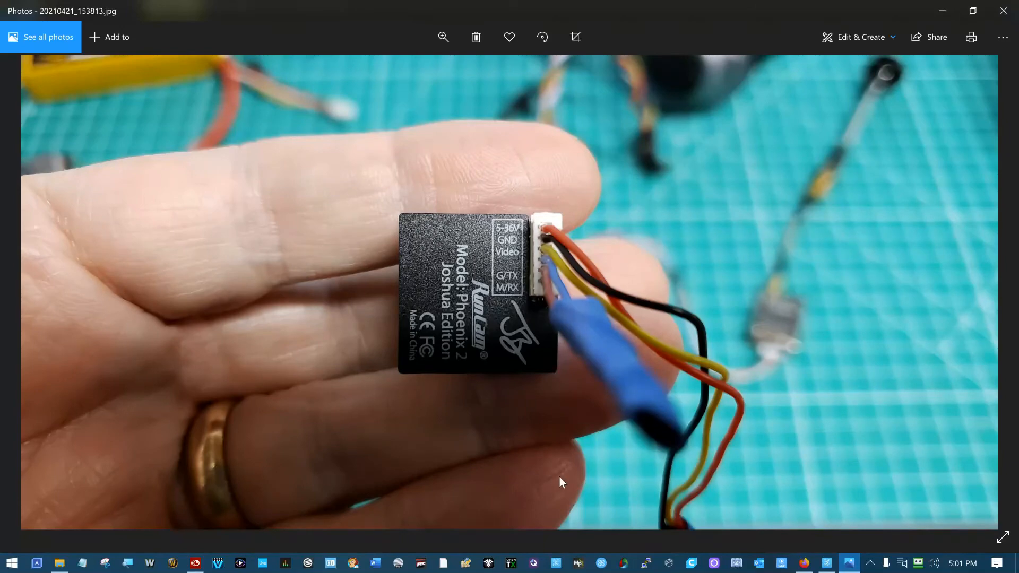
{"action": "mouse_move", "coordinate": [509, 458]}
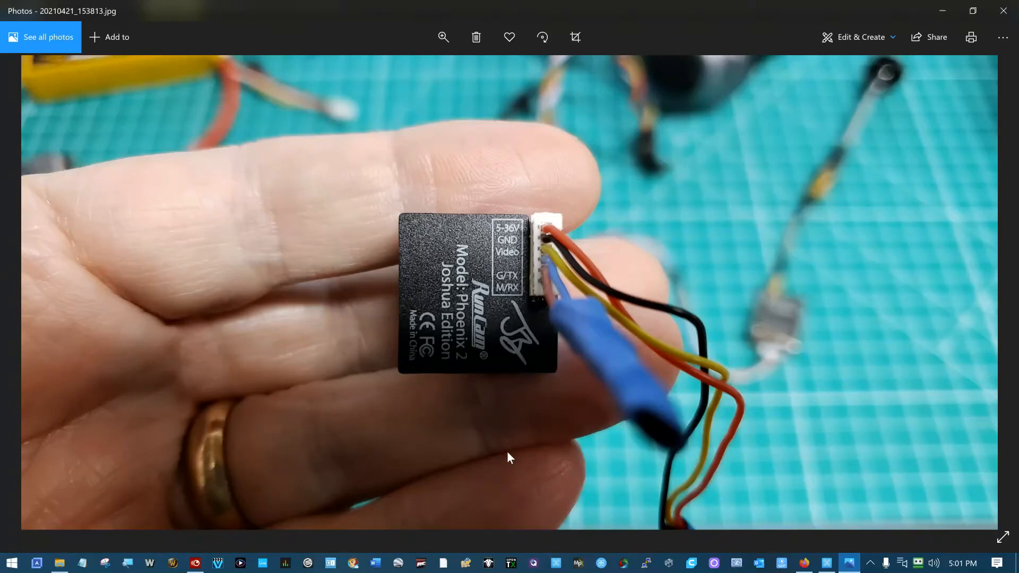
{"action": "mouse_move", "coordinate": [504, 244]}
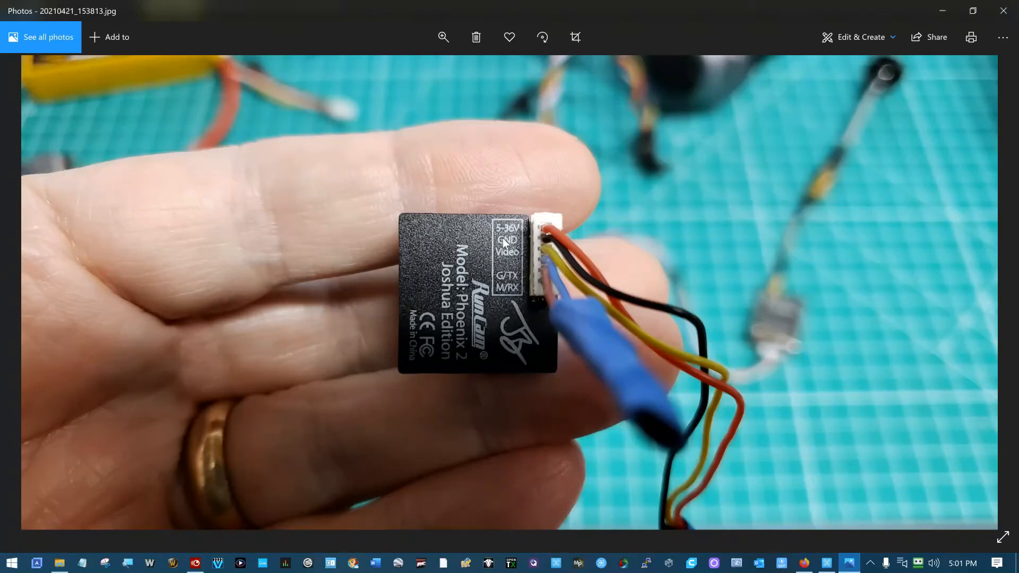
{"action": "mouse_move", "coordinate": [504, 243]}
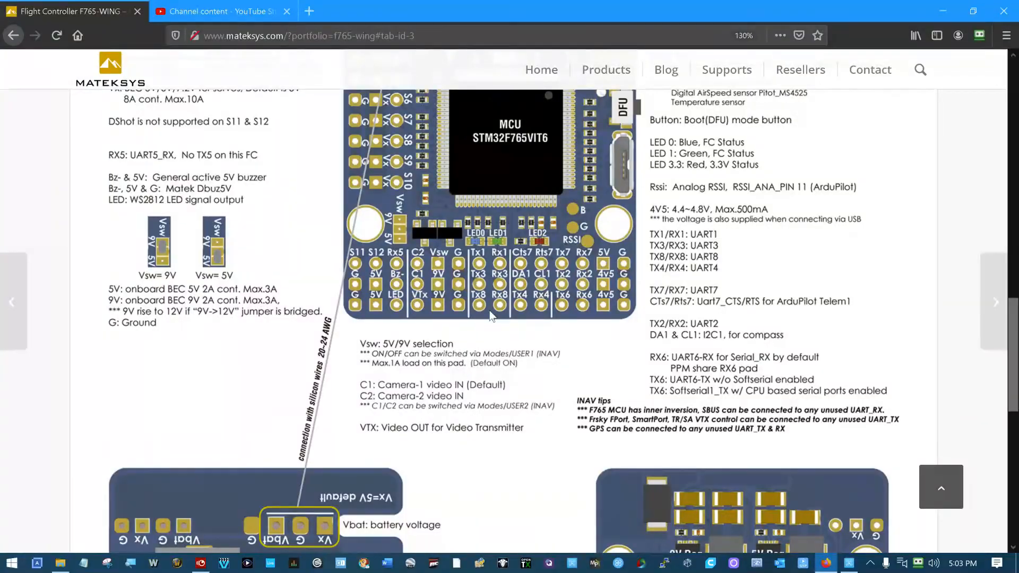
{"action": "mouse_move", "coordinate": [463, 286]}
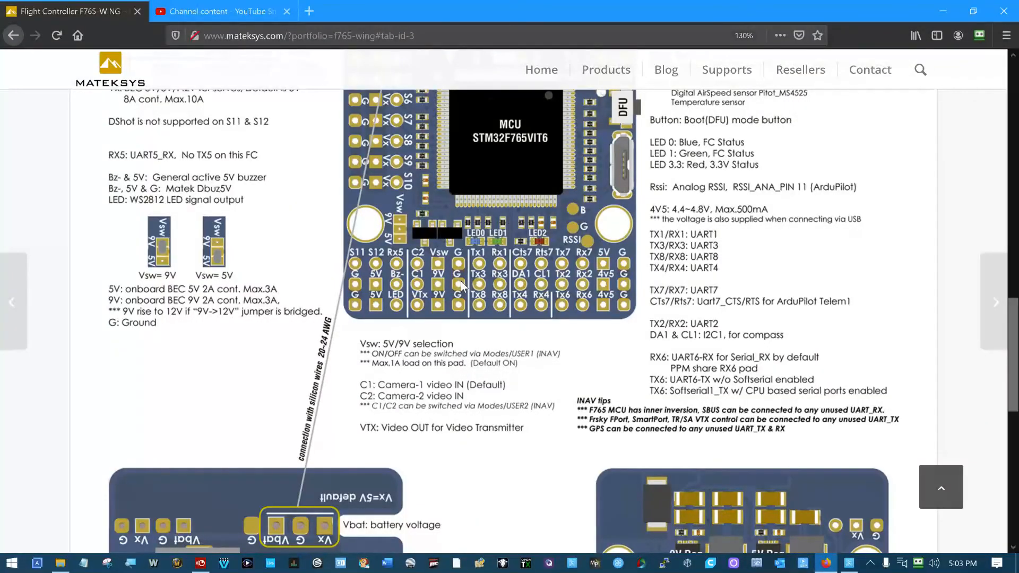
{"action": "mouse_move", "coordinate": [416, 286]}
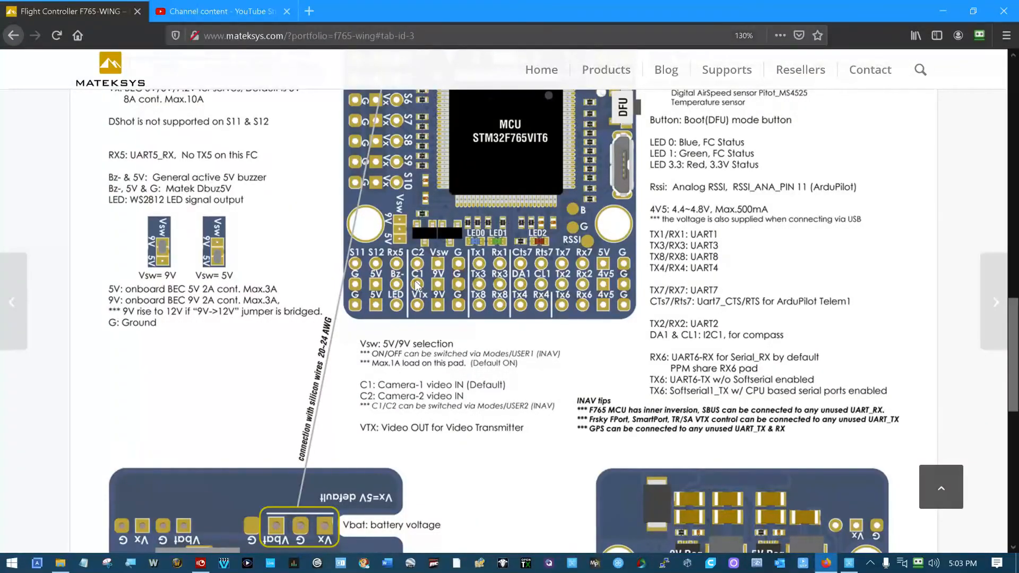
{"action": "mouse_move", "coordinate": [420, 267]}
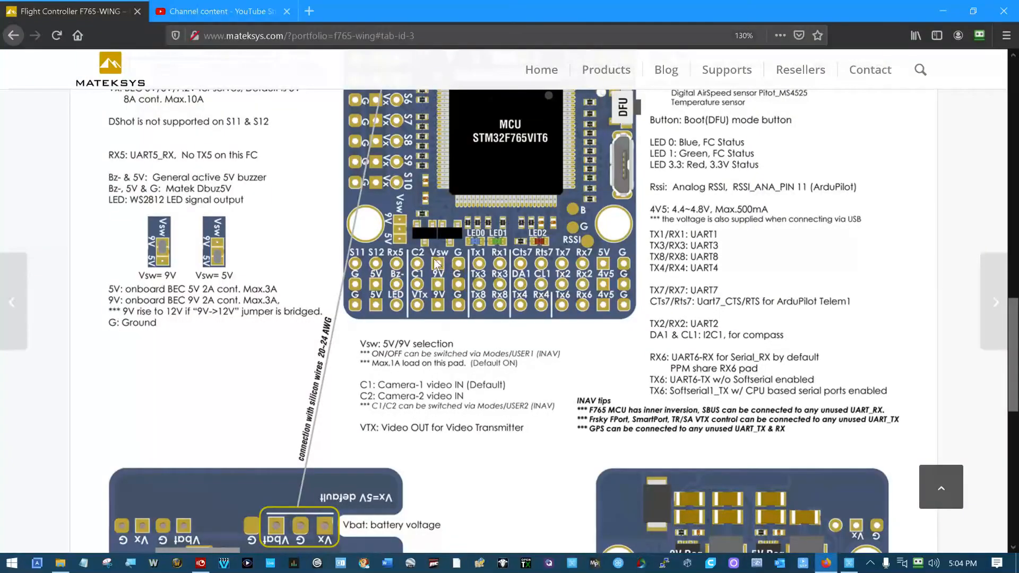
{"action": "mouse_move", "coordinate": [436, 265]}
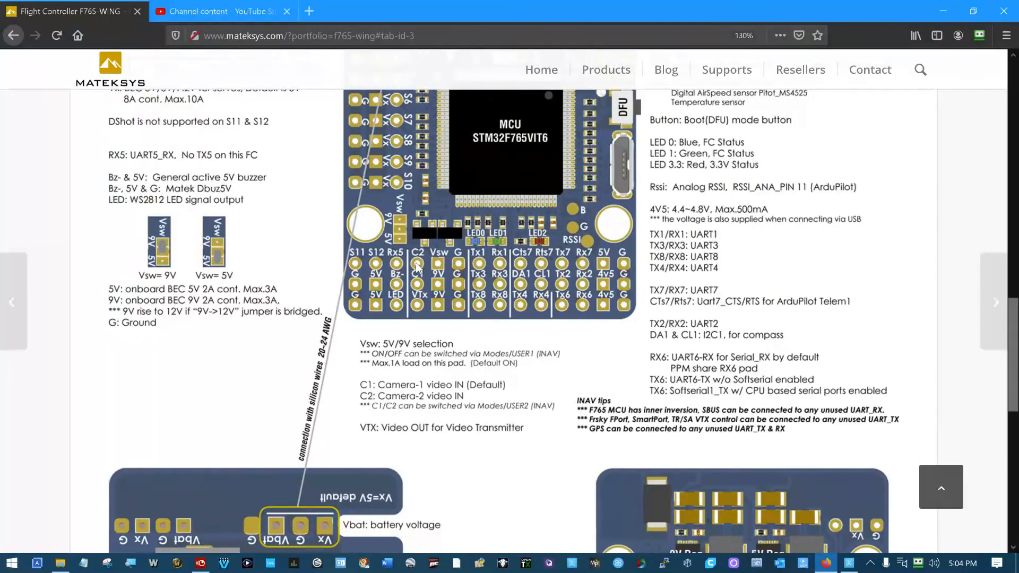
{"action": "mouse_move", "coordinate": [451, 267]}
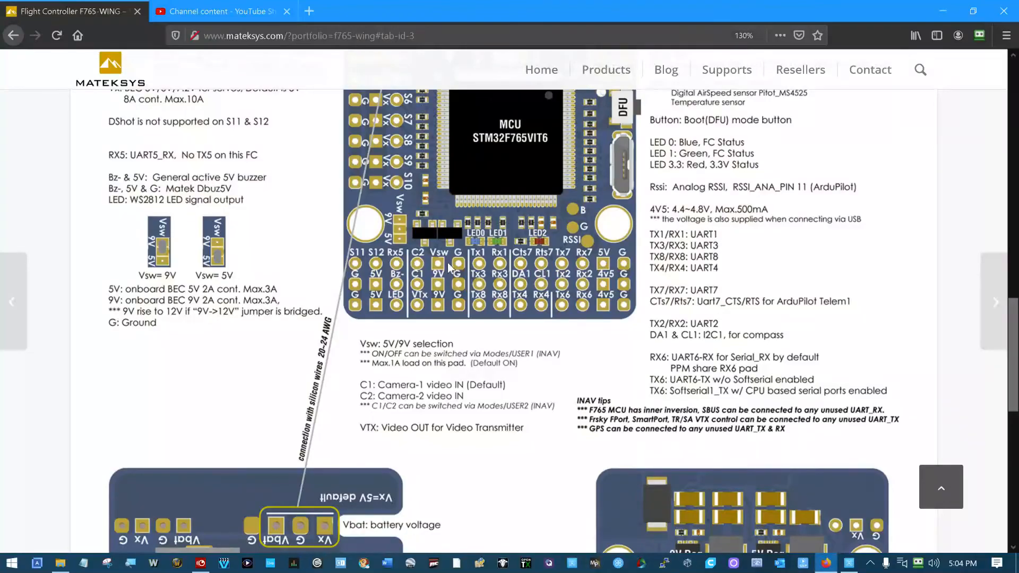
{"action": "mouse_move", "coordinate": [399, 398]}
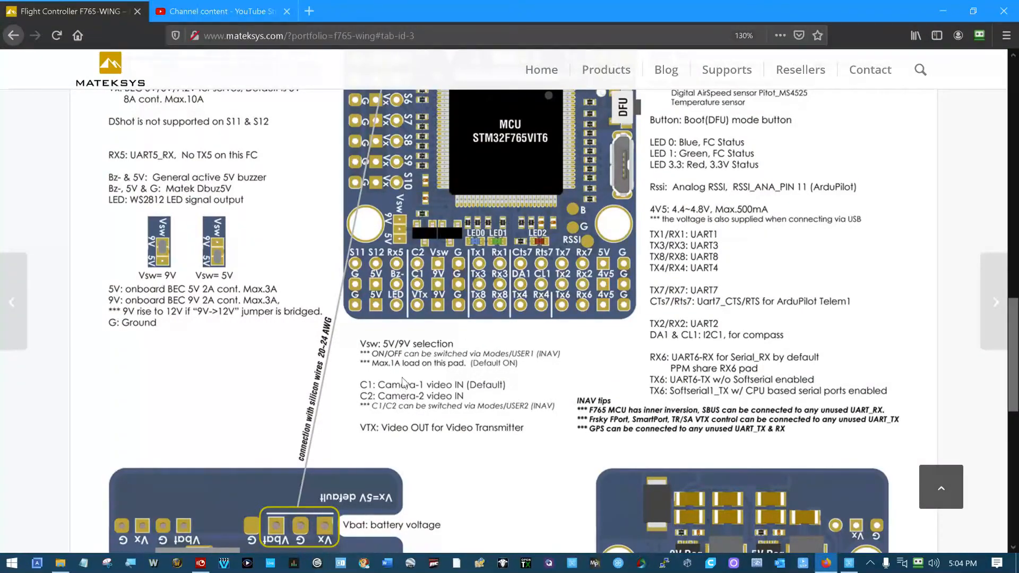
{"action": "mouse_move", "coordinate": [437, 274]}
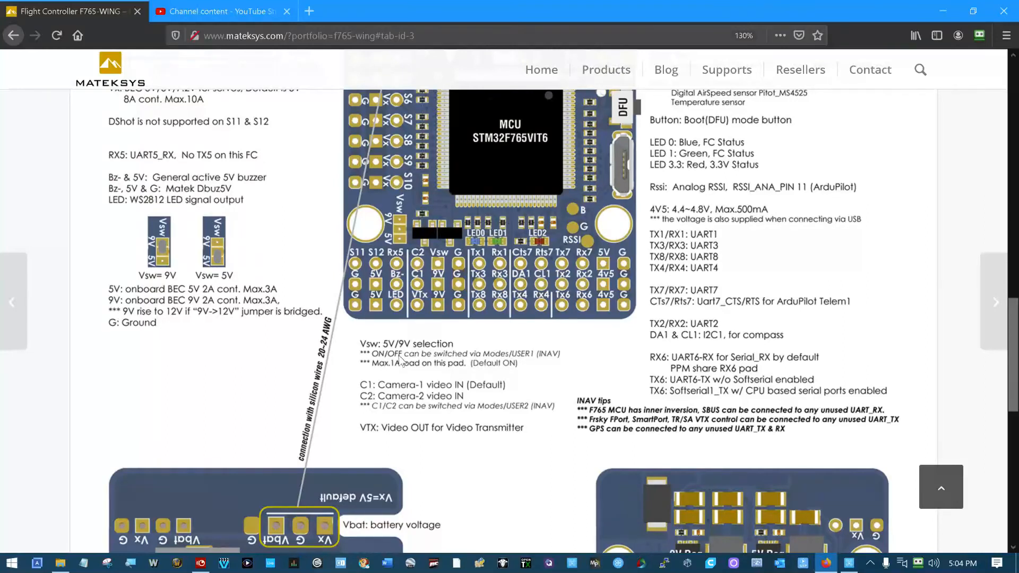
{"action": "mouse_move", "coordinate": [526, 362]}
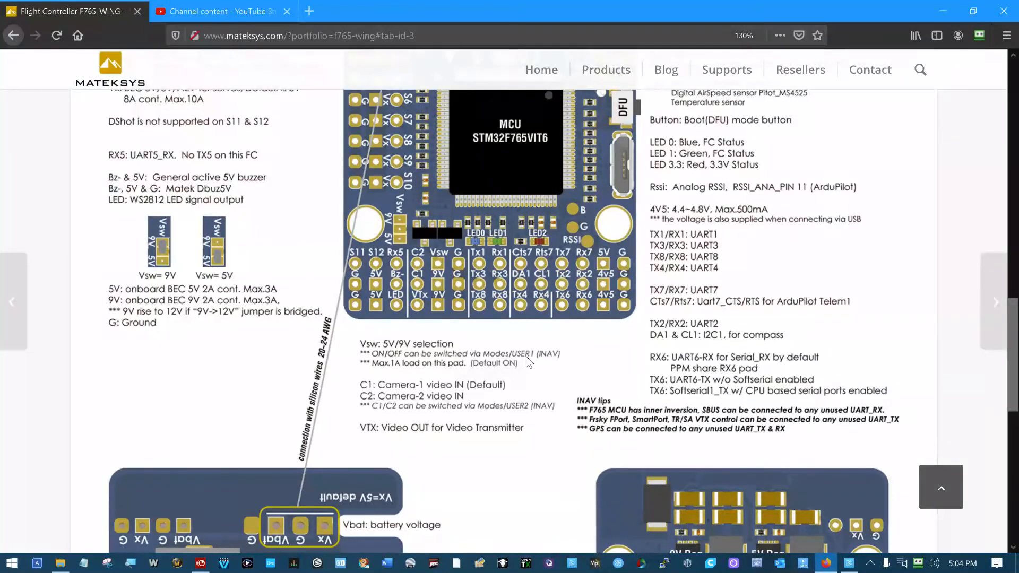
{"action": "mouse_move", "coordinate": [525, 364]}
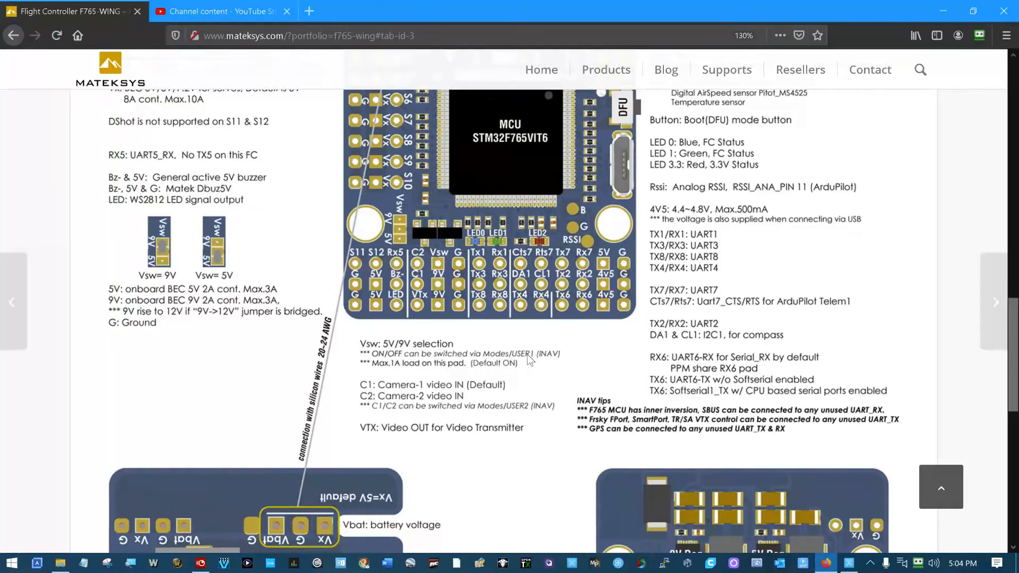
{"action": "mouse_move", "coordinate": [478, 336]}
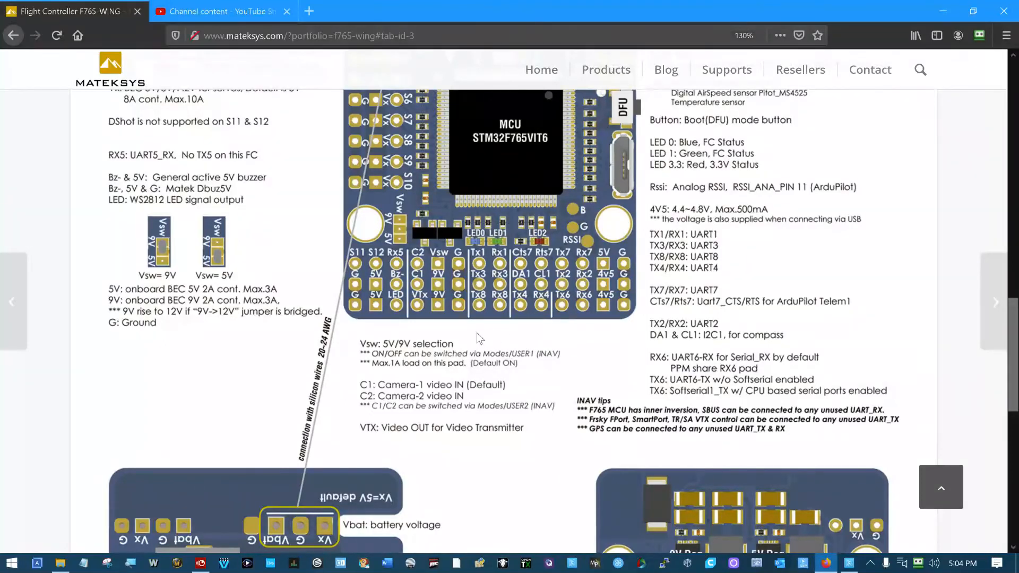
{"action": "mouse_move", "coordinate": [490, 371]}
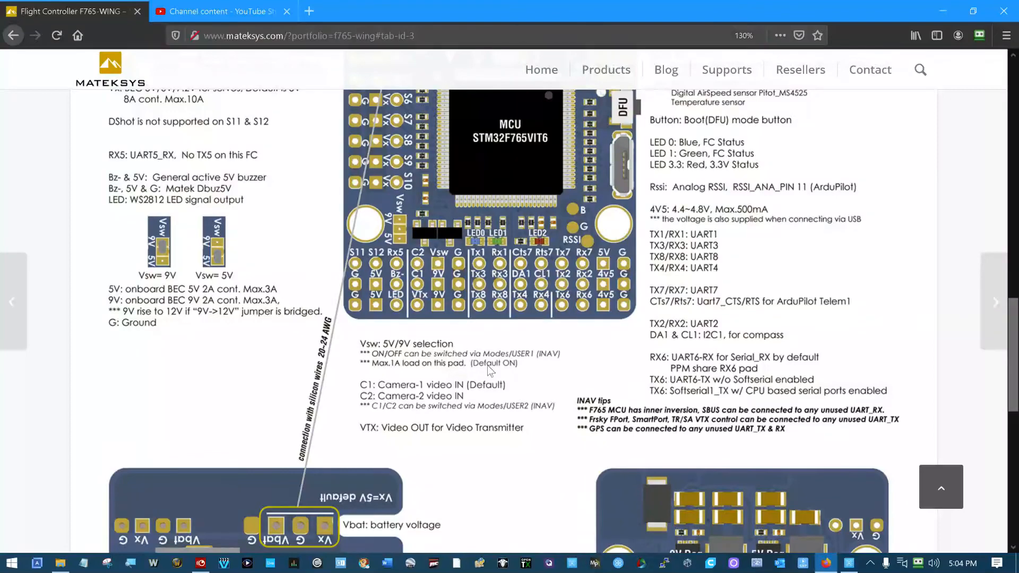
{"action": "mouse_move", "coordinate": [358, 344]}
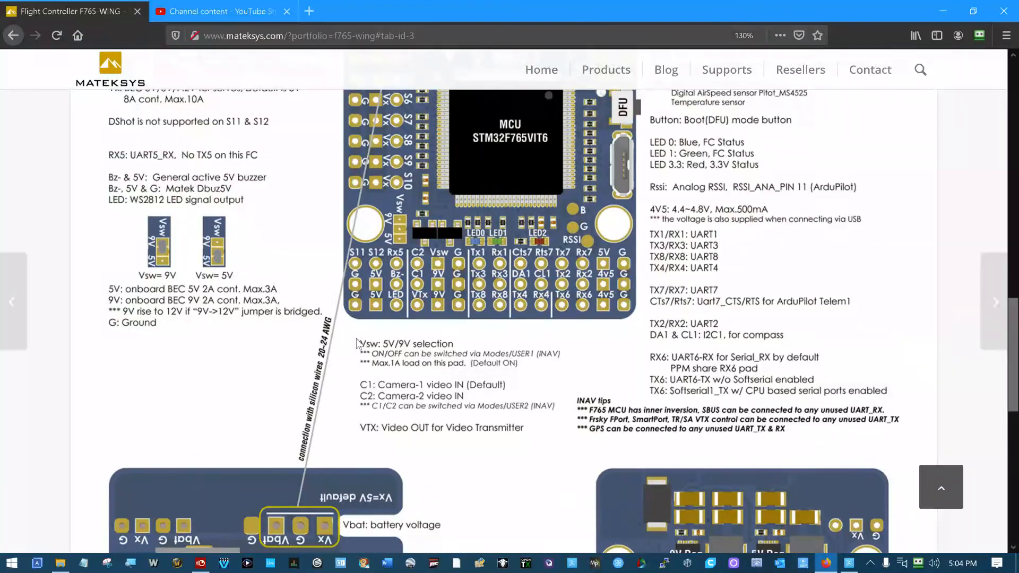
{"action": "mouse_move", "coordinate": [423, 377]}
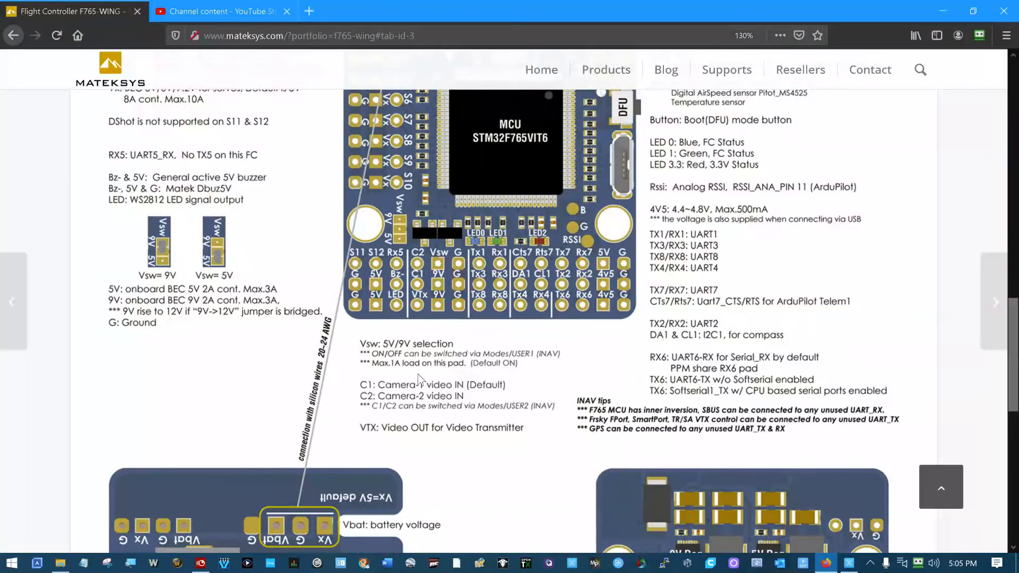
{"action": "mouse_move", "coordinate": [420, 362]}
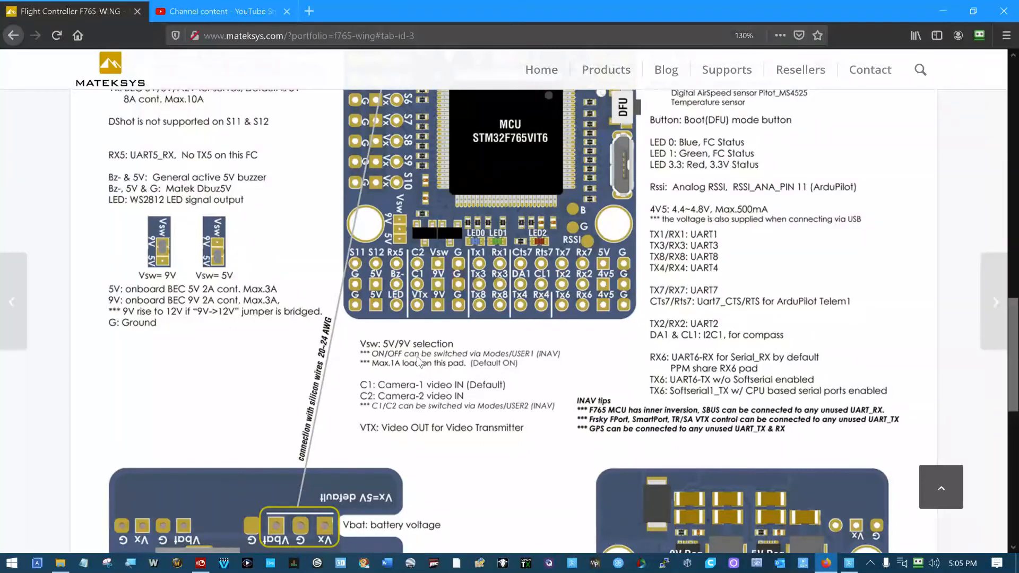
{"action": "mouse_move", "coordinate": [442, 353]}
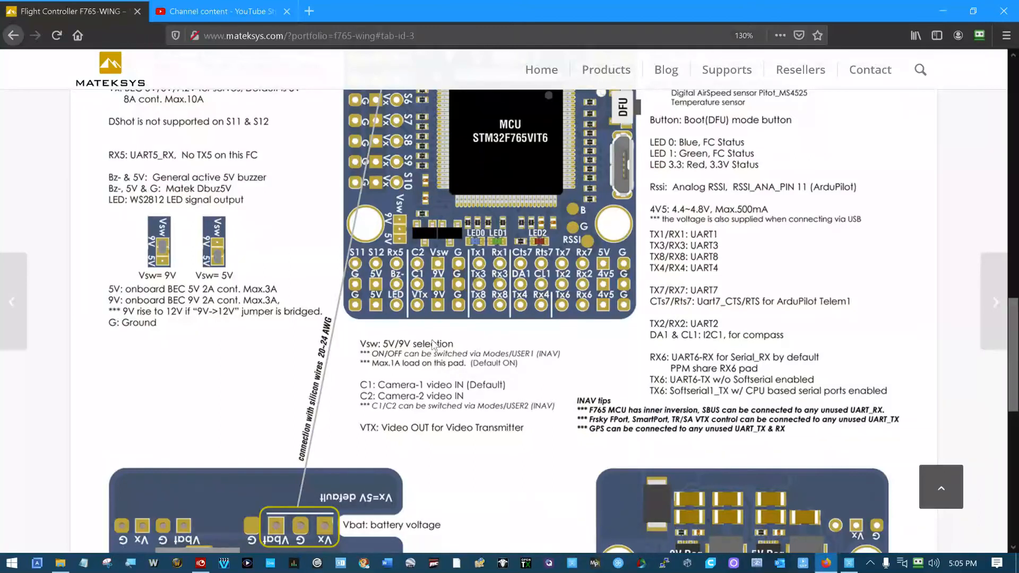
{"action": "mouse_move", "coordinate": [447, 272]}
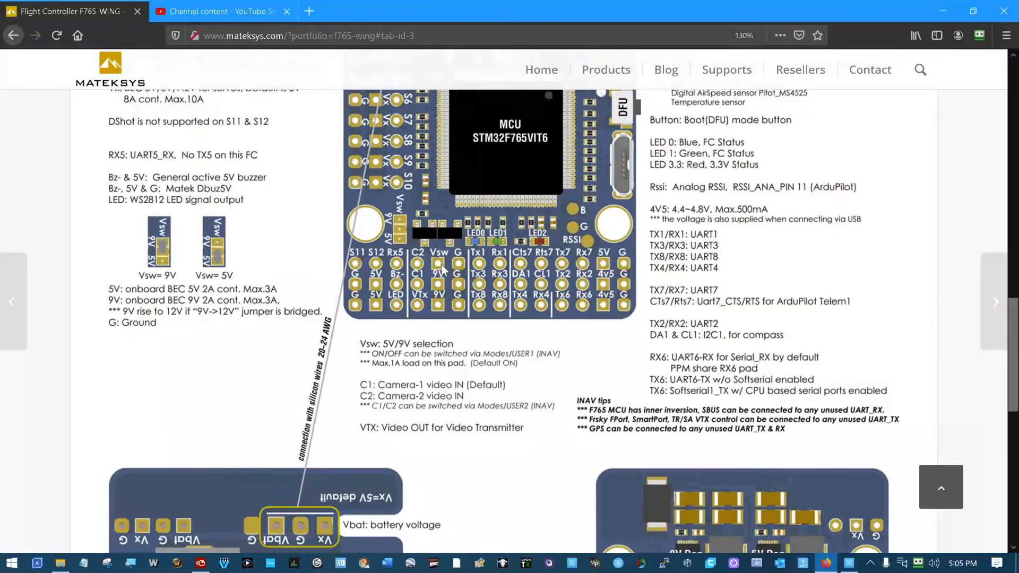
{"action": "mouse_move", "coordinate": [417, 380]}
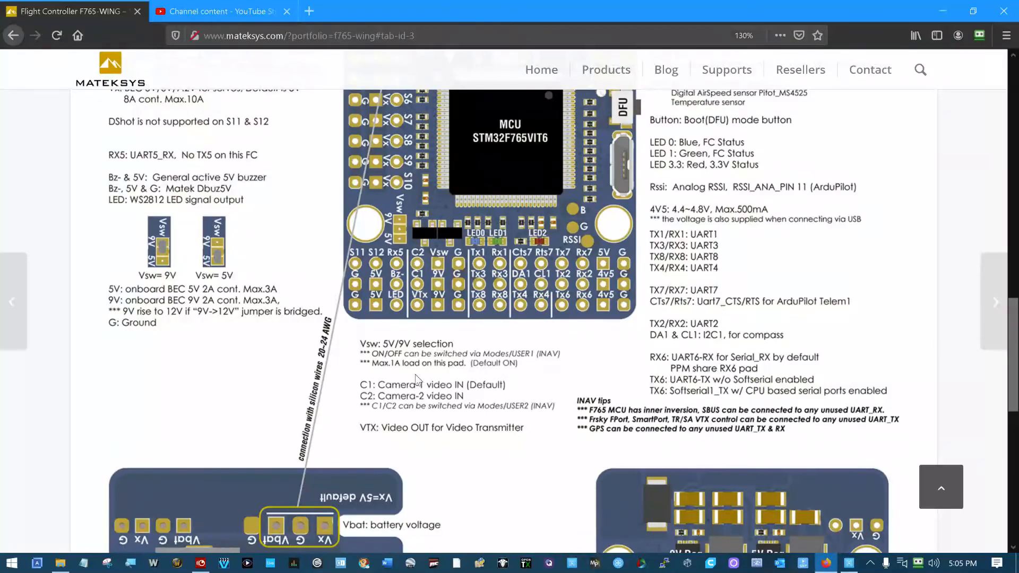
{"action": "mouse_move", "coordinate": [427, 371]}
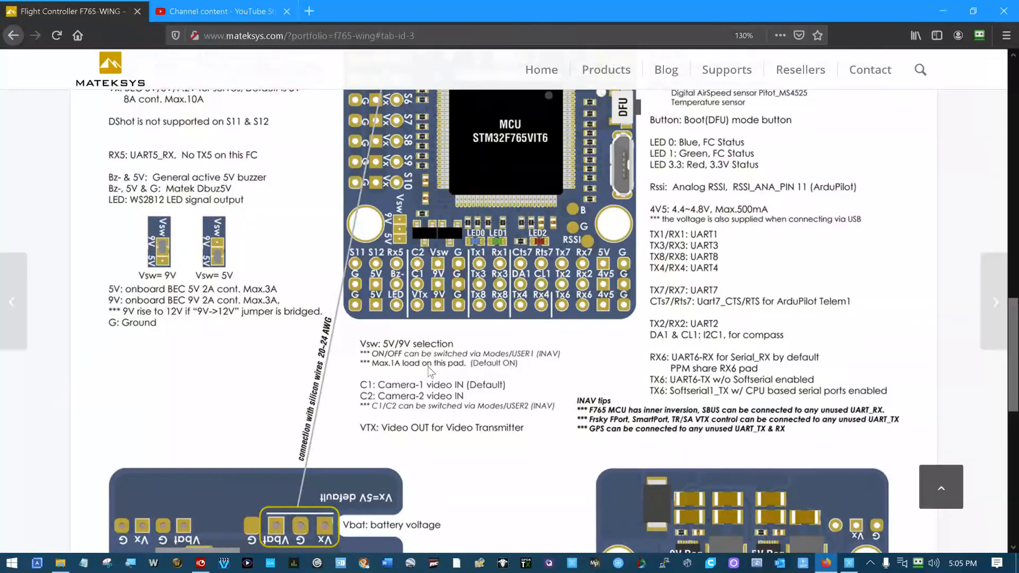
{"action": "mouse_move", "coordinate": [393, 362]}
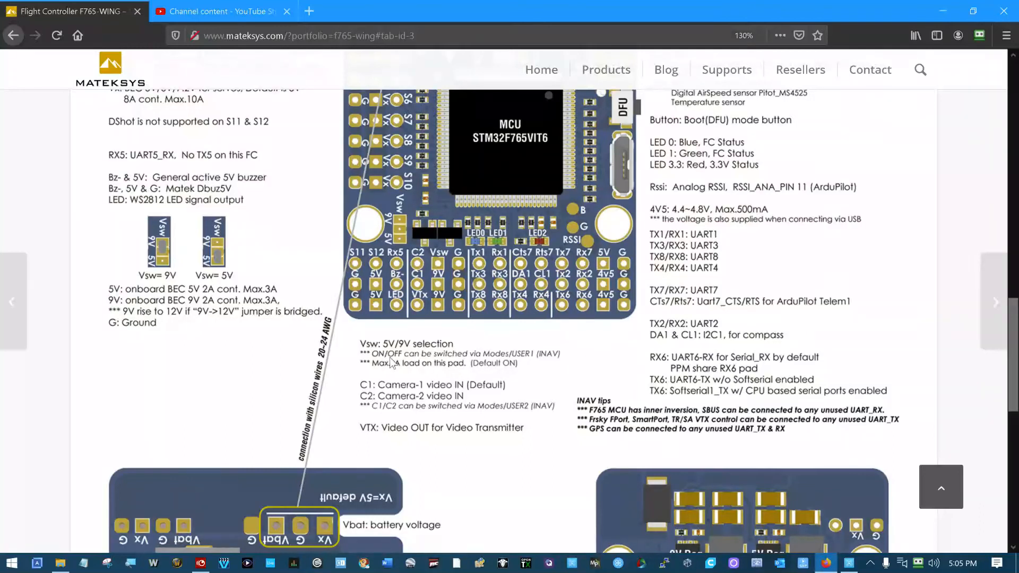
{"action": "mouse_move", "coordinate": [445, 363]}
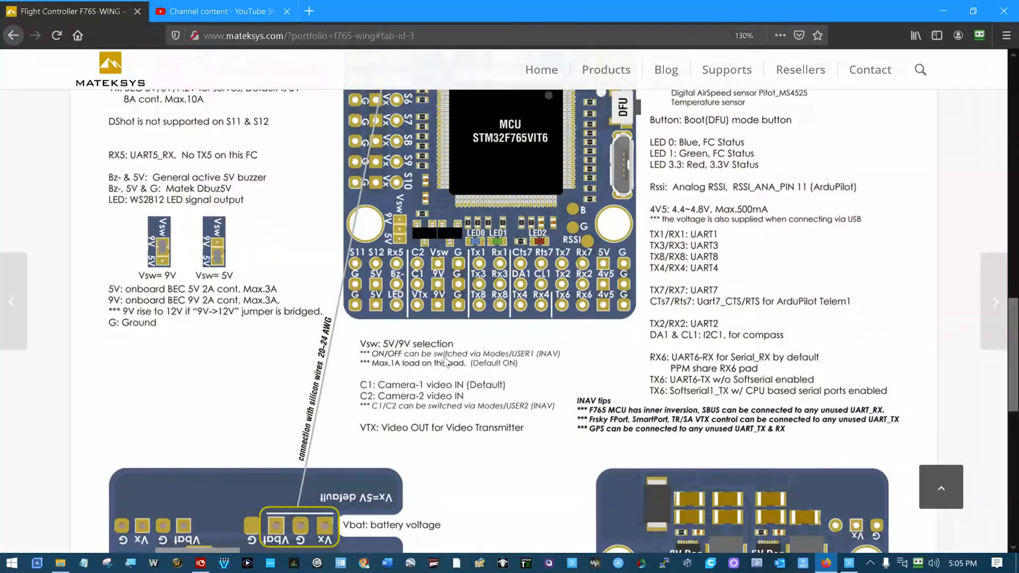
{"action": "mouse_move", "coordinate": [536, 362]}
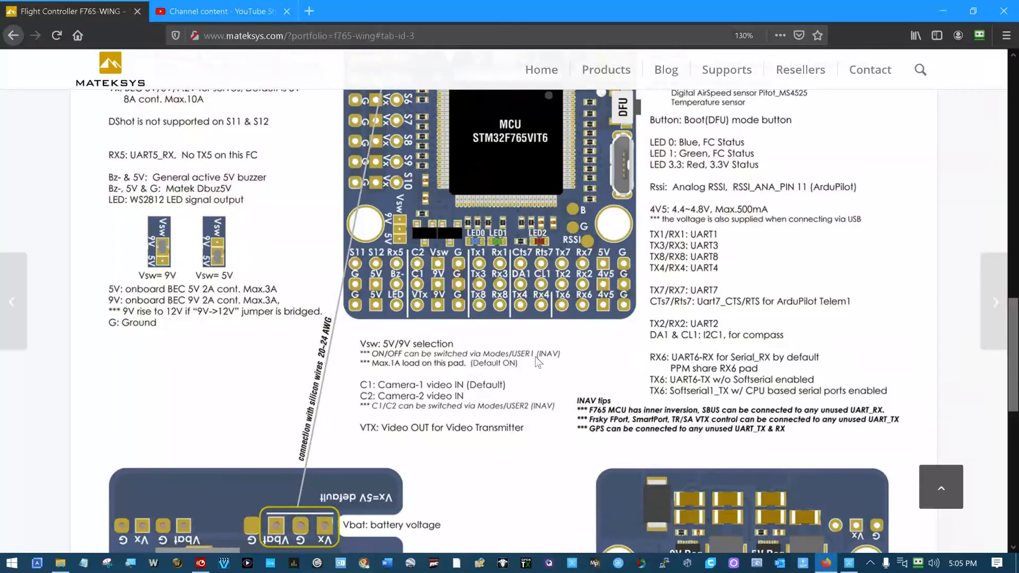
{"action": "mouse_move", "coordinate": [532, 362]}
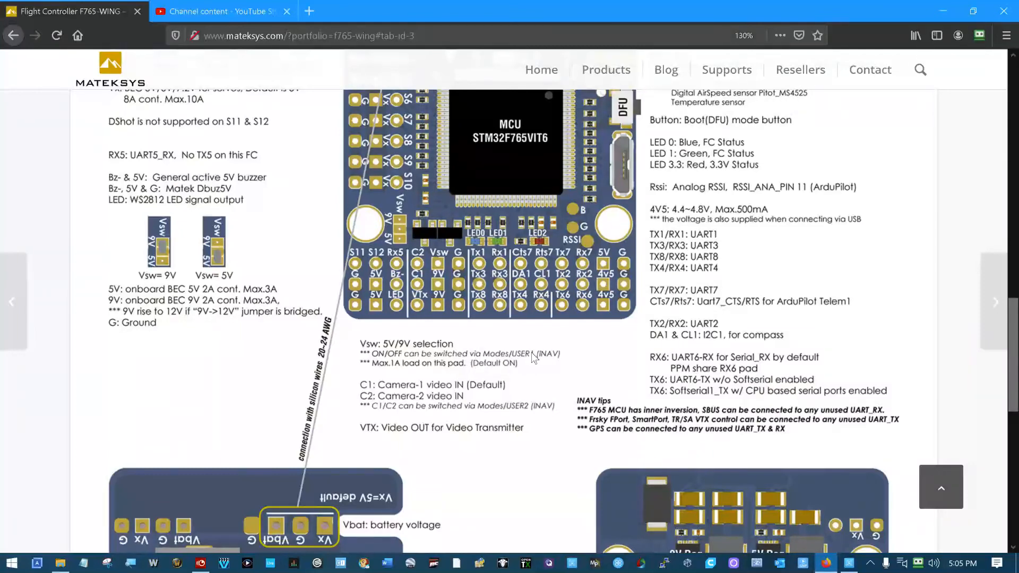
{"action": "mouse_move", "coordinate": [487, 338]}
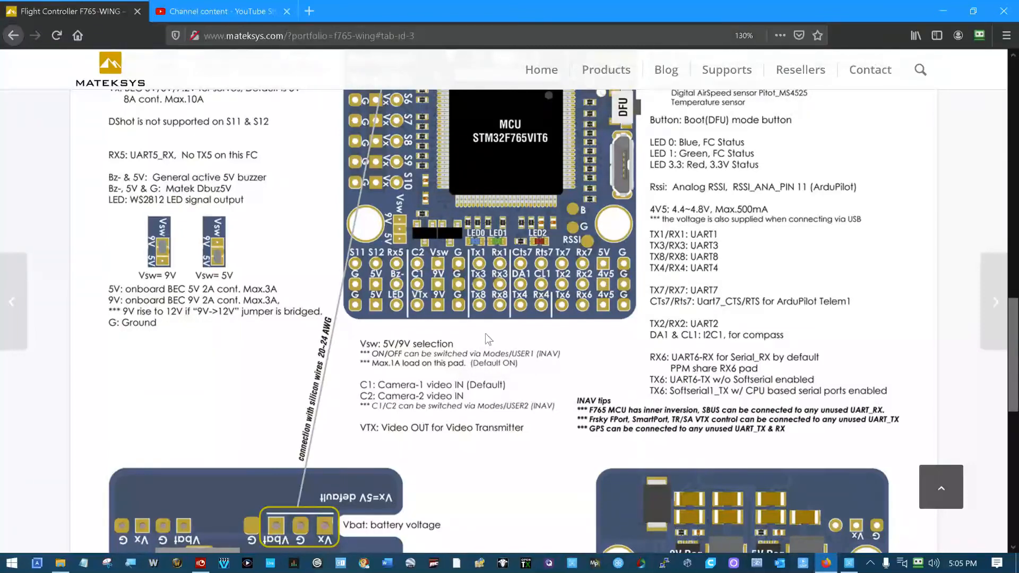
{"action": "mouse_move", "coordinate": [455, 315]}
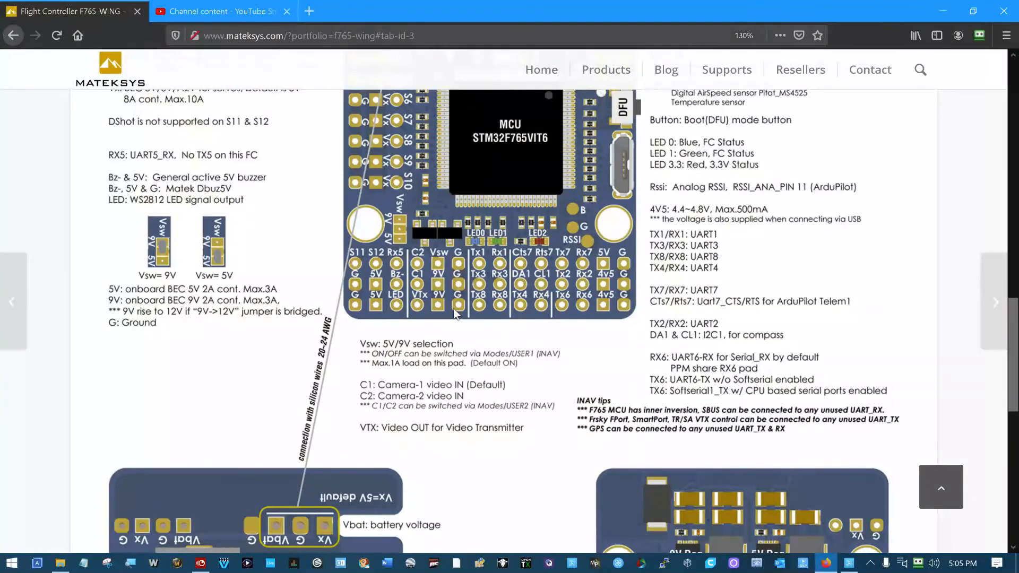
{"action": "mouse_move", "coordinate": [439, 318]}
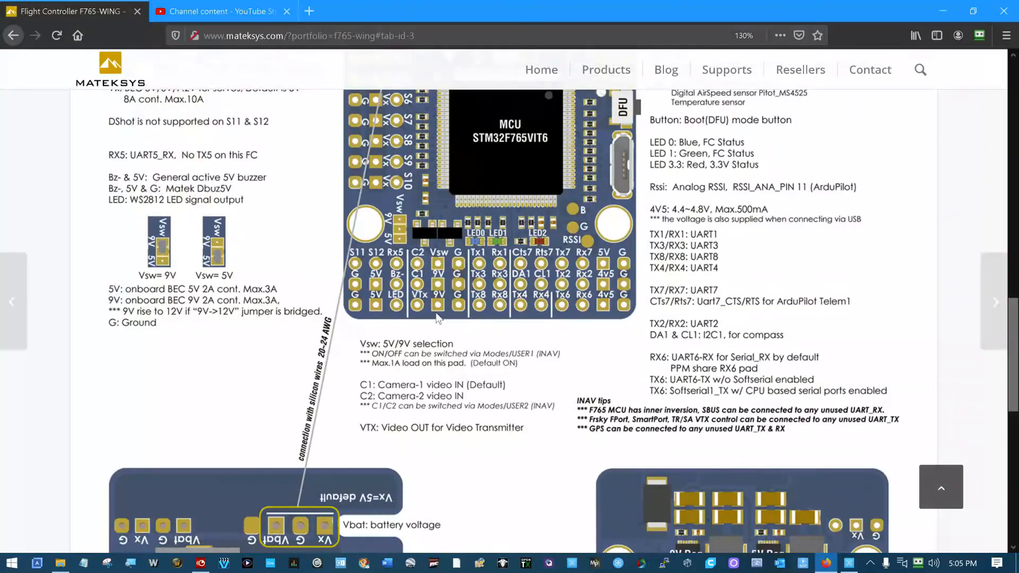
{"action": "mouse_move", "coordinate": [438, 269]}
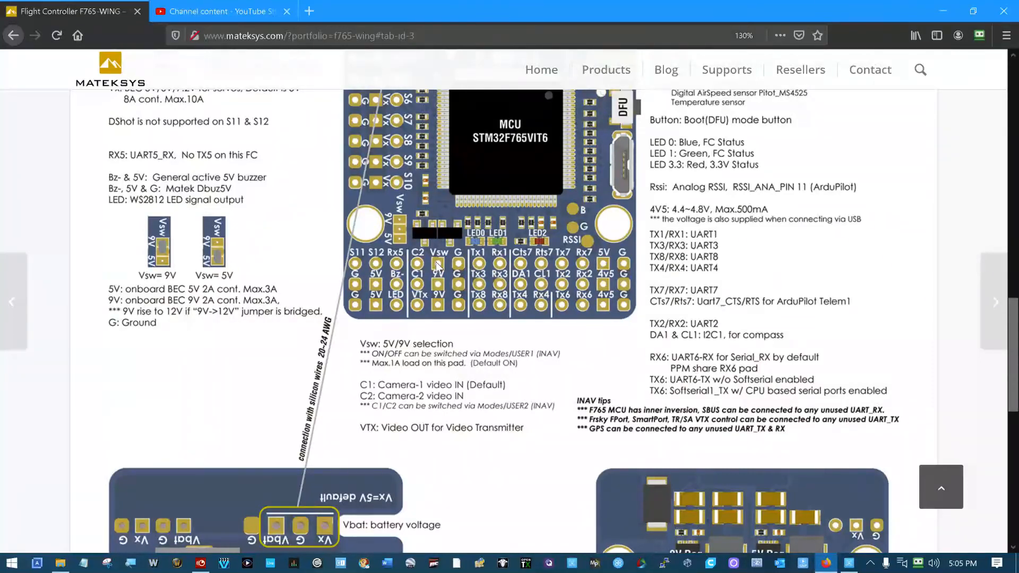
{"action": "mouse_move", "coordinate": [455, 269]}
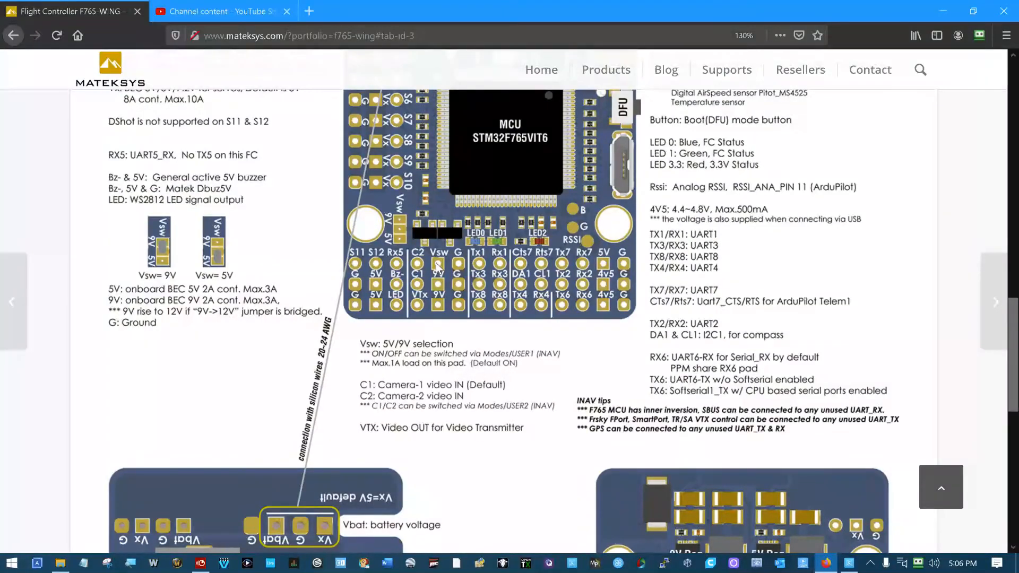
{"action": "mouse_move", "coordinate": [221, 260]}
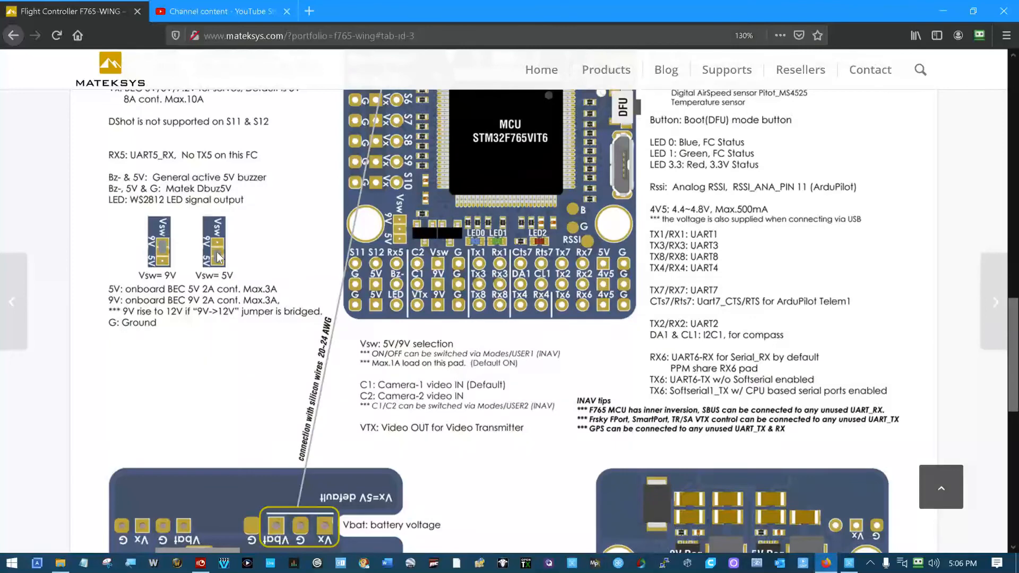
{"action": "mouse_move", "coordinate": [440, 266]}
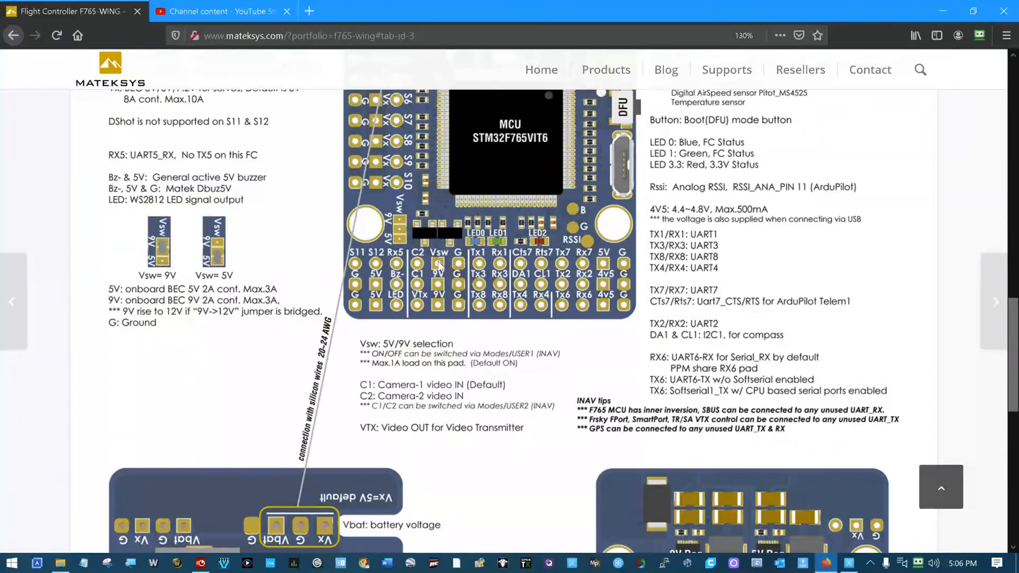
{"action": "mouse_move", "coordinate": [459, 267]}
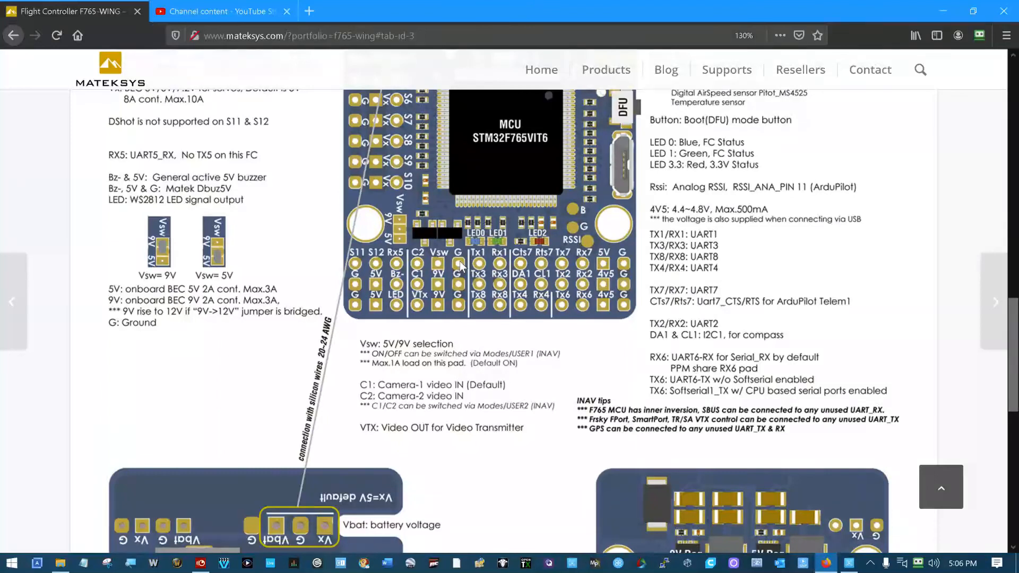
{"action": "mouse_move", "coordinate": [447, 283]}
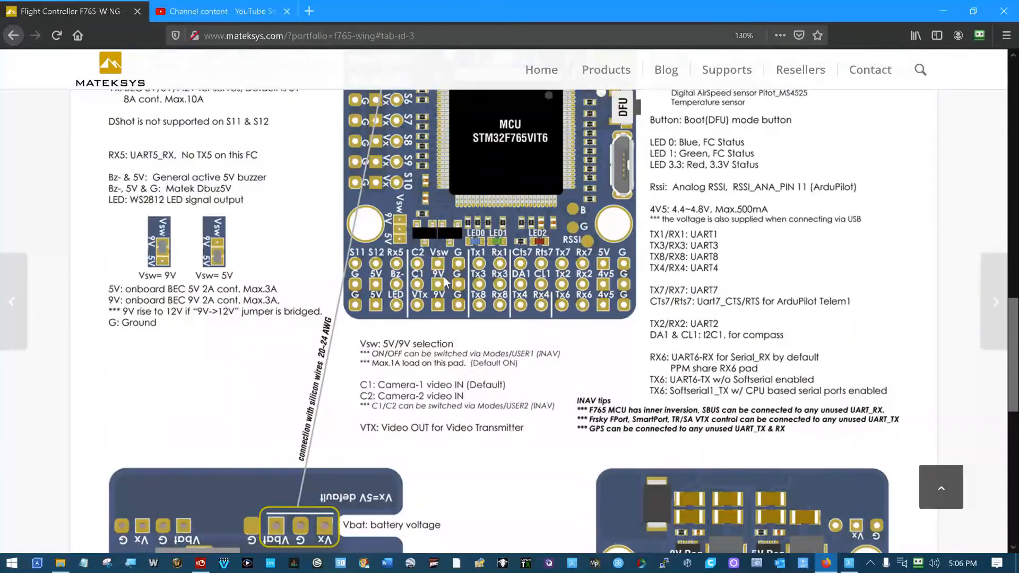
{"action": "mouse_move", "coordinate": [414, 236]}
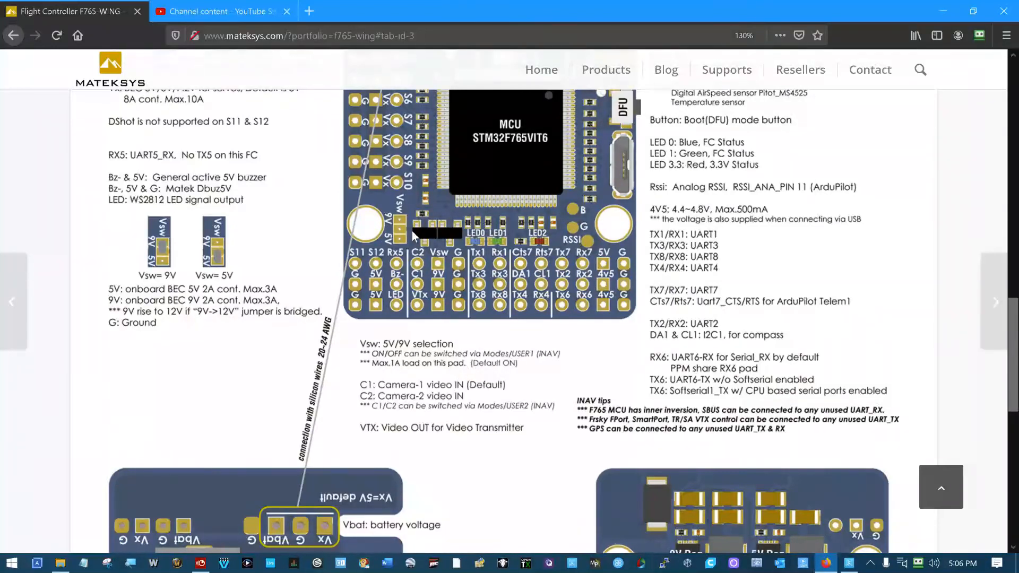
{"action": "mouse_move", "coordinate": [539, 363]}
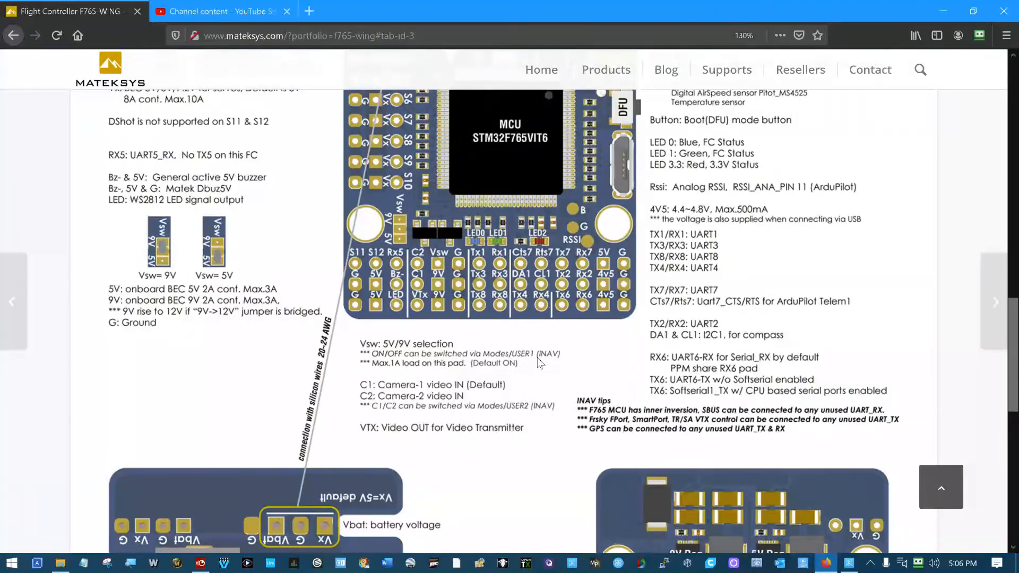
{"action": "mouse_move", "coordinate": [554, 366]}
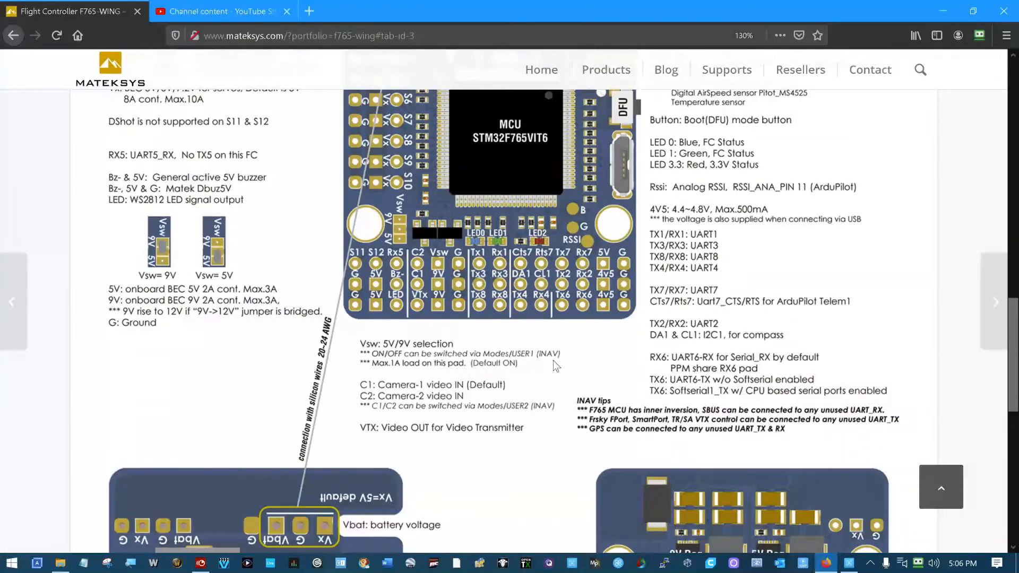
{"action": "mouse_move", "coordinate": [439, 272]}
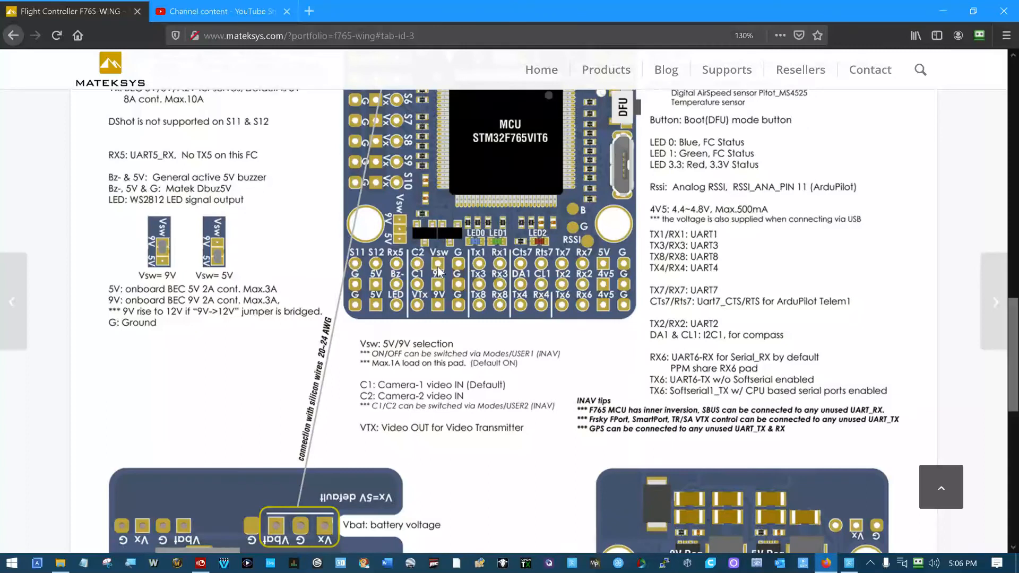
{"action": "mouse_move", "coordinate": [438, 272]}
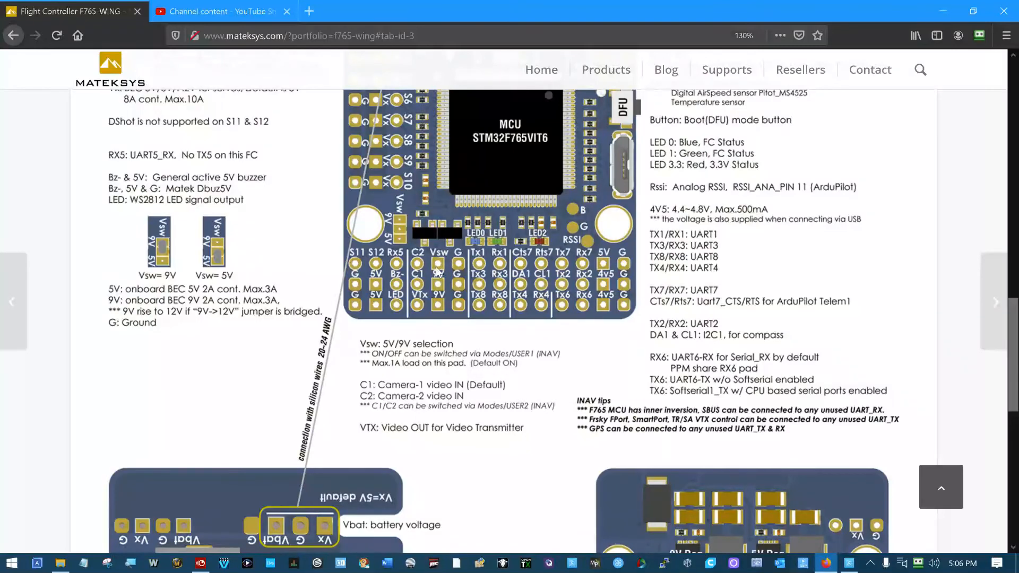
{"action": "mouse_move", "coordinate": [367, 353]}
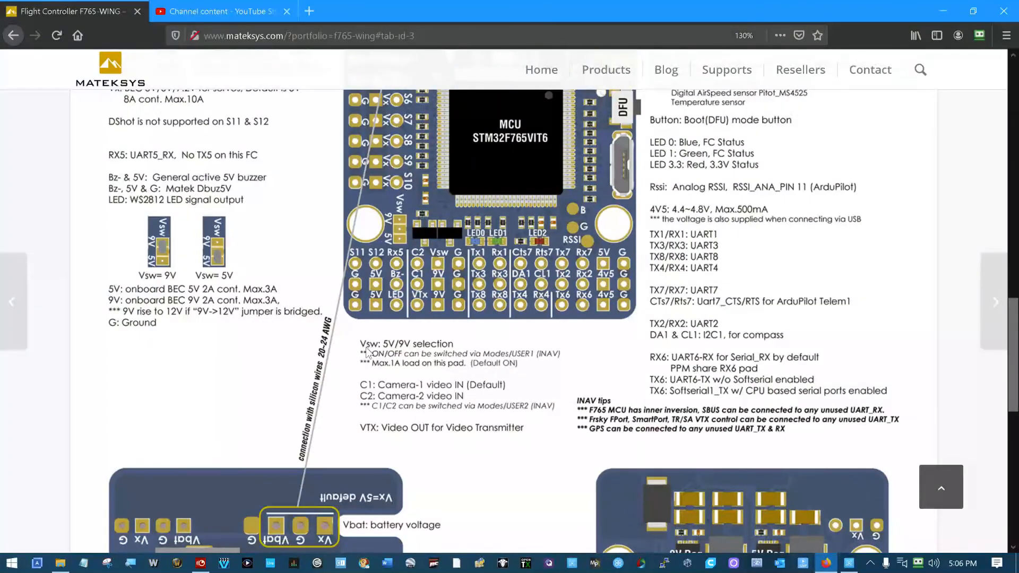
{"action": "mouse_move", "coordinate": [527, 363]}
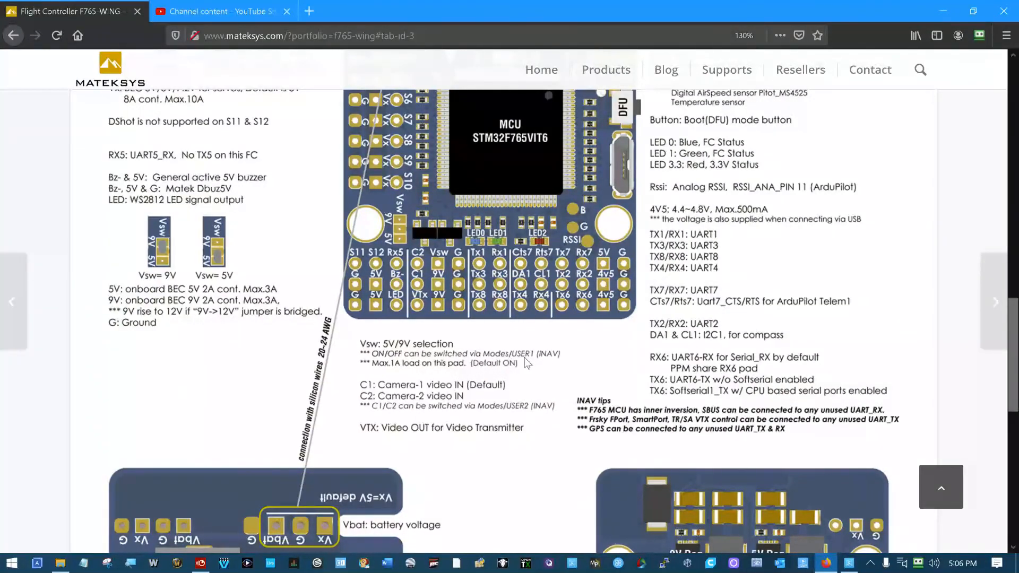
{"action": "mouse_move", "coordinate": [533, 364]}
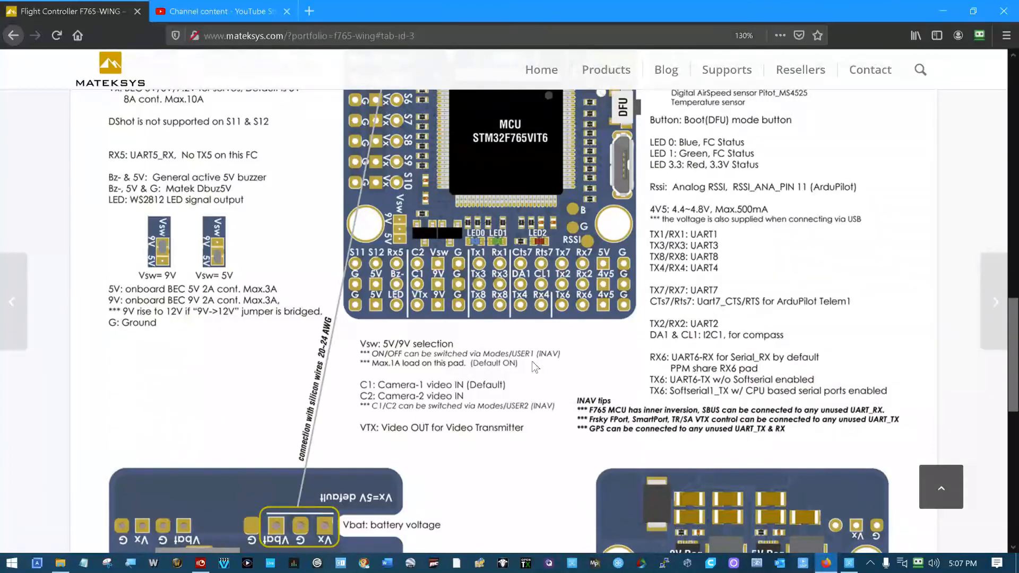
{"action": "mouse_move", "coordinate": [458, 312]}
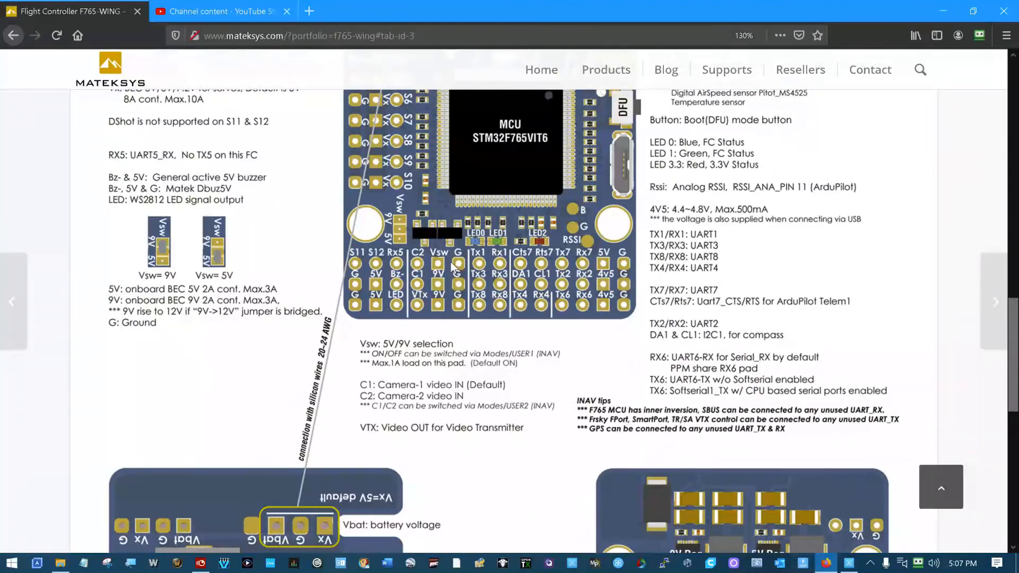
{"action": "mouse_move", "coordinate": [490, 364]}
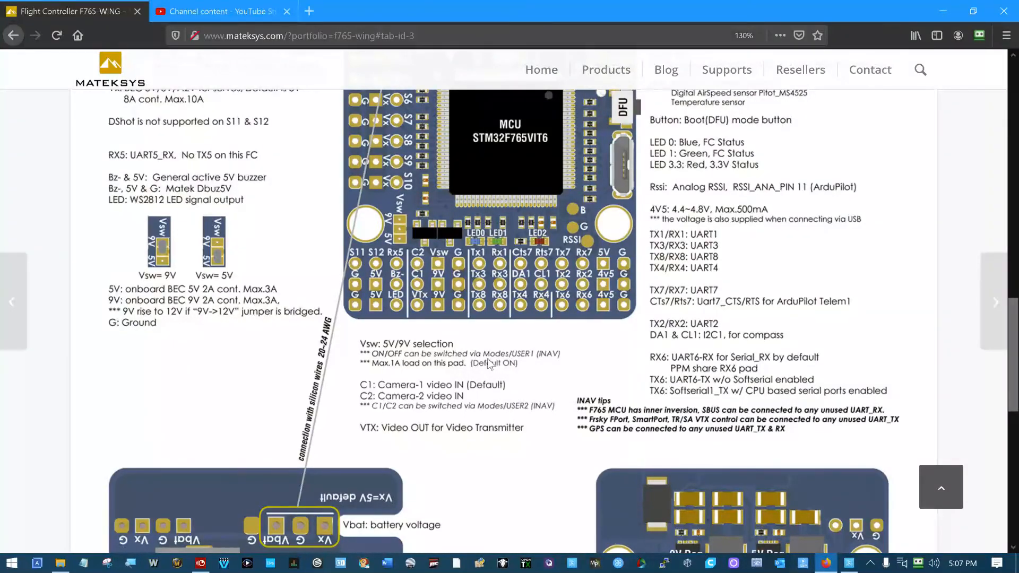
{"action": "mouse_move", "coordinate": [442, 273]}
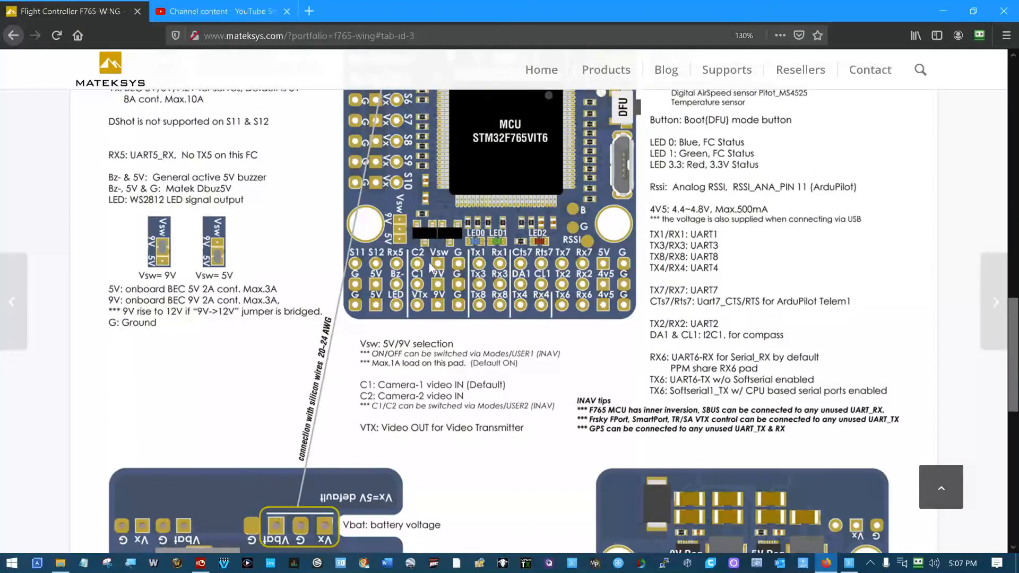
{"action": "mouse_move", "coordinate": [439, 266]}
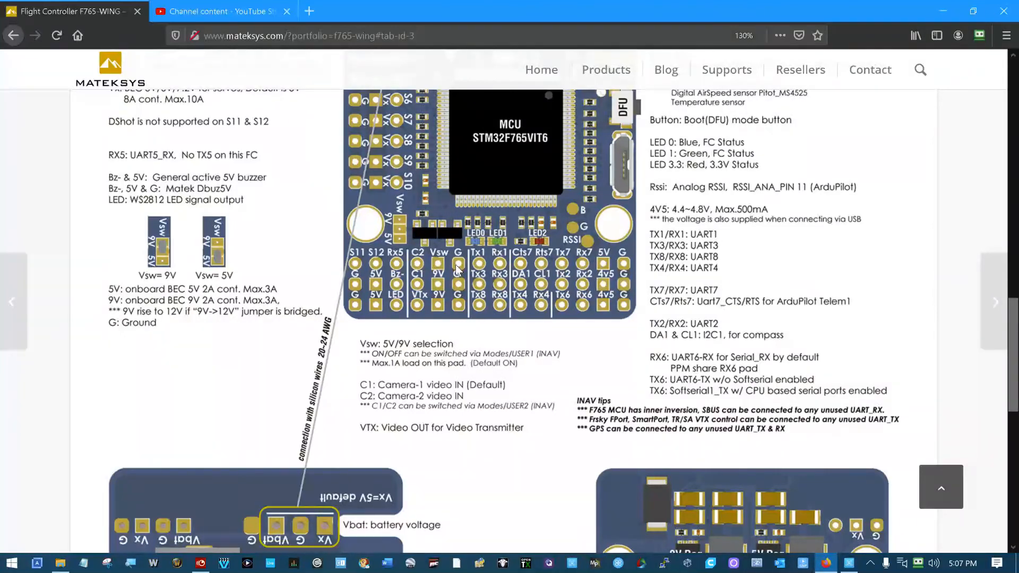
{"action": "mouse_move", "coordinate": [439, 263]}
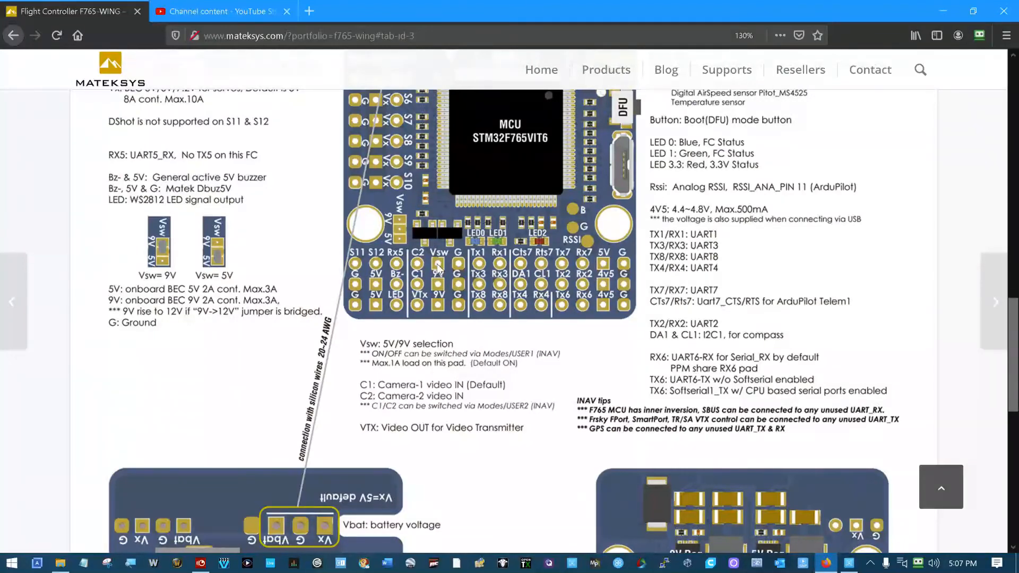
{"action": "mouse_move", "coordinate": [356, 164]}
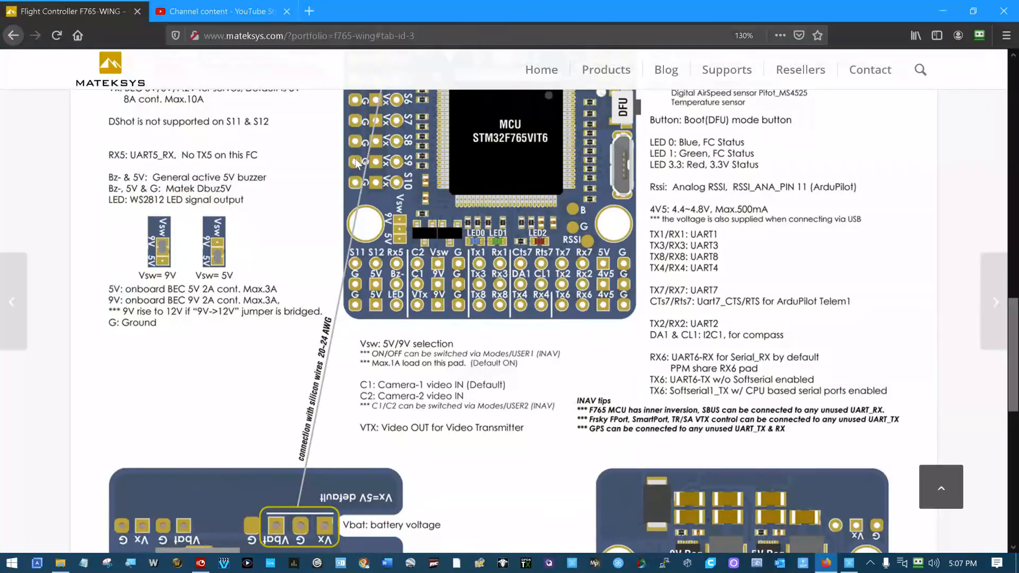
{"action": "mouse_move", "coordinate": [437, 272]}
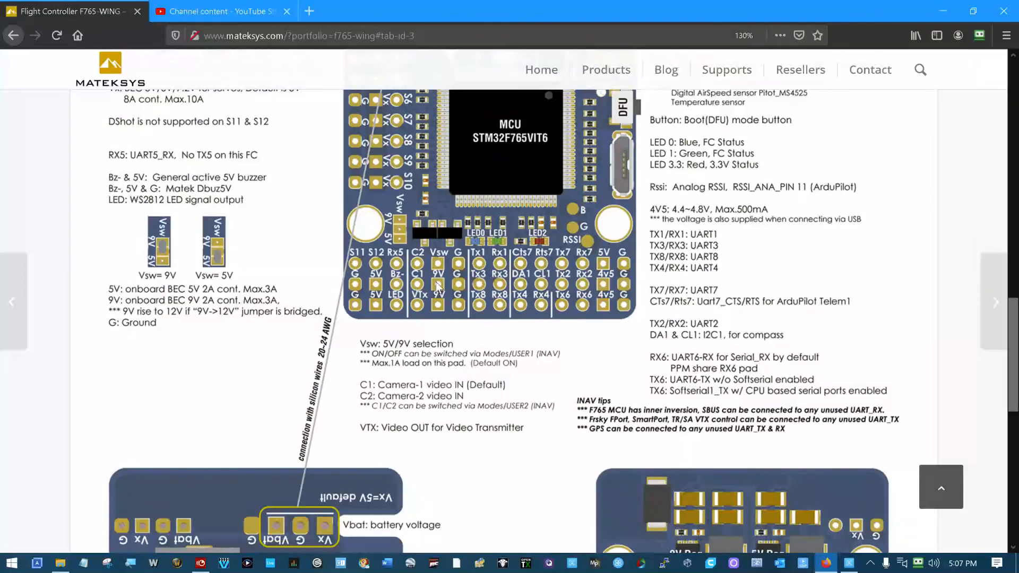
{"action": "mouse_move", "coordinate": [391, 382]}
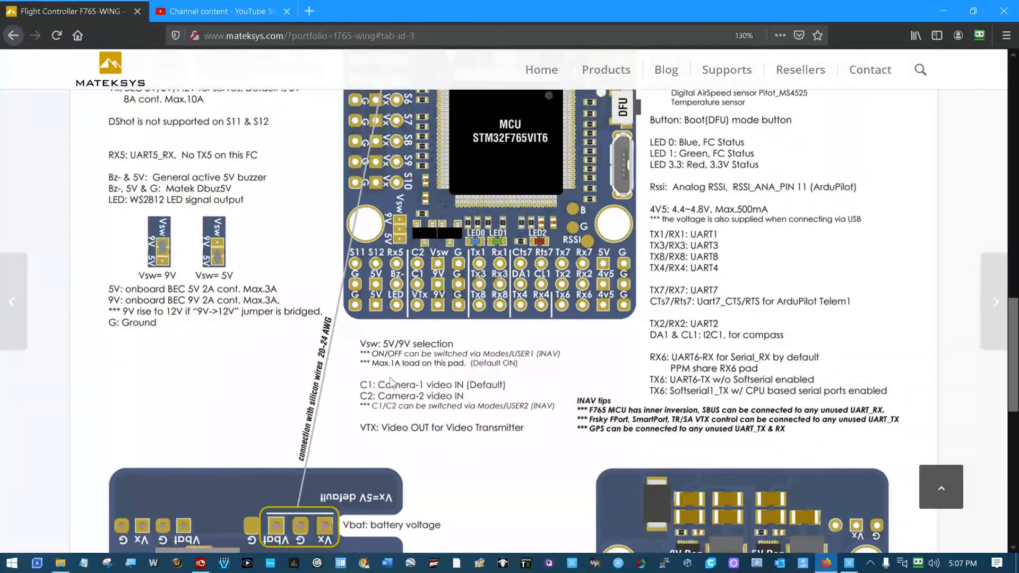
{"action": "mouse_move", "coordinate": [400, 400]}
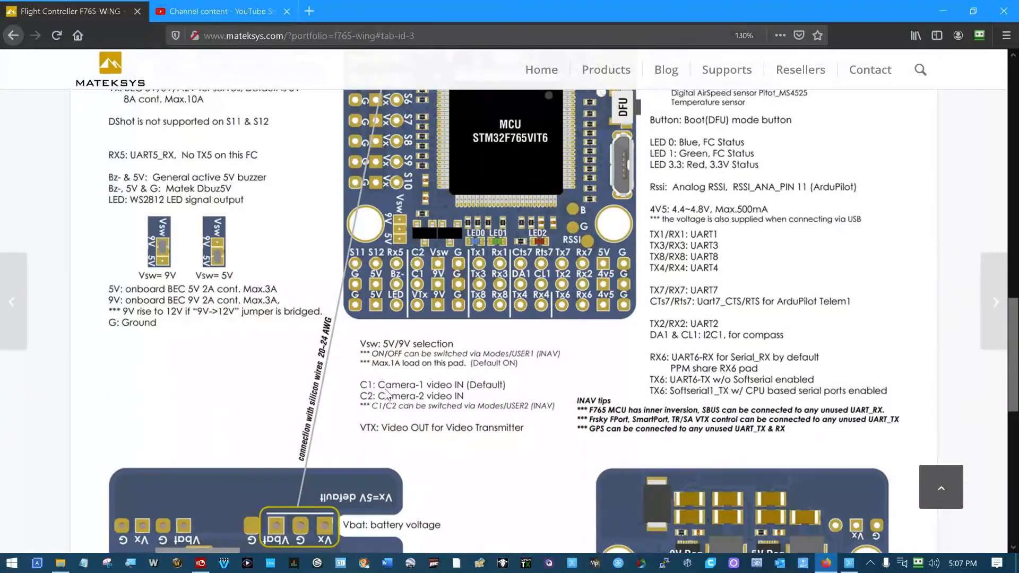
{"action": "mouse_move", "coordinate": [530, 412]}
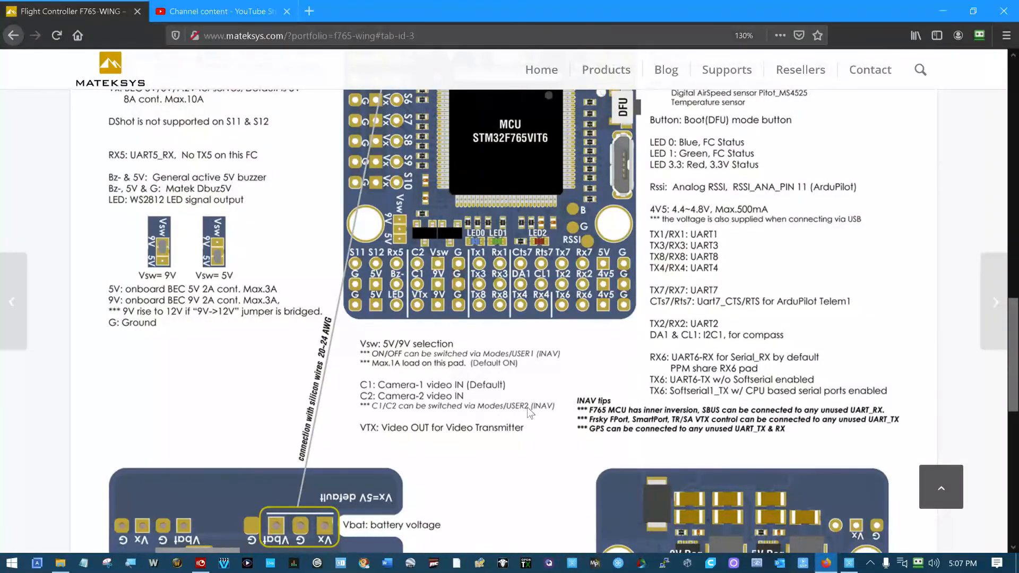
{"action": "mouse_move", "coordinate": [554, 406]}
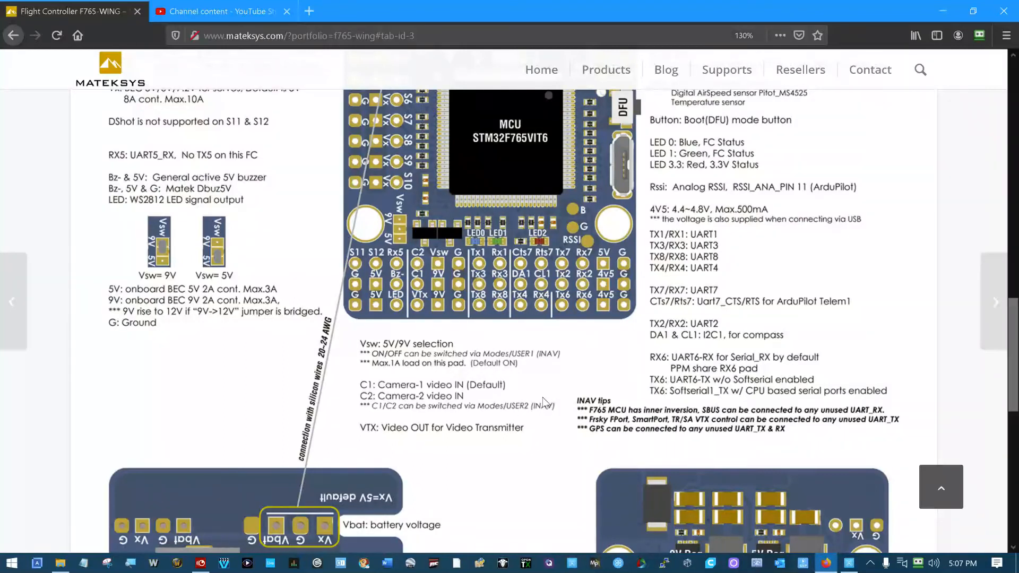
{"action": "mouse_move", "coordinate": [523, 408]}
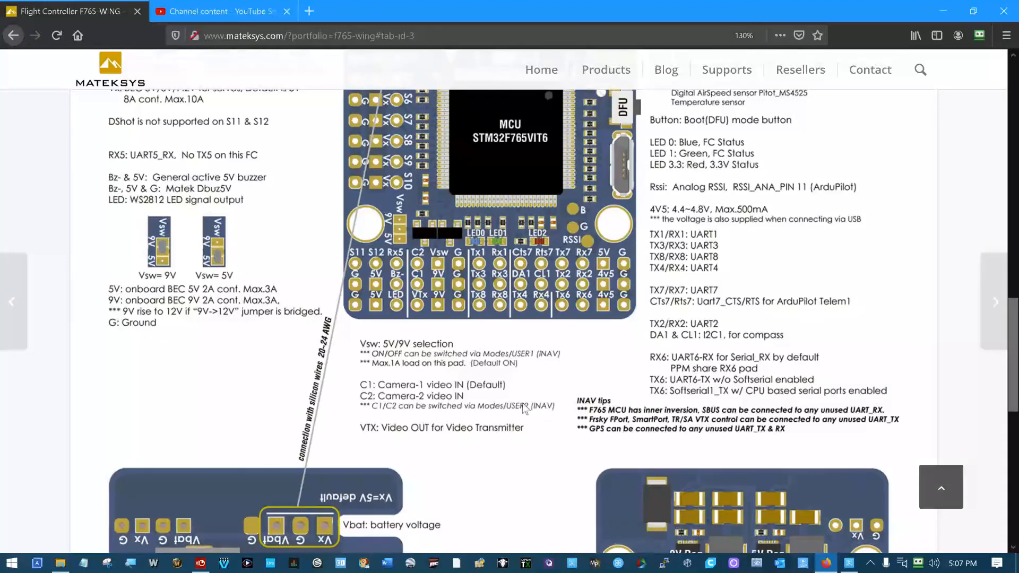
{"action": "mouse_move", "coordinate": [387, 403]}
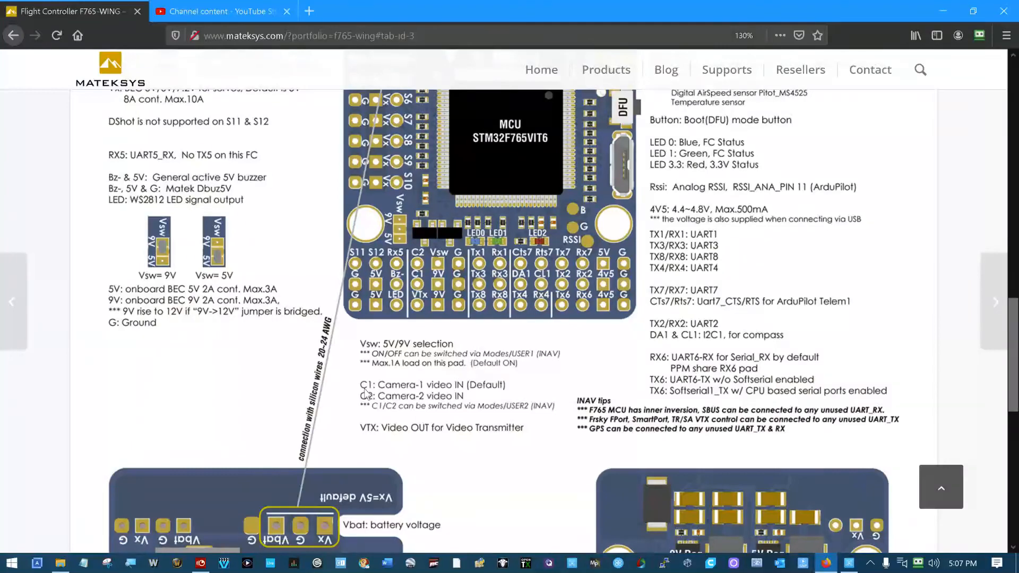
{"action": "mouse_move", "coordinate": [403, 390]}
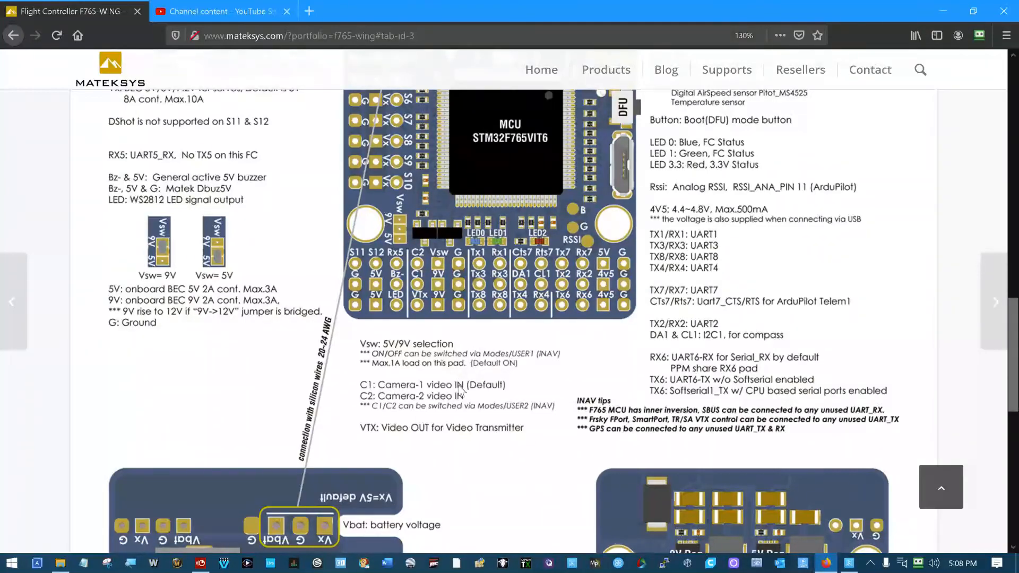
{"action": "mouse_move", "coordinate": [496, 388]}
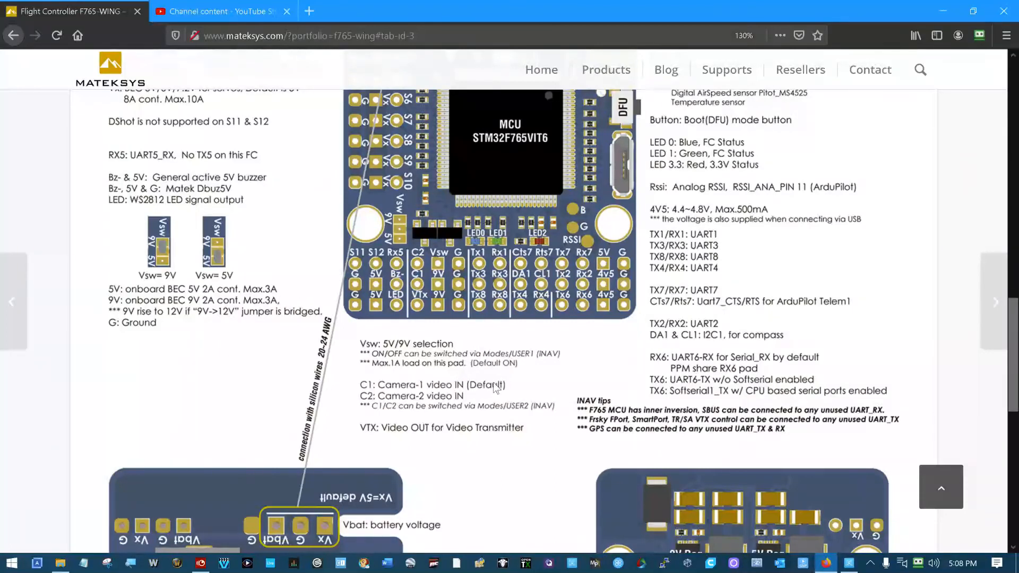
{"action": "mouse_move", "coordinate": [417, 292]}
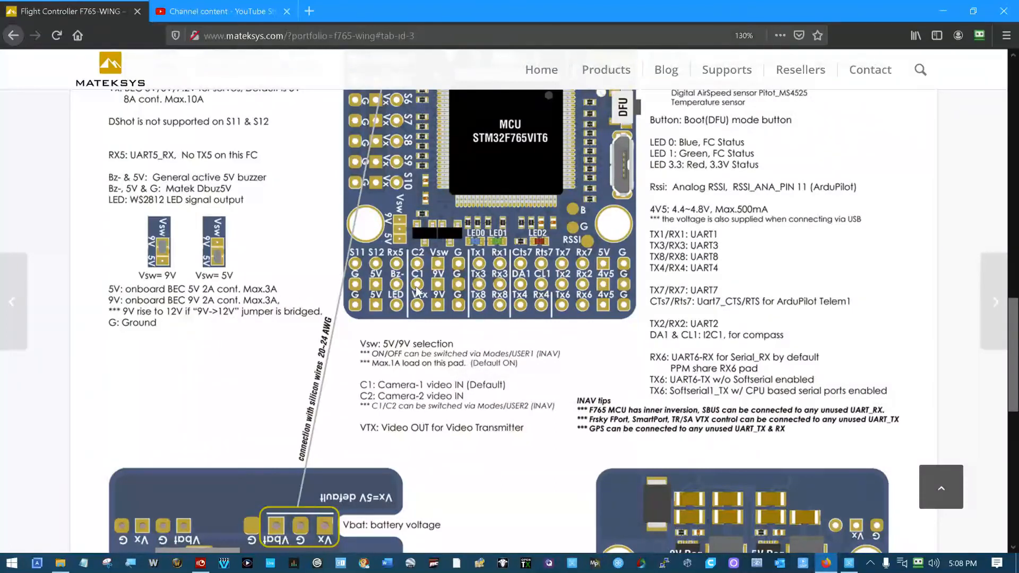
{"action": "mouse_move", "coordinate": [417, 319]}
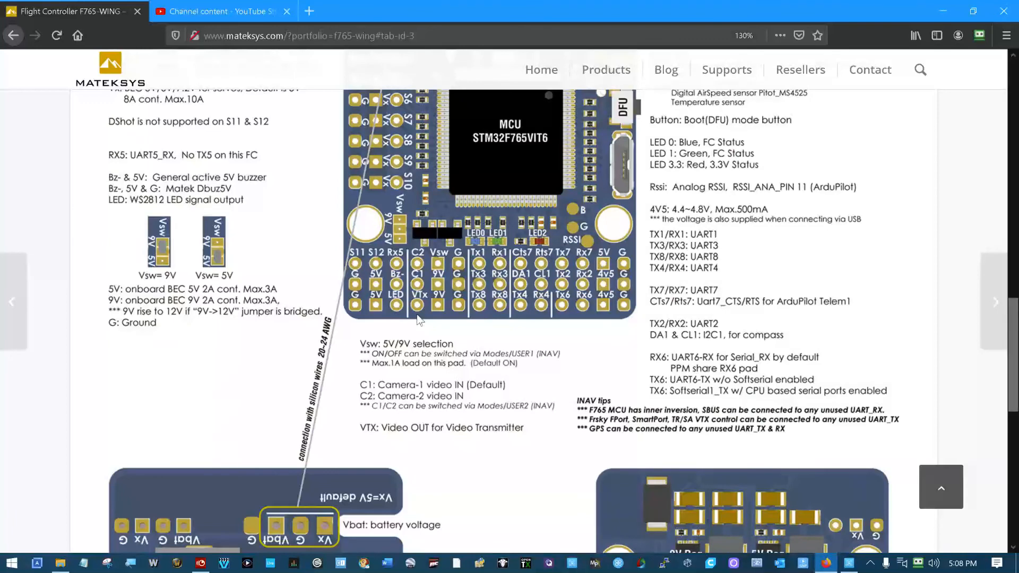
{"action": "mouse_move", "coordinate": [437, 409]}
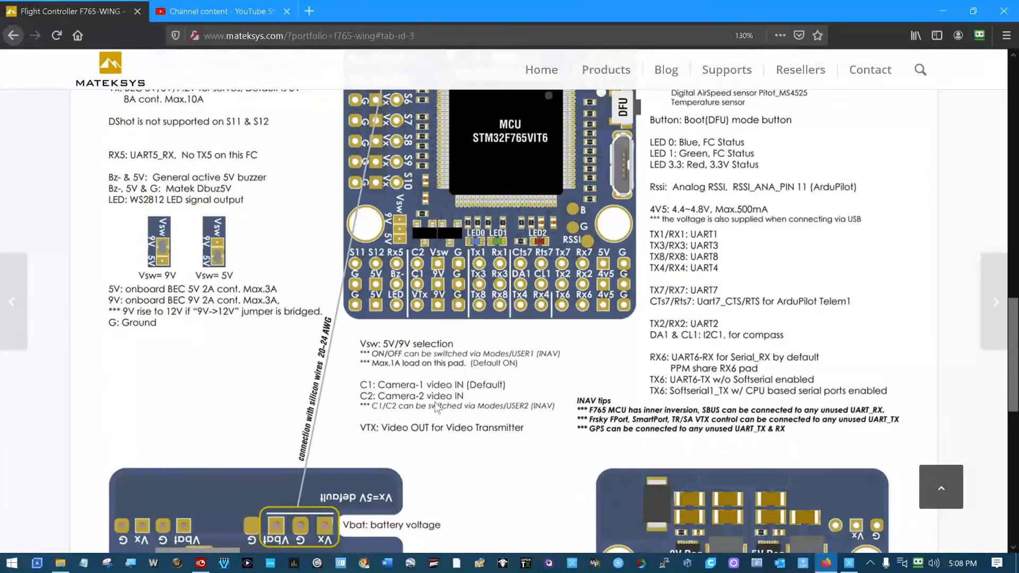
{"action": "mouse_move", "coordinate": [535, 418]}
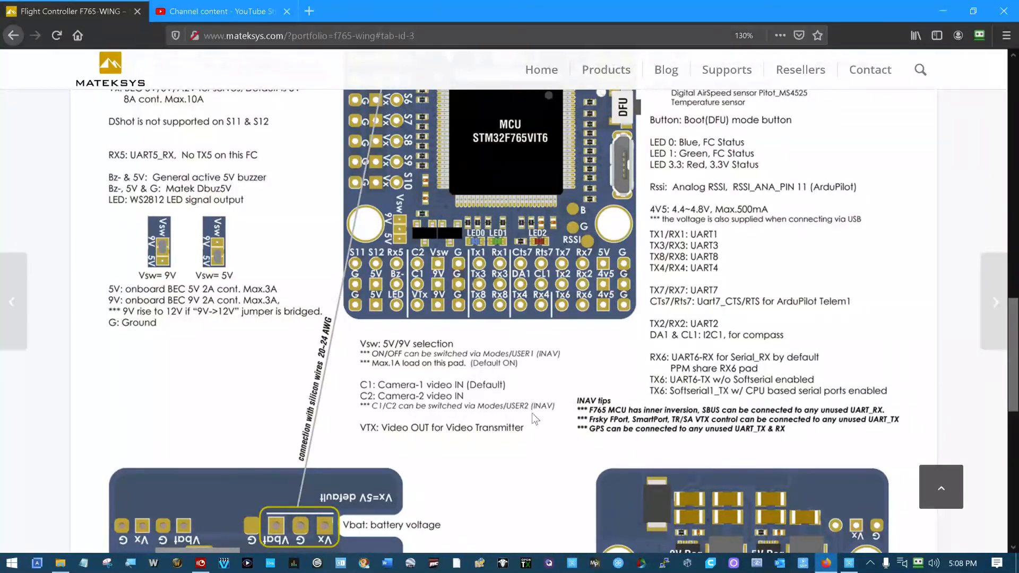
{"action": "mouse_move", "coordinate": [525, 418]}
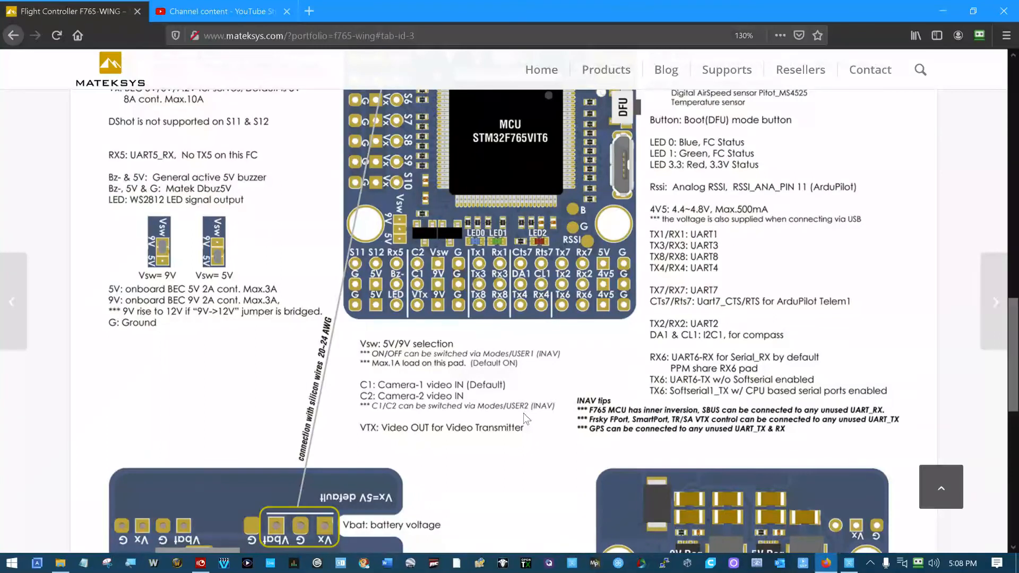
{"action": "mouse_move", "coordinate": [377, 403]}
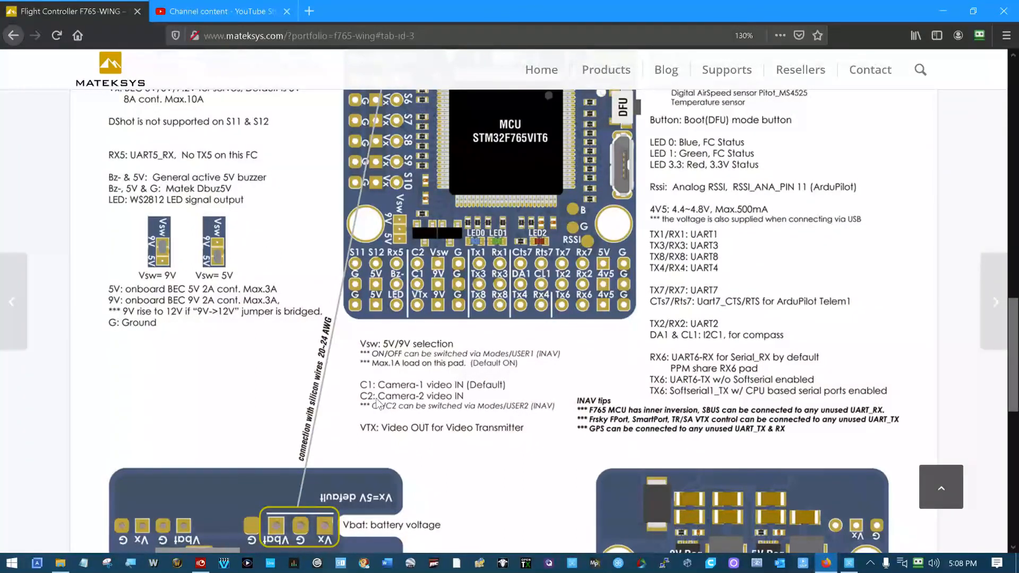
{"action": "mouse_move", "coordinate": [451, 402]}
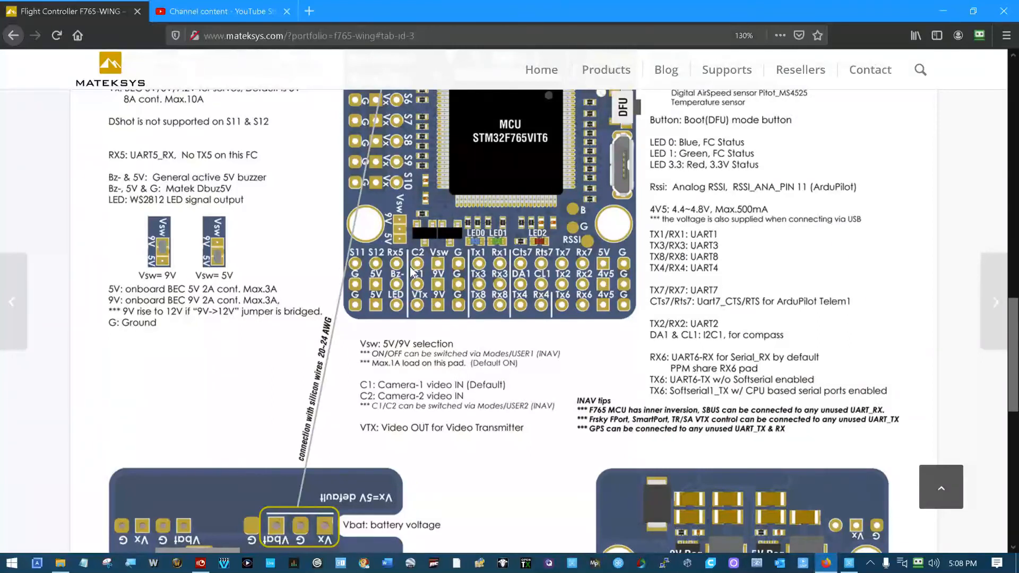
{"action": "mouse_move", "coordinate": [420, 312]}
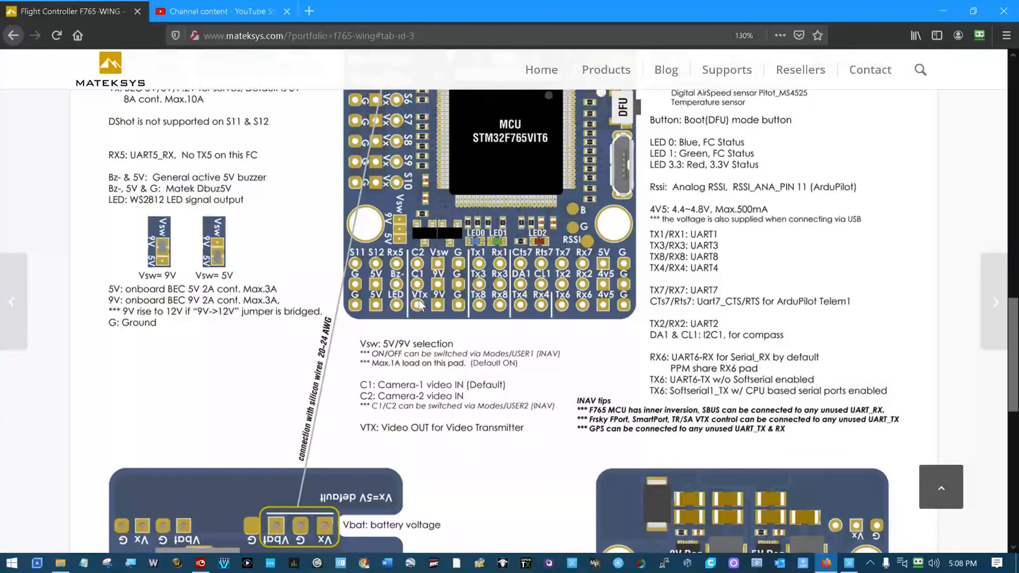
{"action": "mouse_move", "coordinate": [380, 432]}
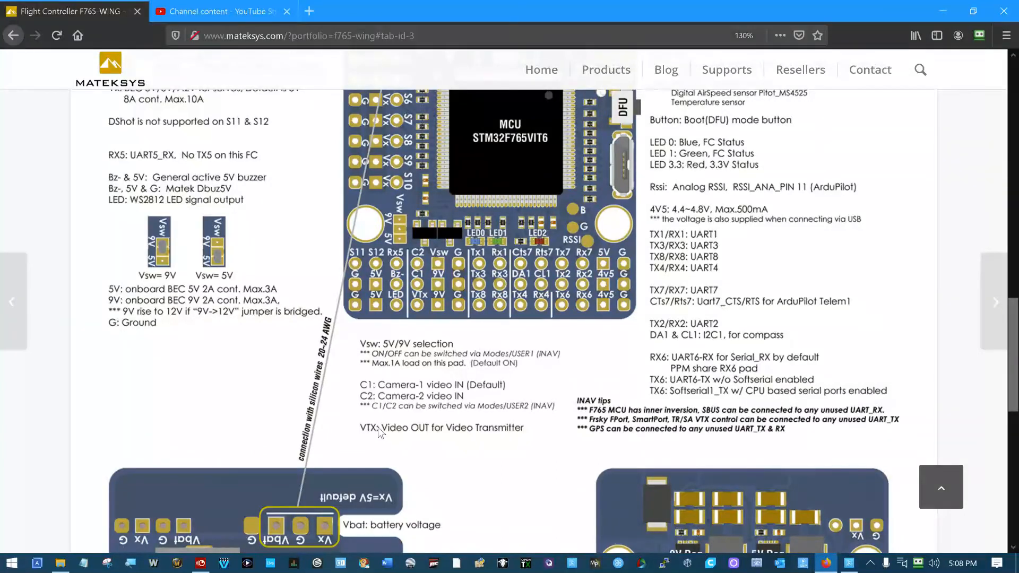
{"action": "mouse_move", "coordinate": [416, 306]}
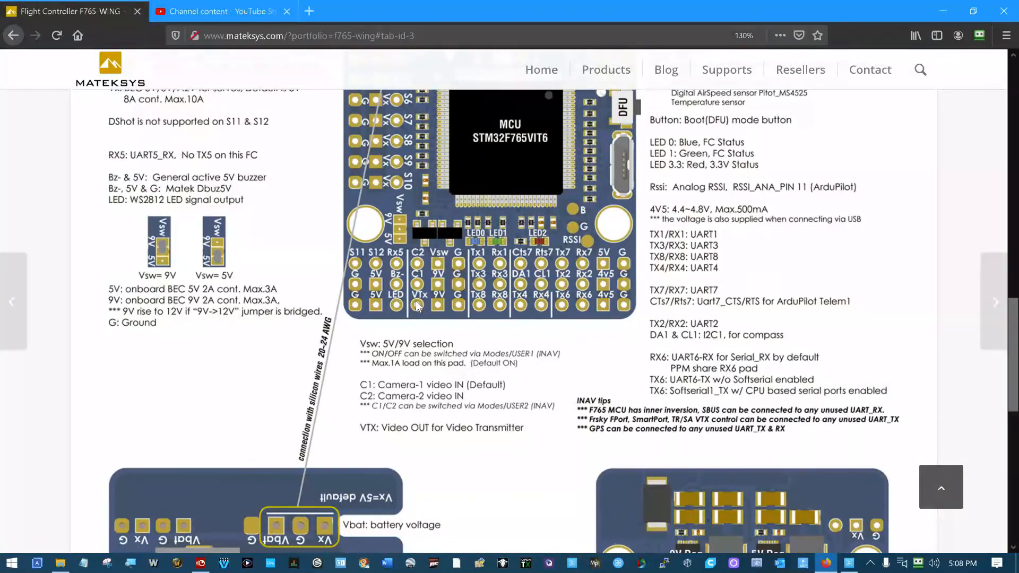
{"action": "mouse_move", "coordinate": [511, 439]}
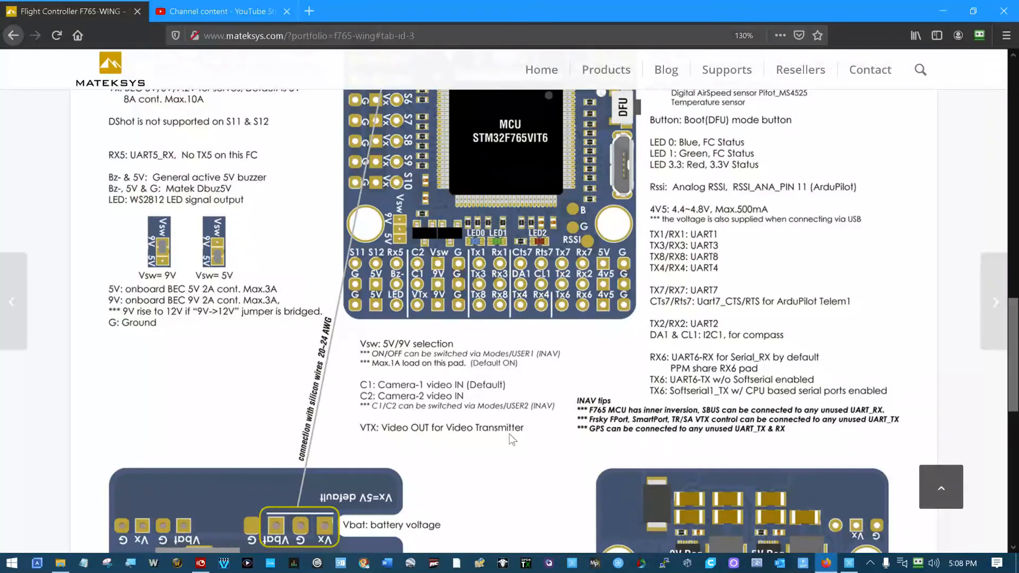
{"action": "mouse_move", "coordinate": [507, 441]}
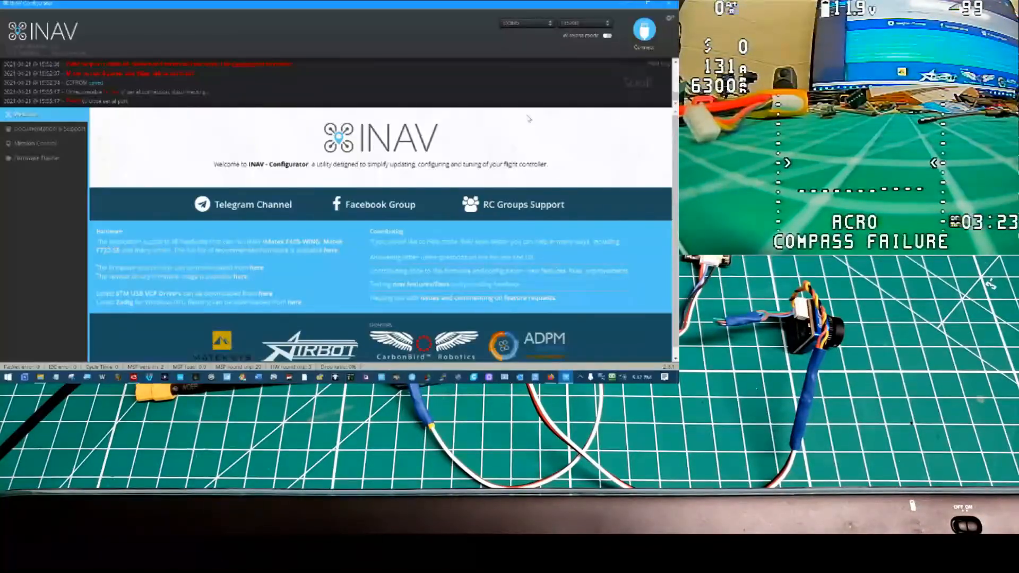
Step: Connect the flight controller and set USER1 on CH 8 (1500–2100) and USER2 on CH 9 (1300–1700)
{"action": "left_click", "coordinate": [643, 29]}
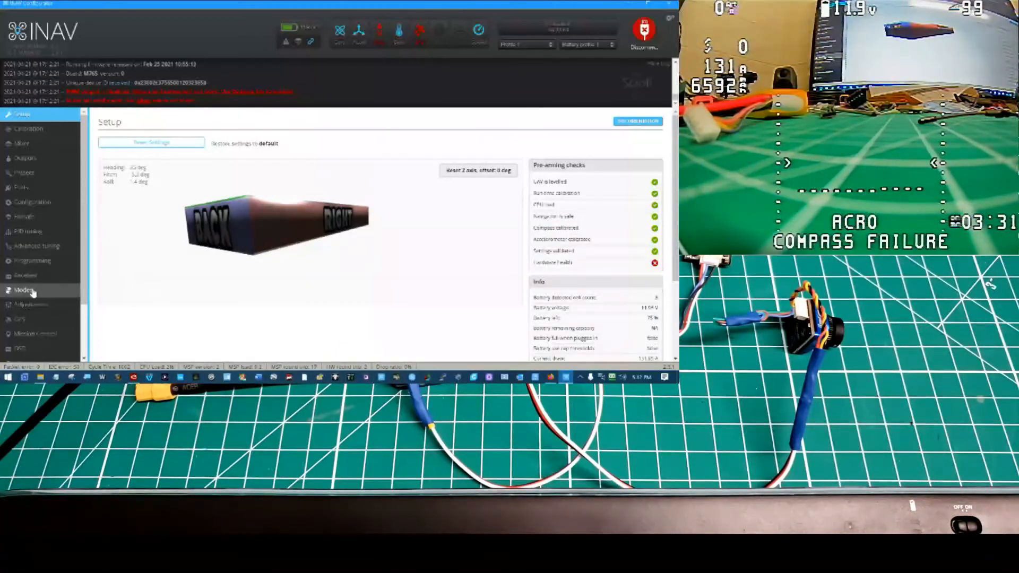
{"action": "left_click", "coordinate": [24, 290]}
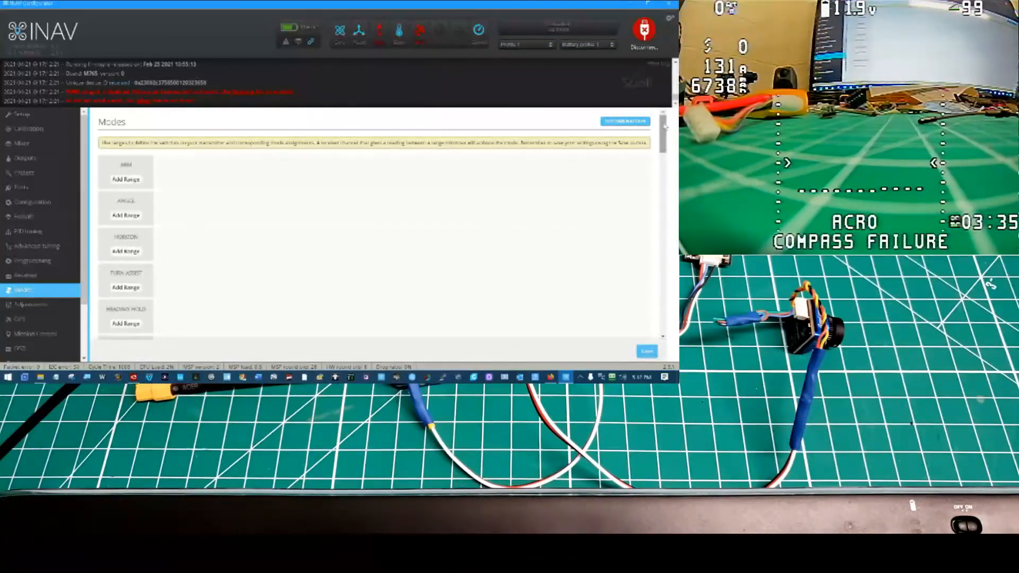
{"action": "scroll", "scroll_direction": "down", "scroll_amount": 3}
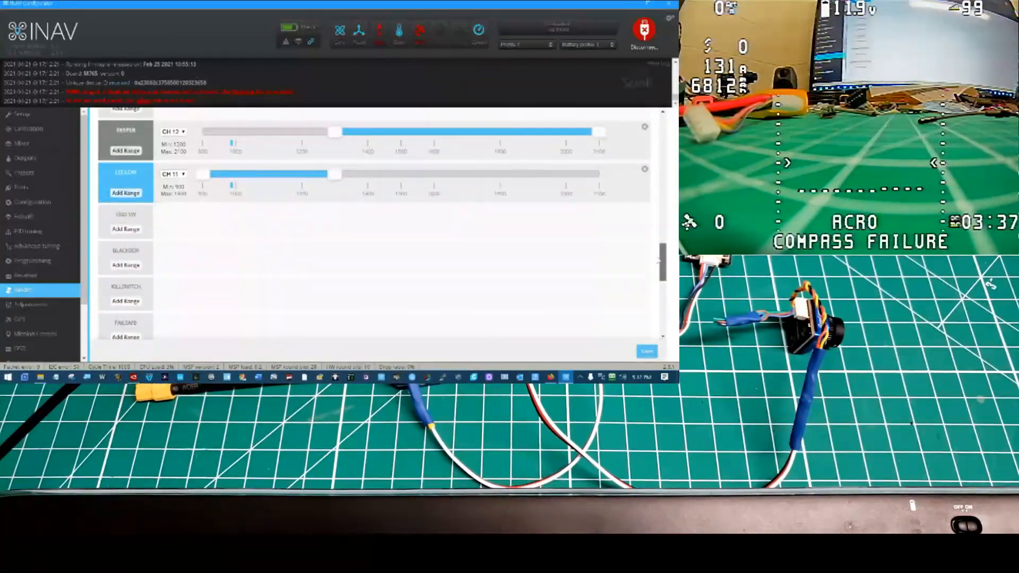
{"action": "scroll", "scroll_direction": "down", "scroll_amount": 3}
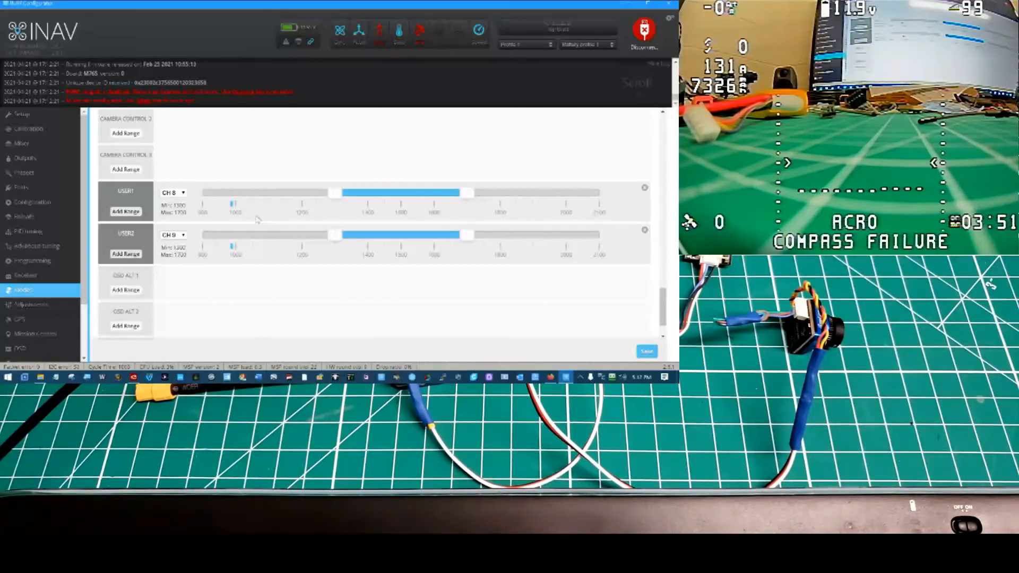
{"action": "mouse_move", "coordinate": [252, 221]}
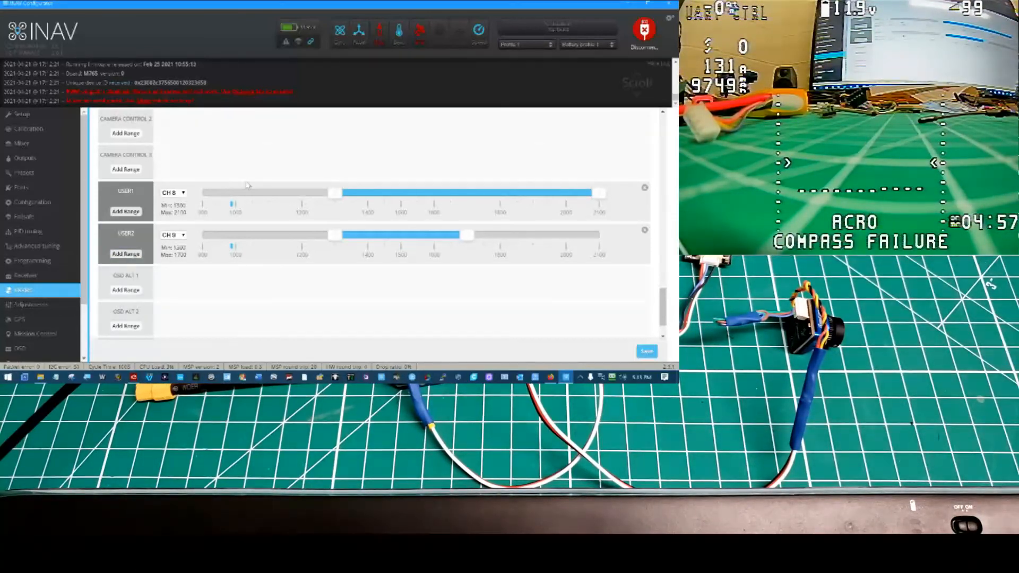
{"action": "left_click", "coordinate": [173, 235]}
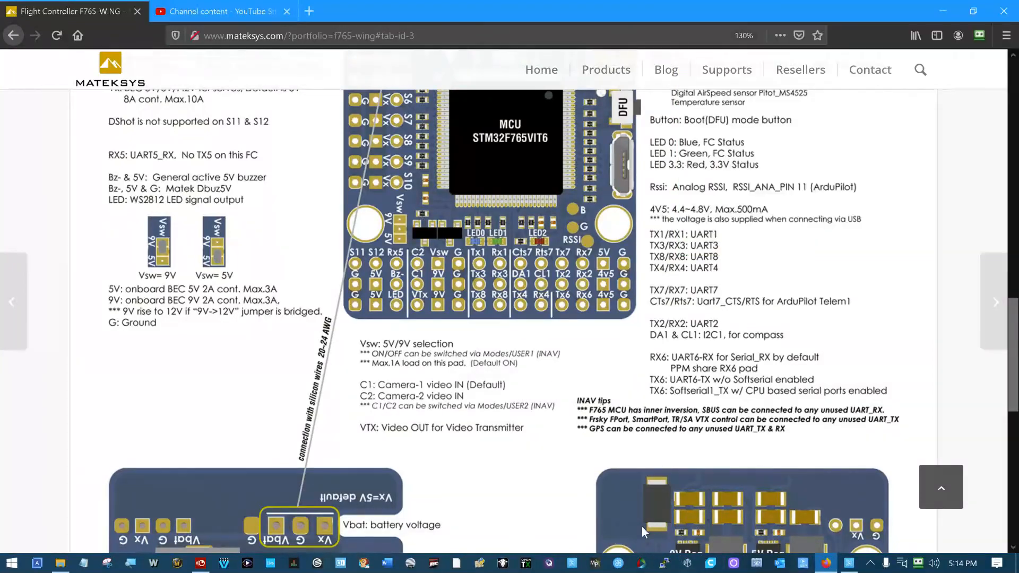
{"action": "mouse_move", "coordinate": [401, 354]}
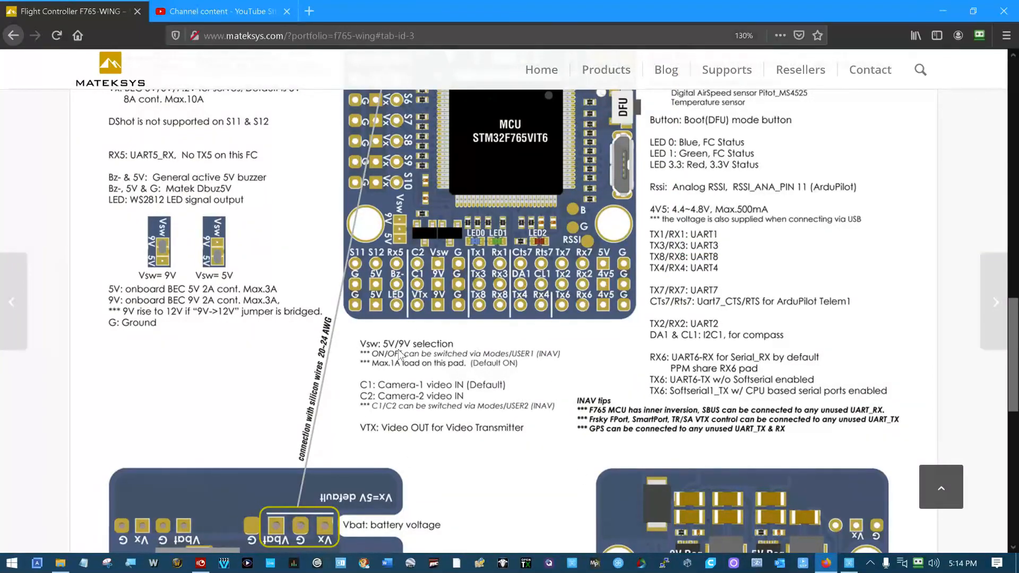
{"action": "mouse_move", "coordinate": [473, 315]}
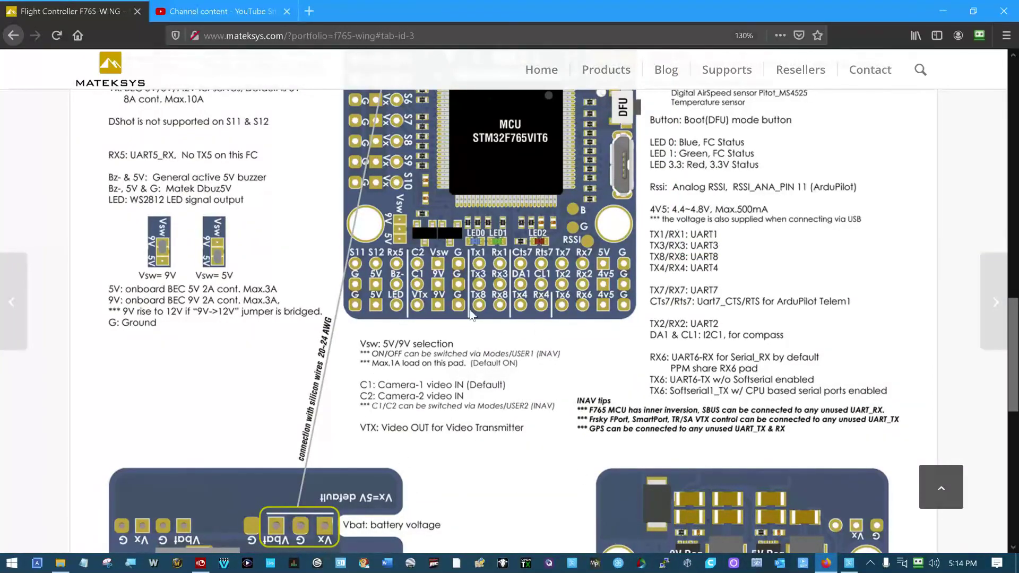
{"action": "mouse_move", "coordinate": [523, 359]}
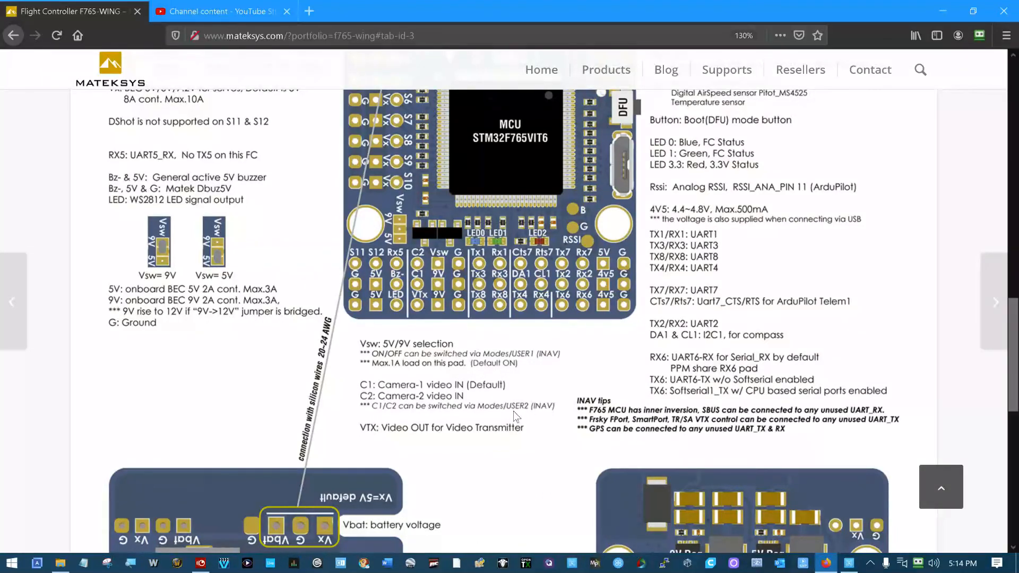
Step: Review the F765-WING USER1/USER2 pinout notes, then return to INAV Configurator's mode ranges
{"action": "scroll", "scroll_direction": "up", "scroll_amount": 3}
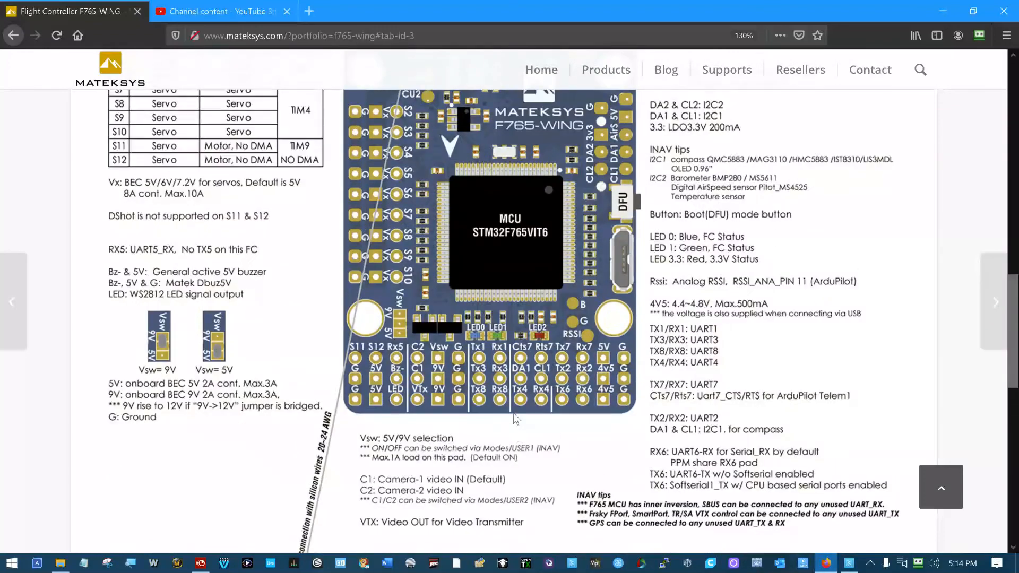
{"action": "scroll", "scroll_direction": "down", "scroll_amount": 3}
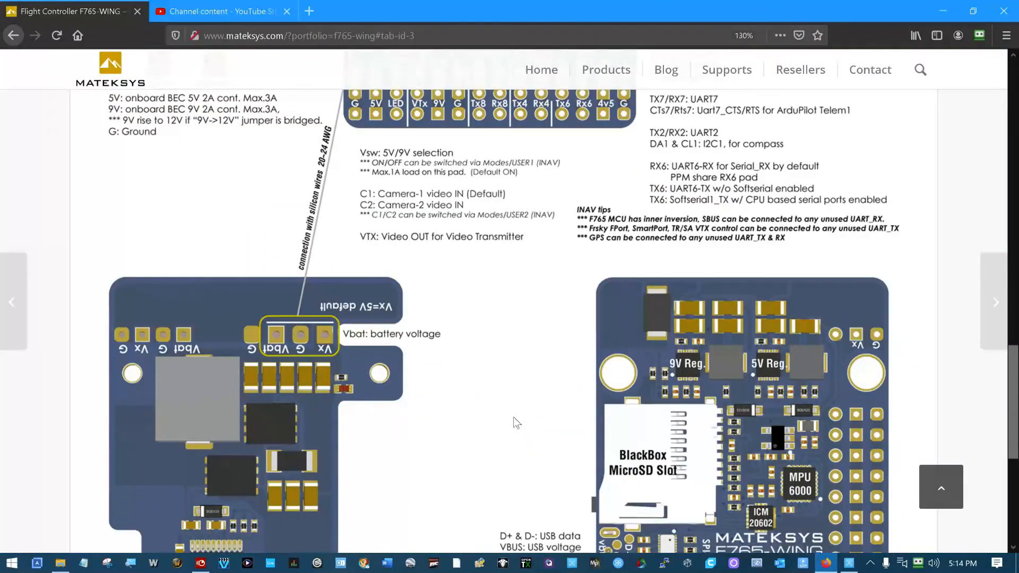
{"action": "scroll", "scroll_direction": "up", "scroll_amount": 3}
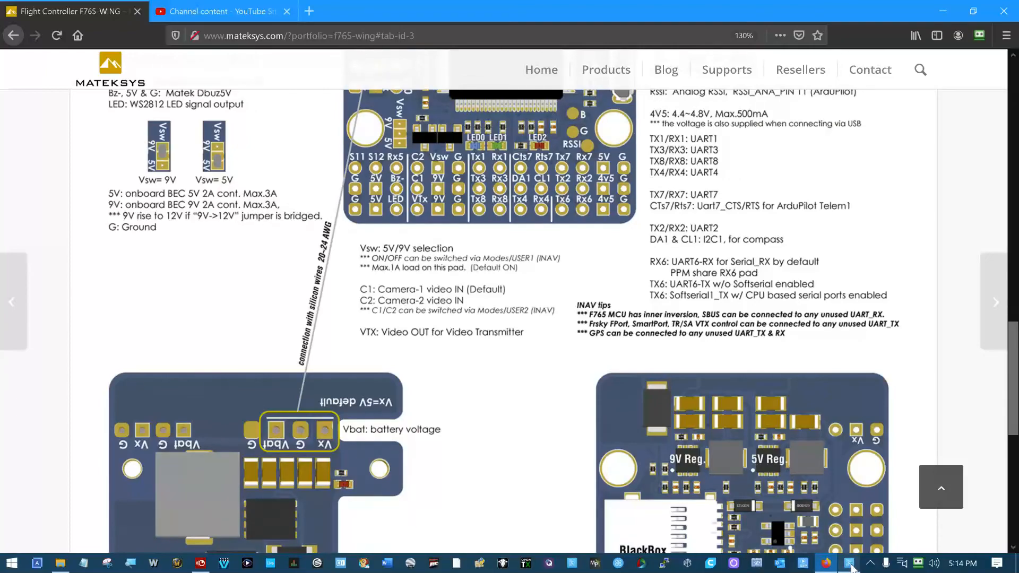
{"action": "left_click", "coordinate": [847, 562]}
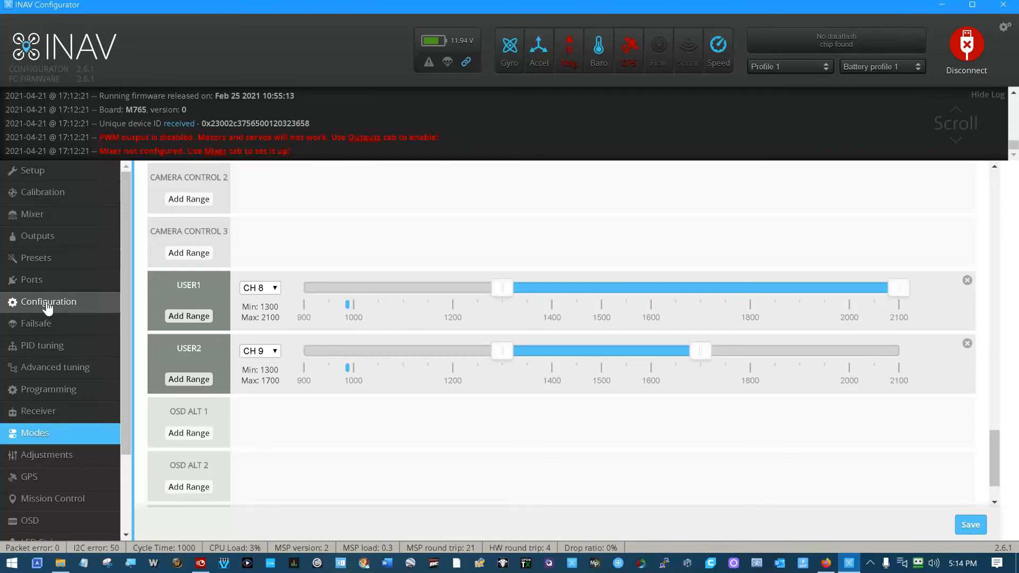
Step: Open the Configuration page and scroll to VTX settings (Boscam A band, channel 1, power 1)
{"action": "left_click", "coordinate": [49, 301]}
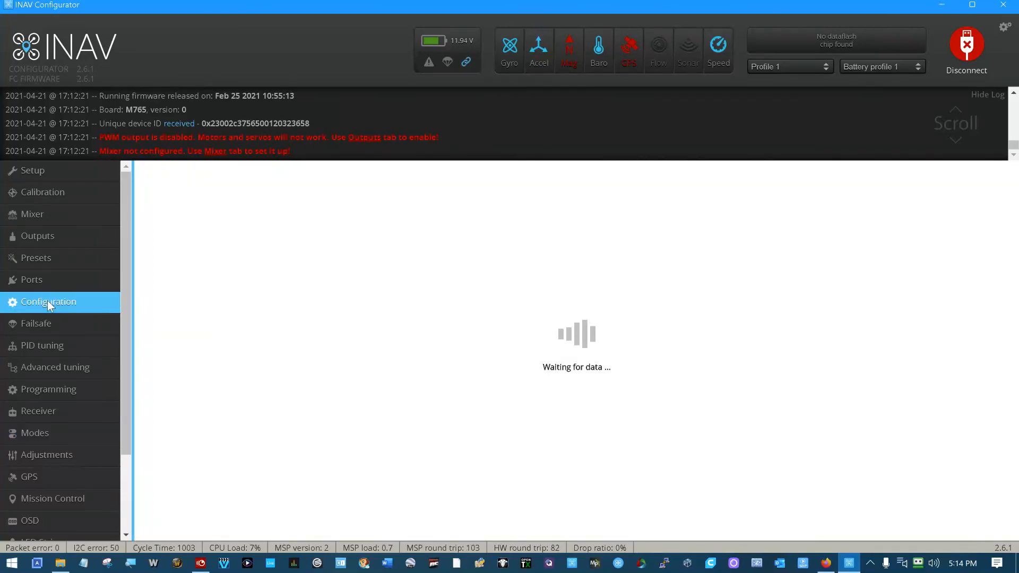
{"action": "left_click", "coordinate": [49, 301]}
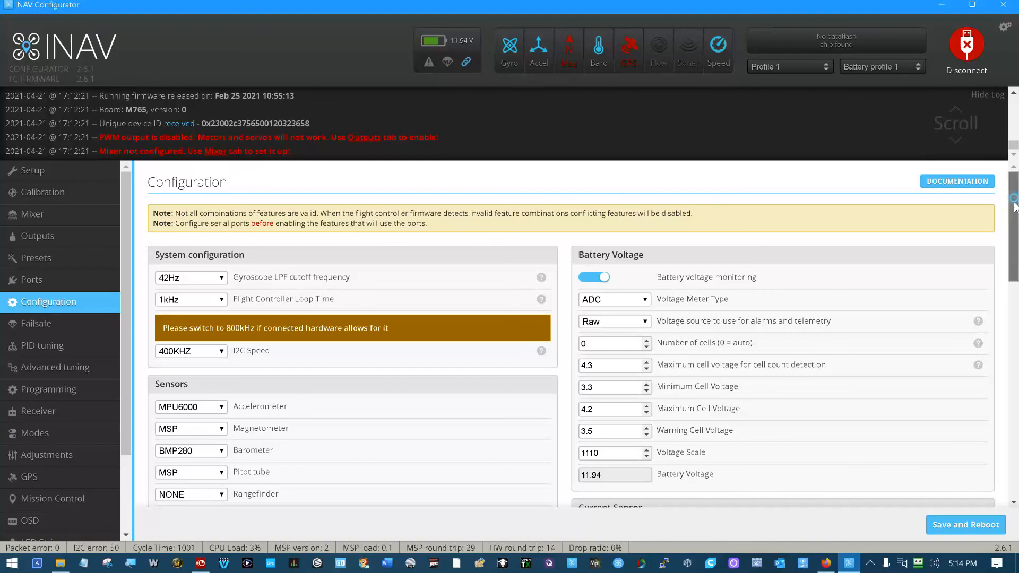
{"action": "scroll", "scroll_direction": "down", "scroll_amount": 3}
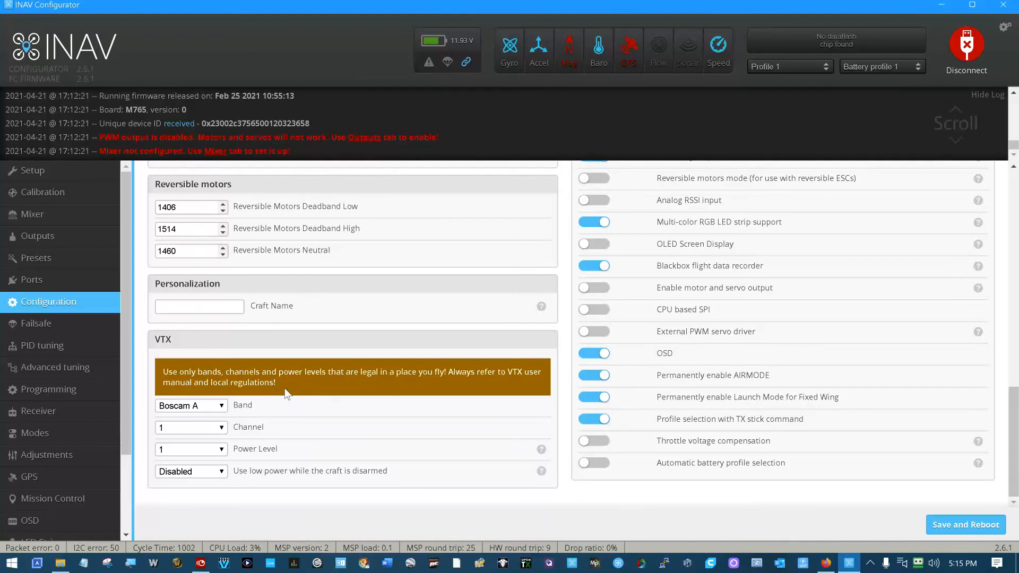
{"action": "mouse_move", "coordinate": [216, 361]}
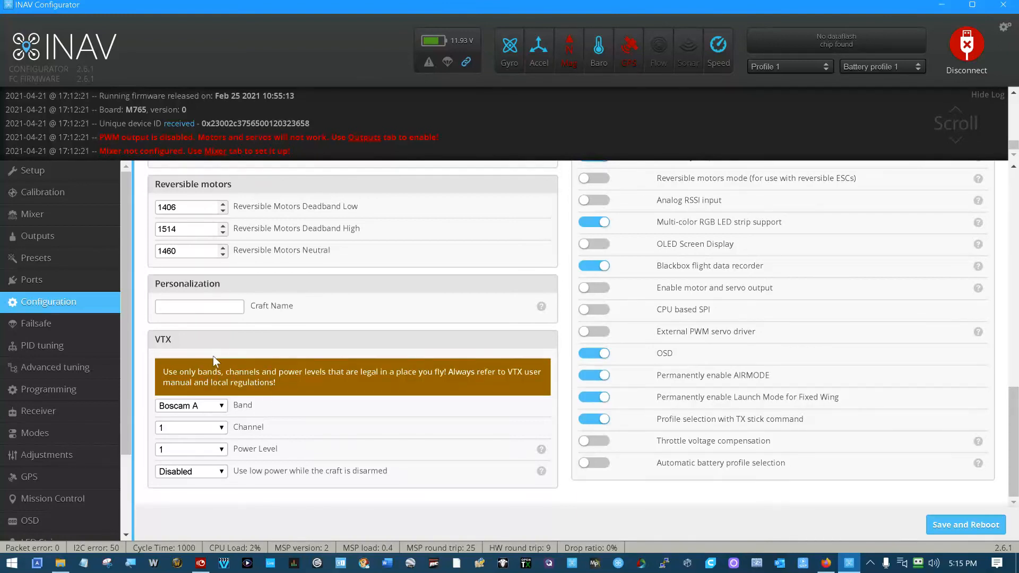
{"action": "mouse_move", "coordinate": [247, 473]}
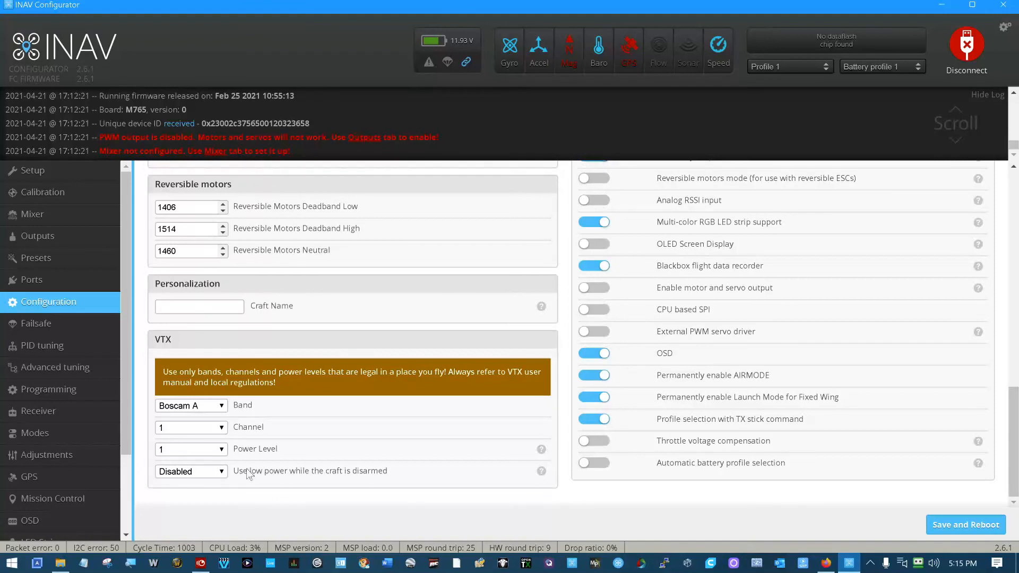
{"action": "mouse_move", "coordinate": [217, 515]}
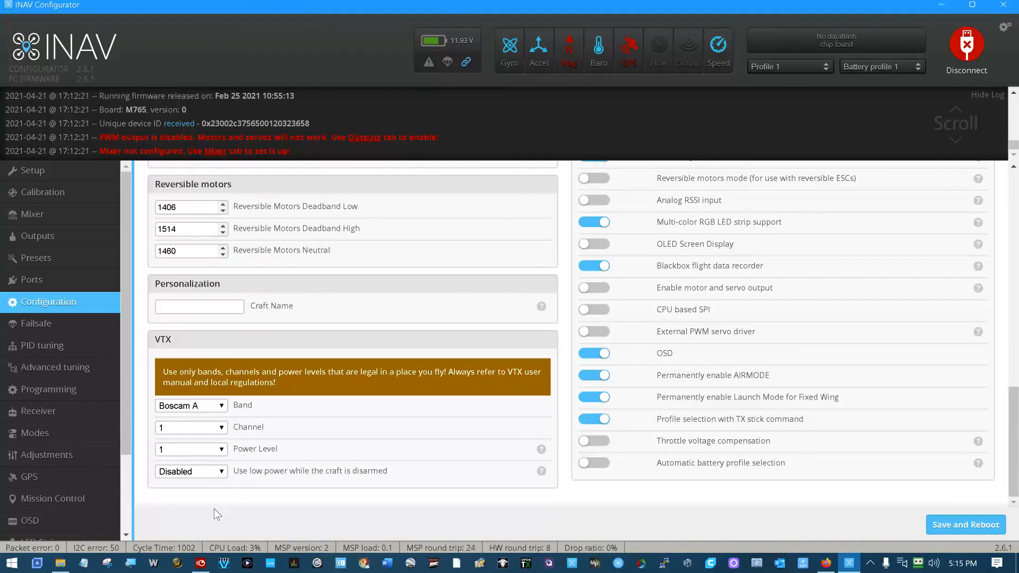
{"action": "mouse_move", "coordinate": [159, 466]}
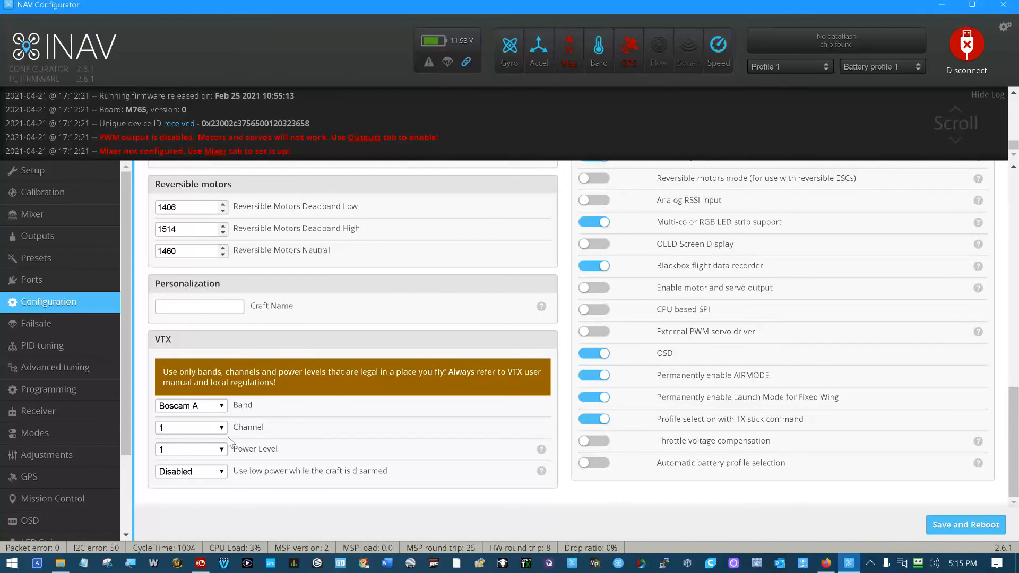
{"action": "mouse_move", "coordinate": [318, 488]}
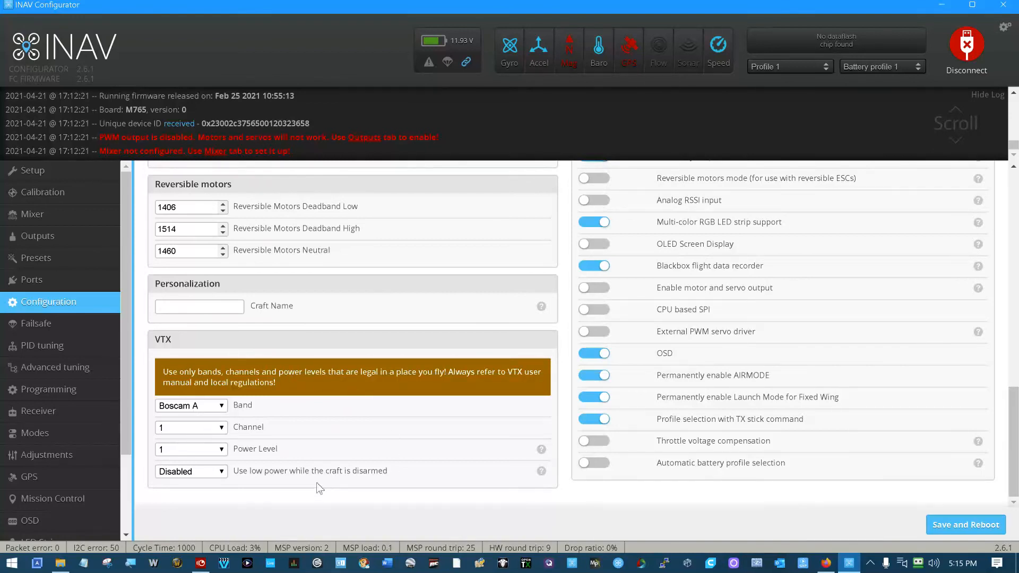
{"action": "mouse_move", "coordinate": [272, 503]}
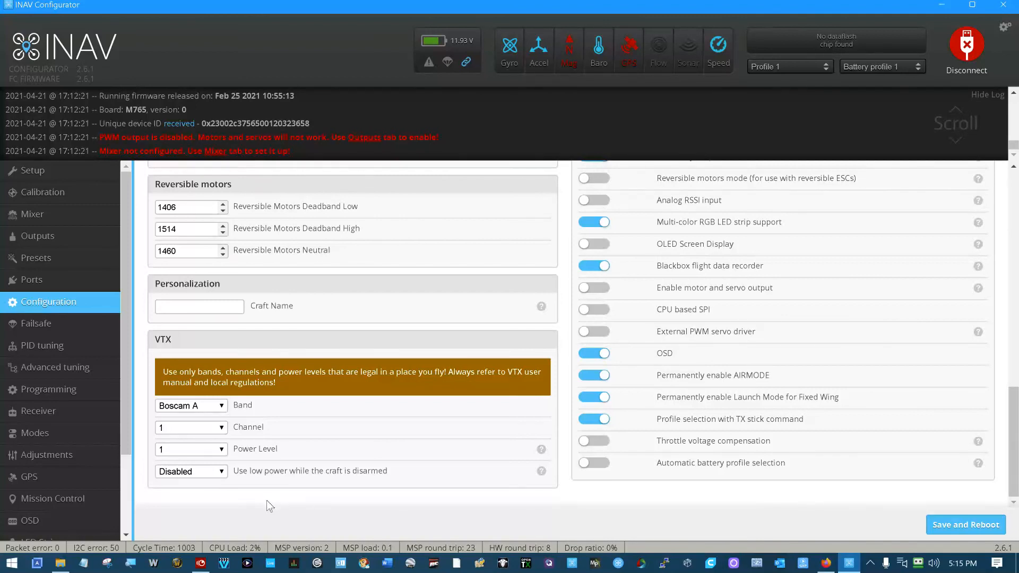
{"action": "mouse_move", "coordinate": [223, 407]}
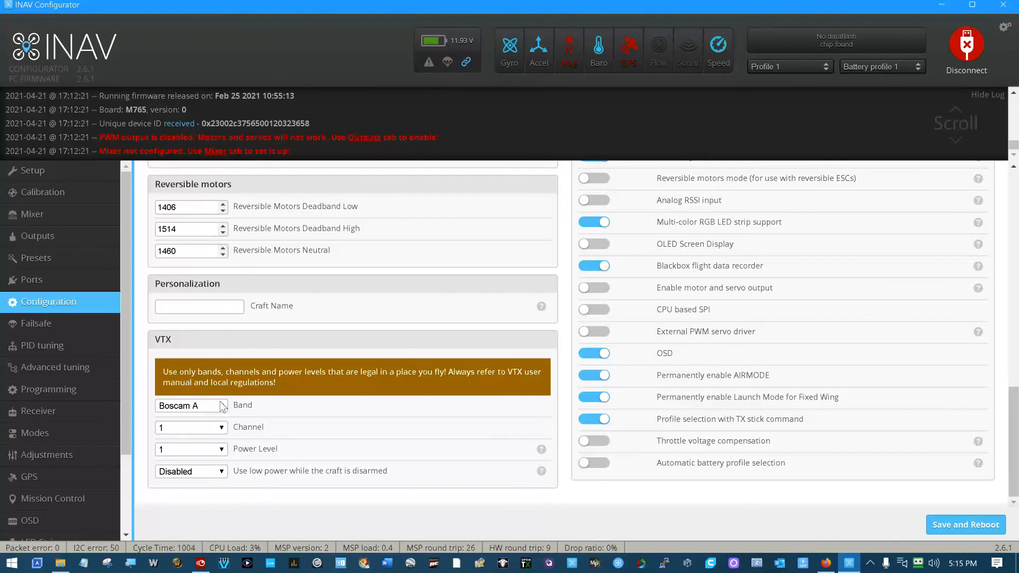
{"action": "mouse_move", "coordinate": [180, 480]}
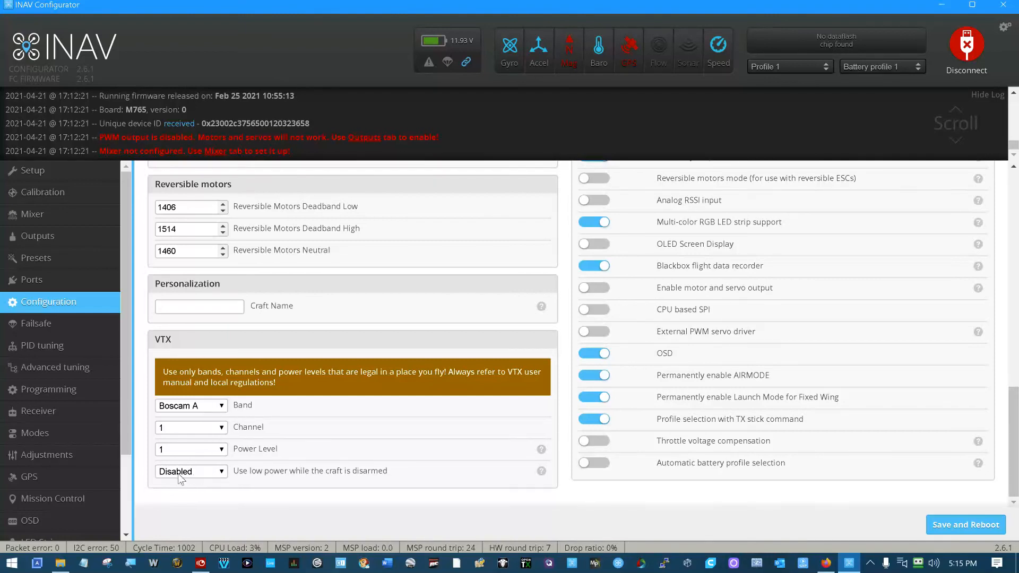
{"action": "mouse_move", "coordinate": [216, 498]}
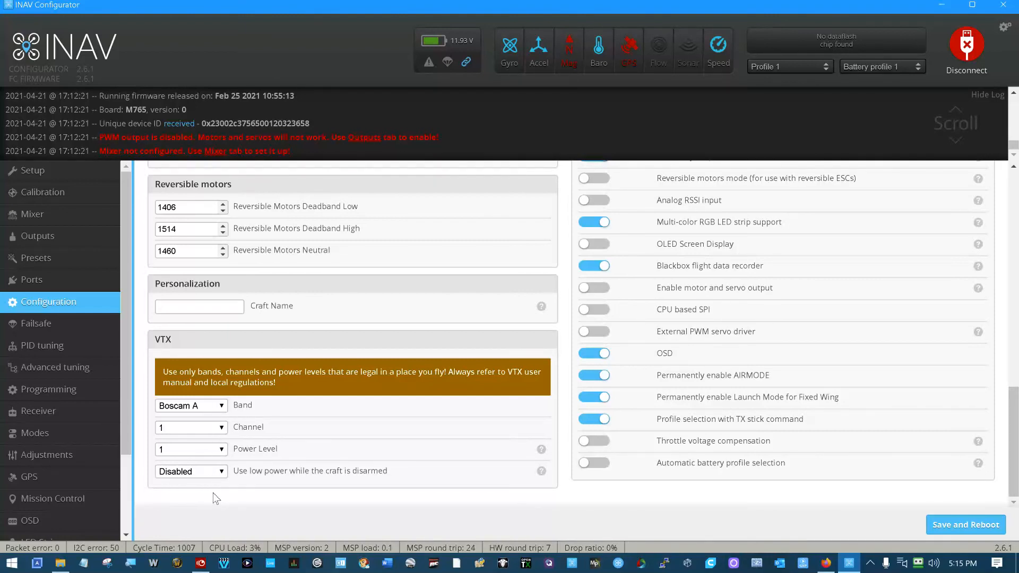
Step: Set low power while disarmed to Until first arm and VTX power level to 5
{"action": "left_click", "coordinate": [191, 471]}
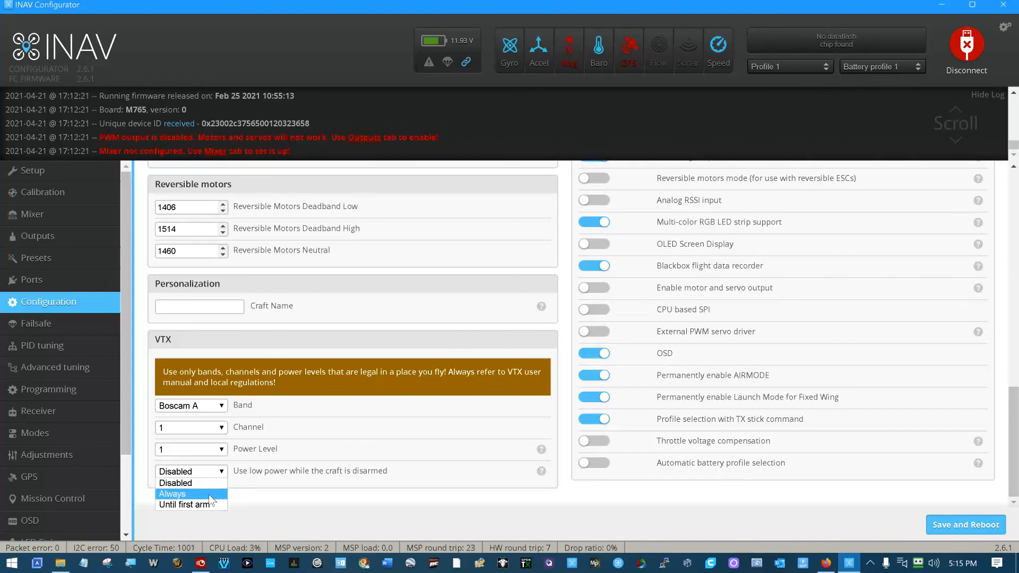
{"action": "mouse_move", "coordinate": [211, 504]}
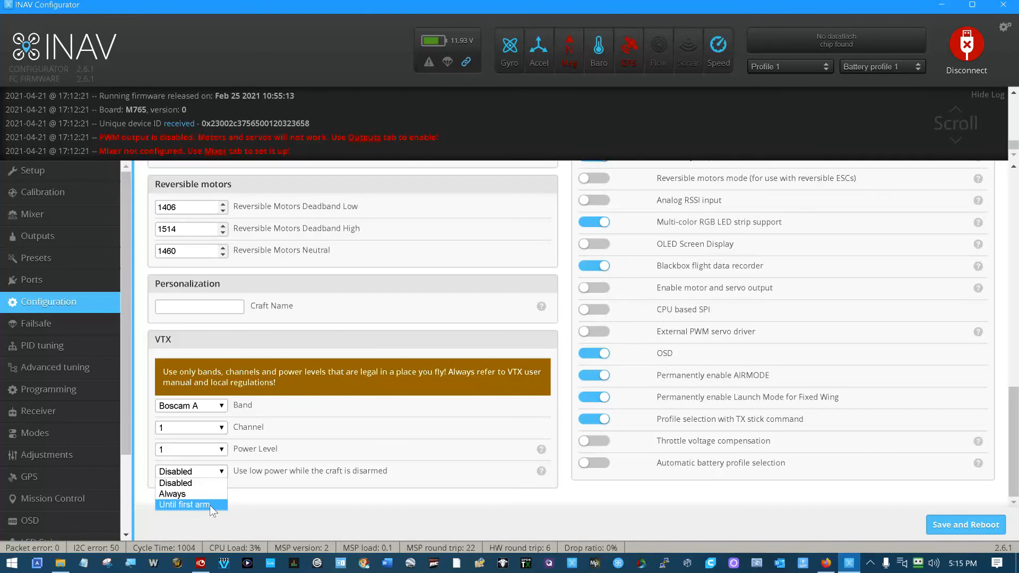
{"action": "left_click", "coordinate": [189, 504]}
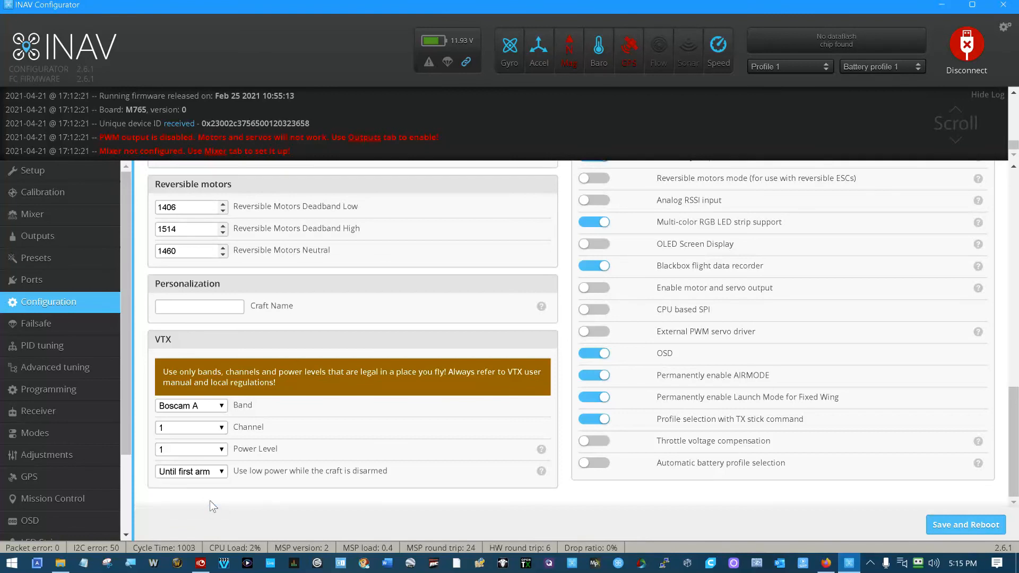
{"action": "left_click", "coordinate": [191, 449]}
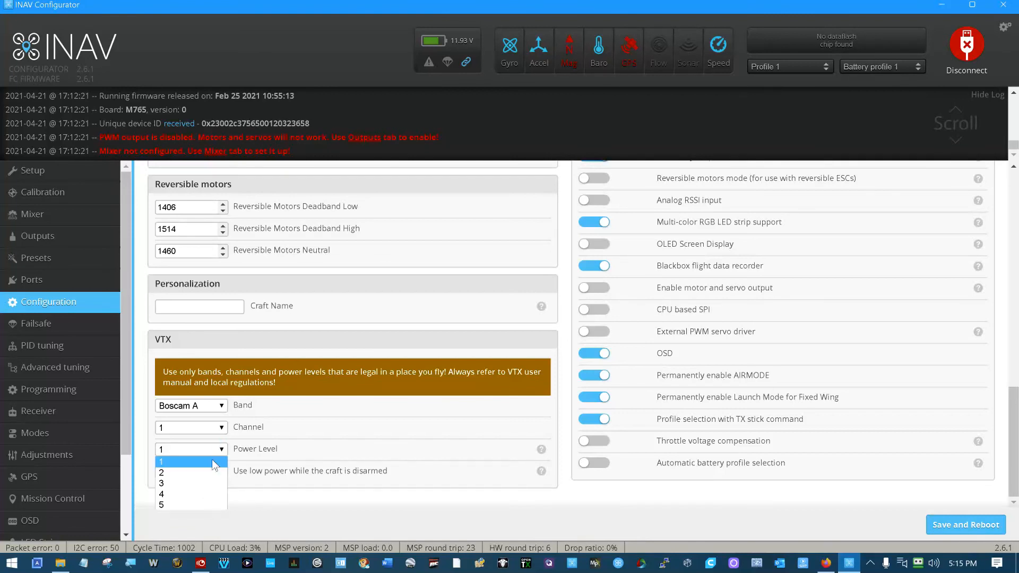
{"action": "left_click", "coordinate": [161, 504]}
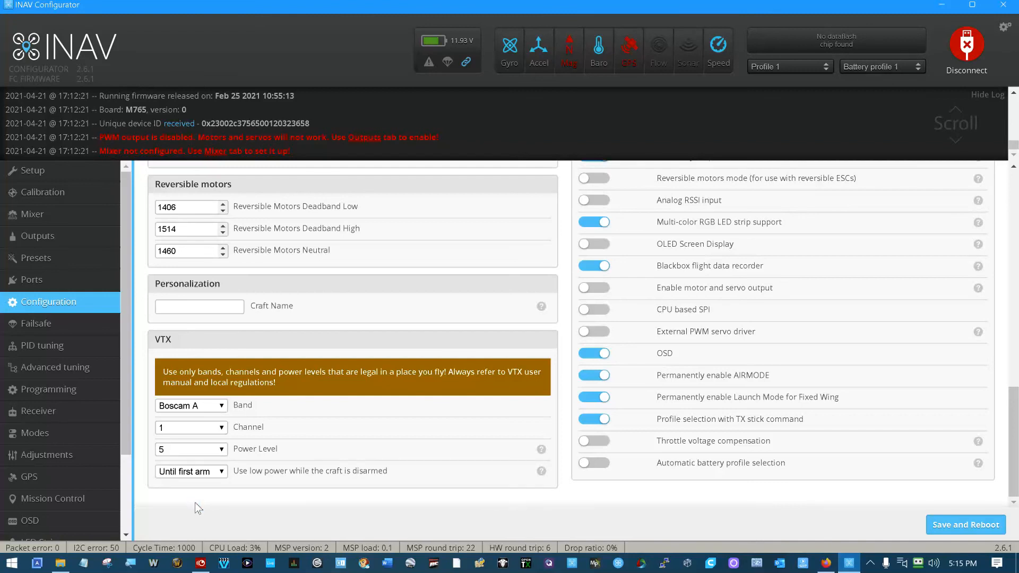
{"action": "mouse_move", "coordinate": [209, 488]}
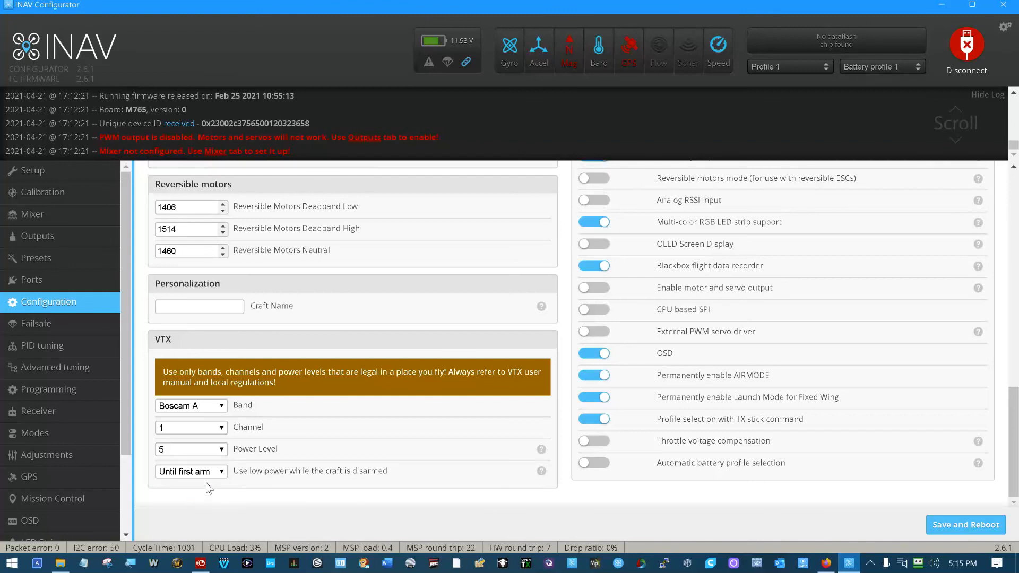
{"action": "mouse_move", "coordinate": [231, 478]}
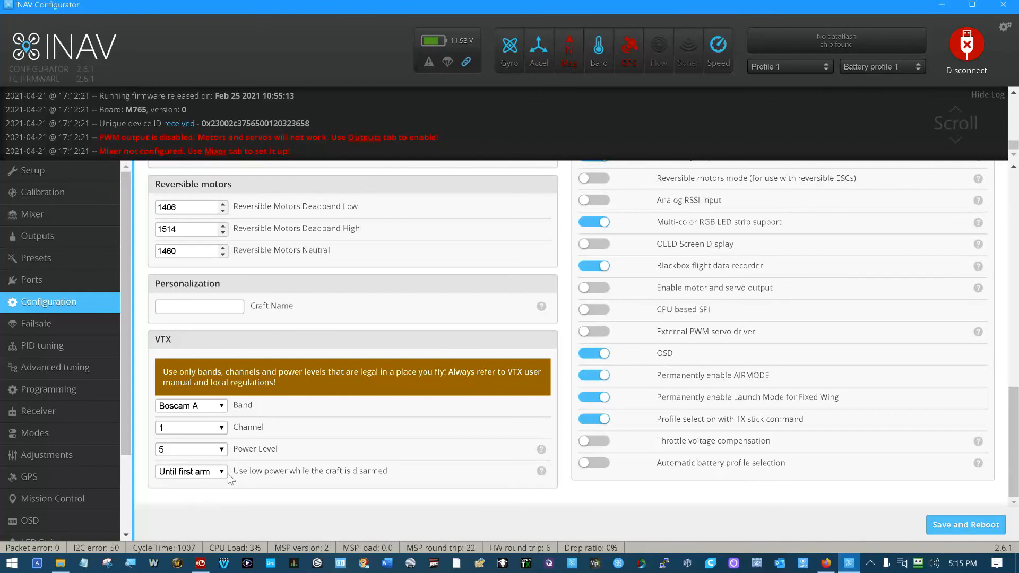
{"action": "mouse_move", "coordinate": [252, 487]}
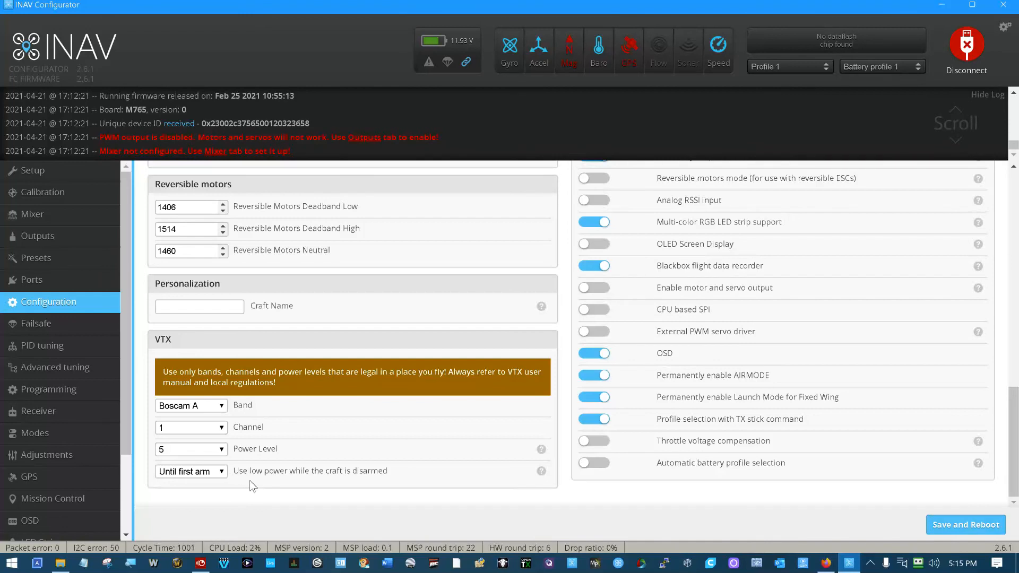
{"action": "mouse_move", "coordinate": [223, 483]}
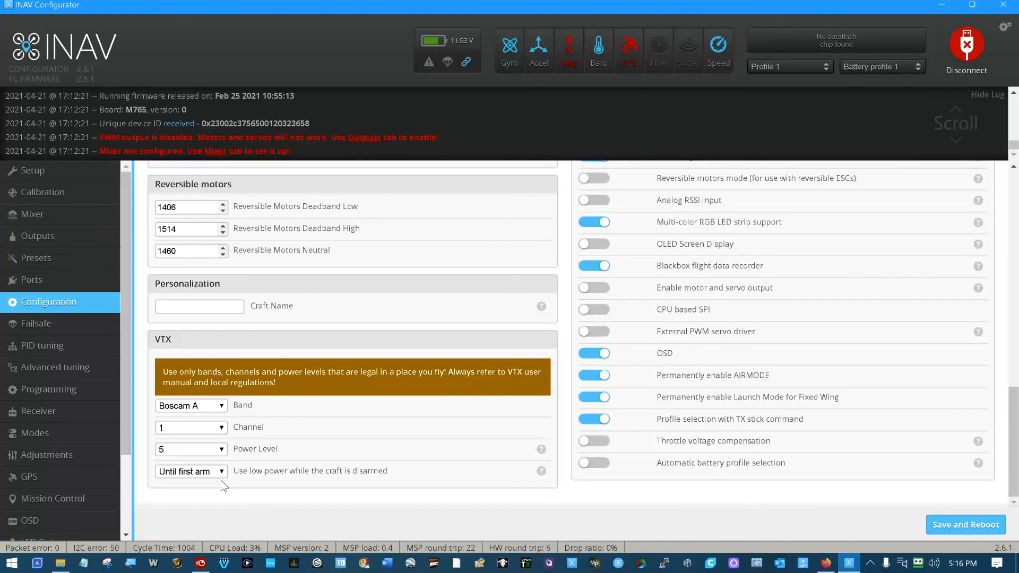
{"action": "mouse_move", "coordinate": [240, 480]}
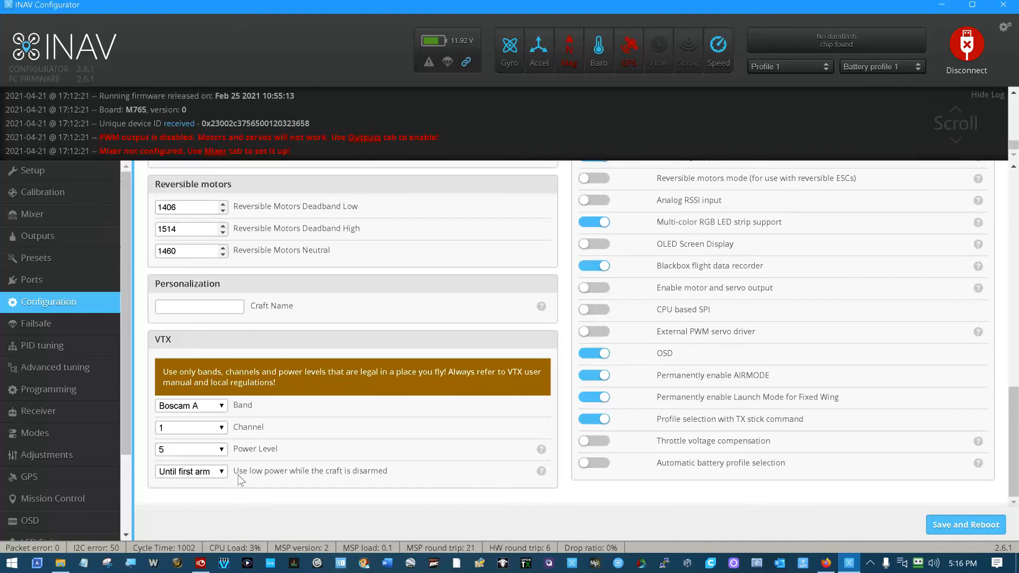
{"action": "mouse_move", "coordinate": [240, 461]}
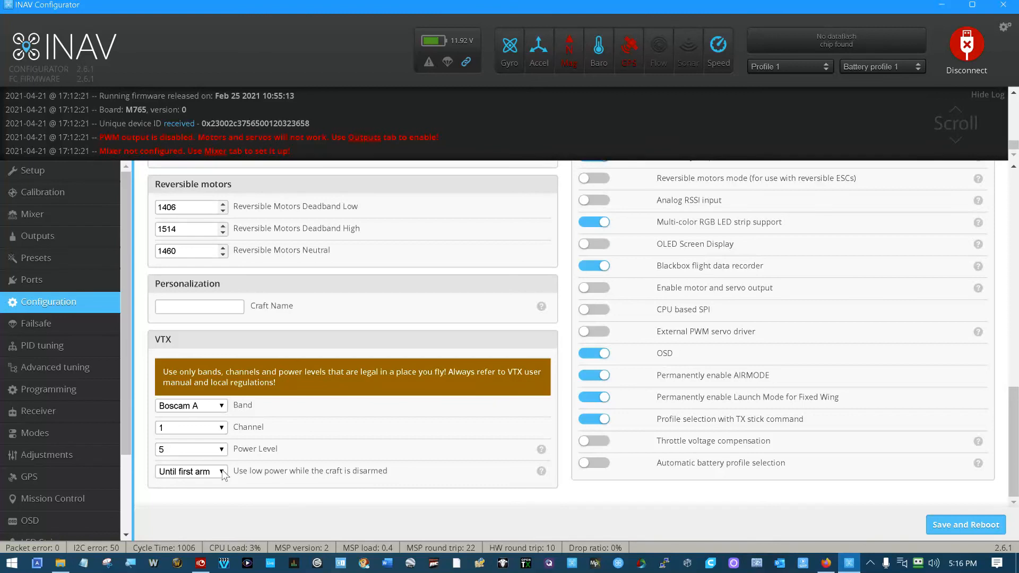
Step: Change low power while disarmed from Until first arm to Always
{"action": "left_click", "coordinate": [190, 471]}
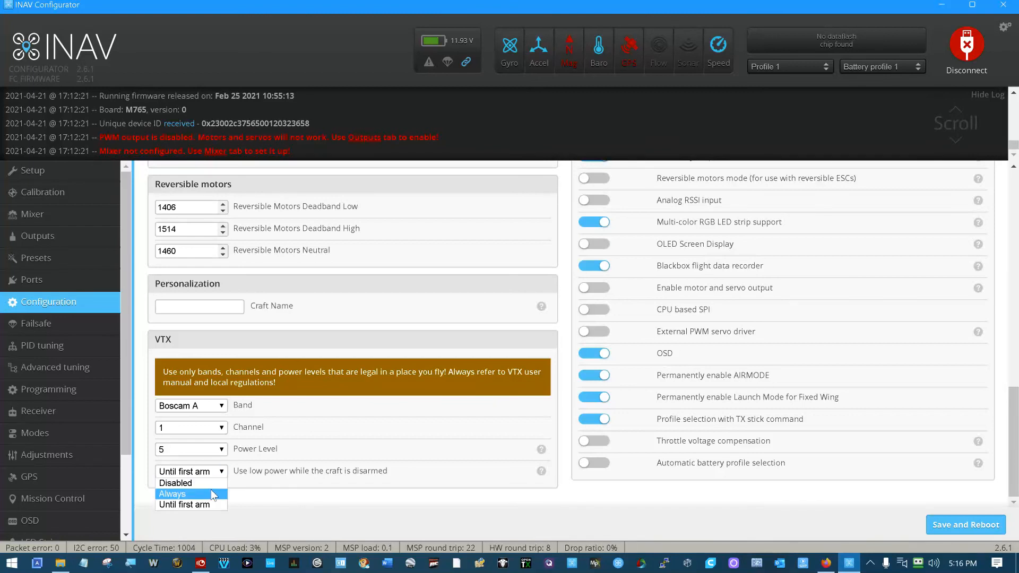
{"action": "mouse_move", "coordinate": [186, 505]}
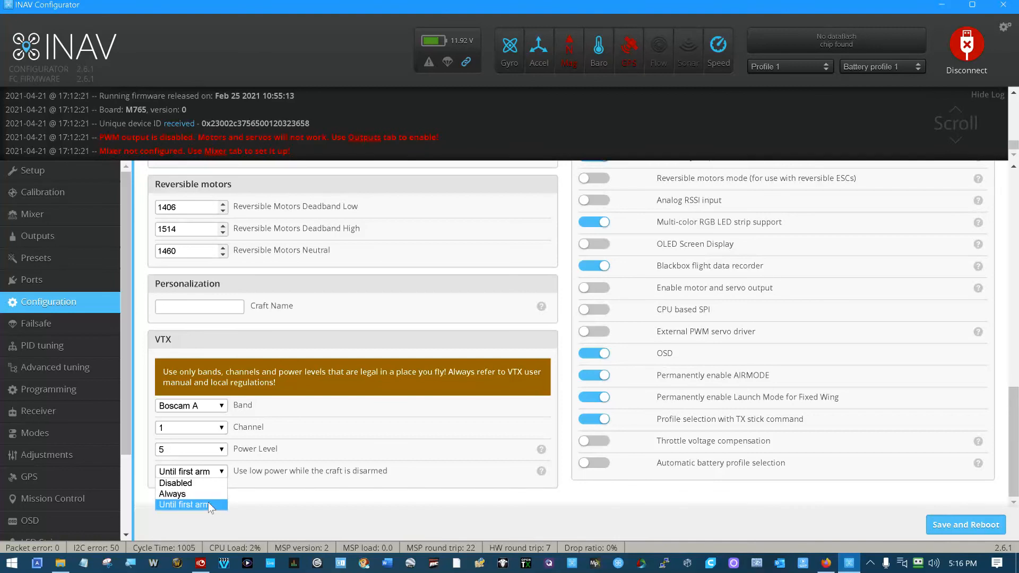
{"action": "left_click", "coordinate": [190, 505]}
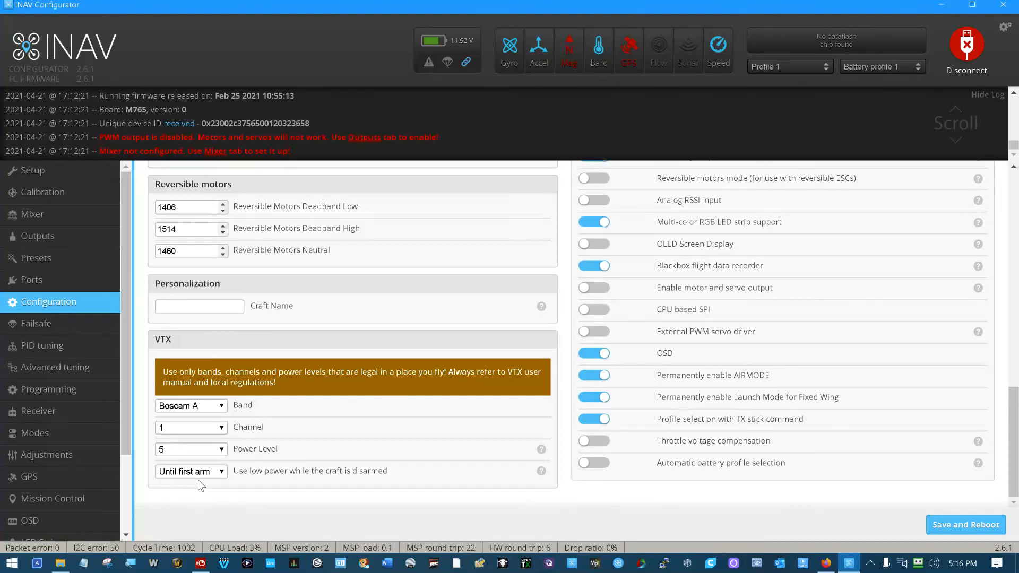
{"action": "mouse_move", "coordinate": [183, 457]}
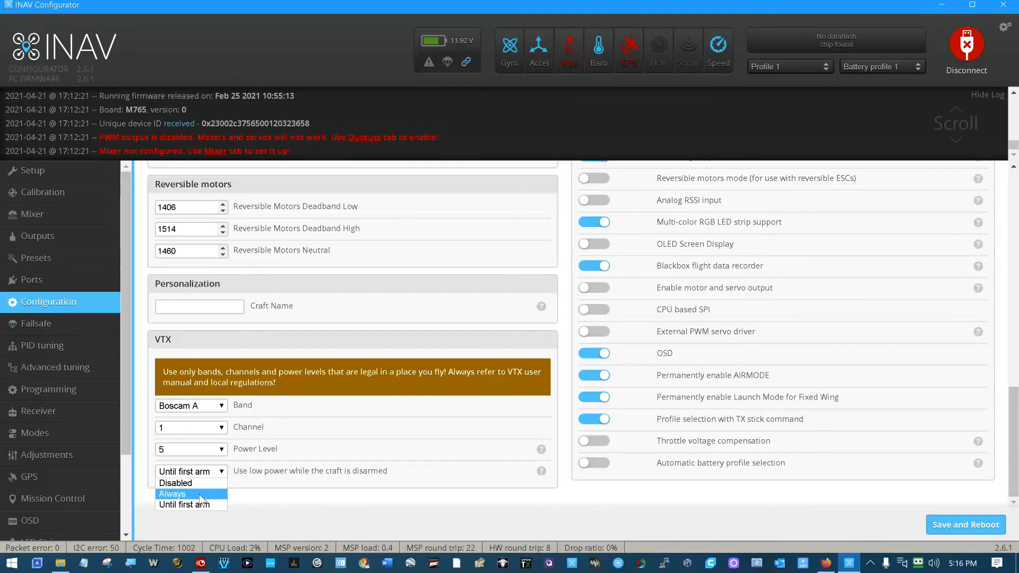
{"action": "left_click", "coordinate": [171, 495]}
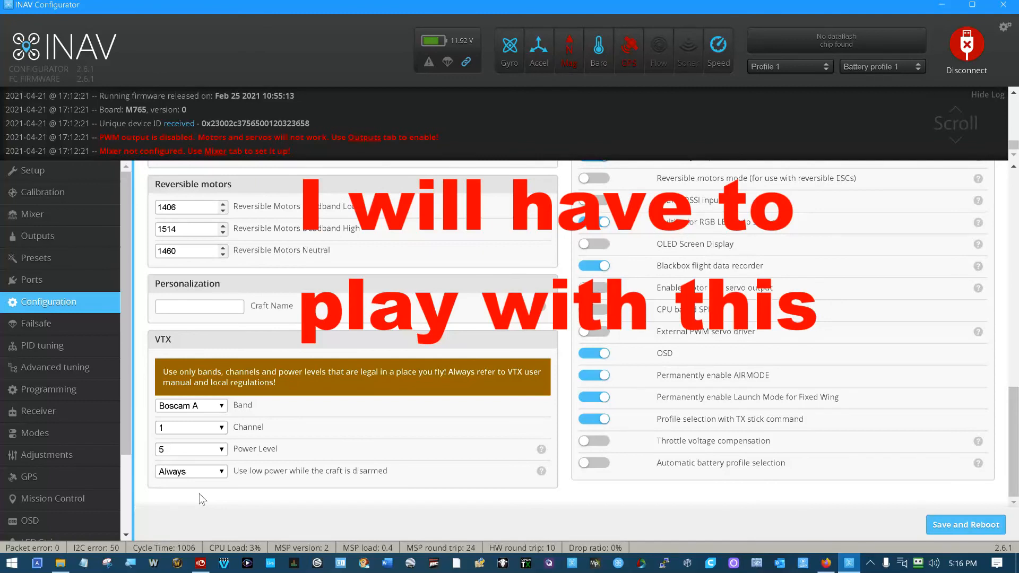
{"action": "mouse_move", "coordinate": [240, 473]}
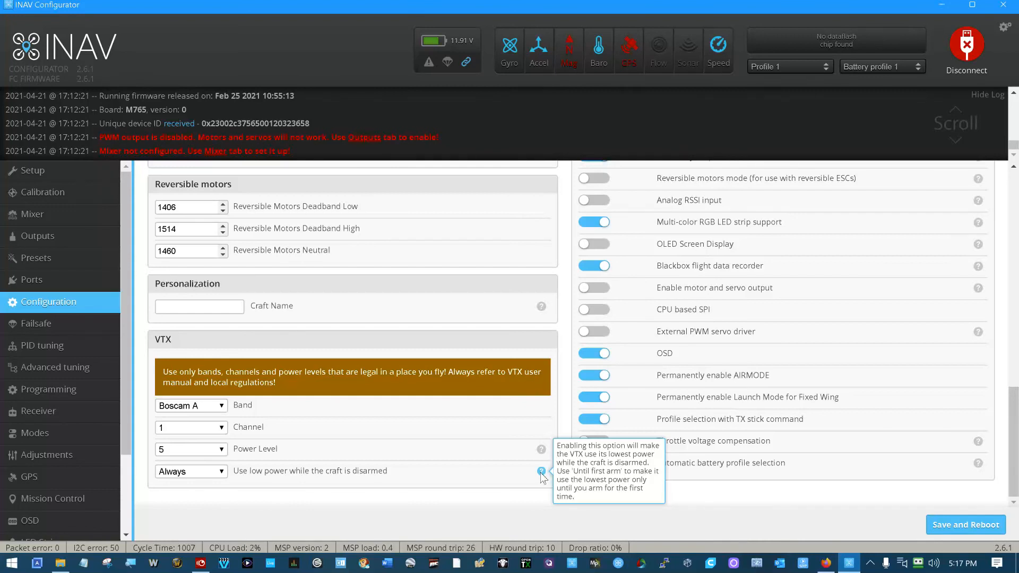
{"action": "mouse_move", "coordinate": [541, 449]}
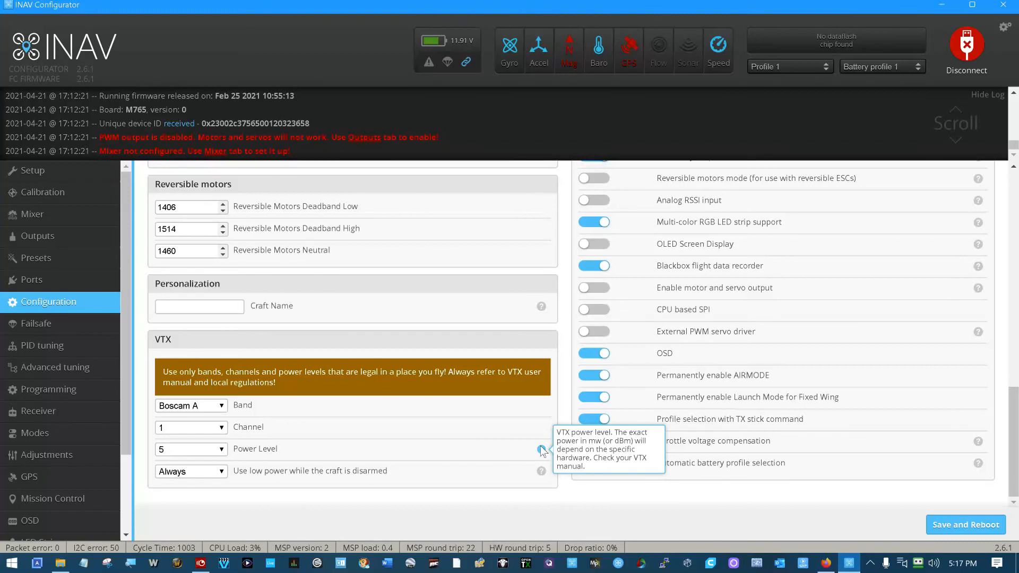
{"action": "mouse_move", "coordinate": [373, 345]}
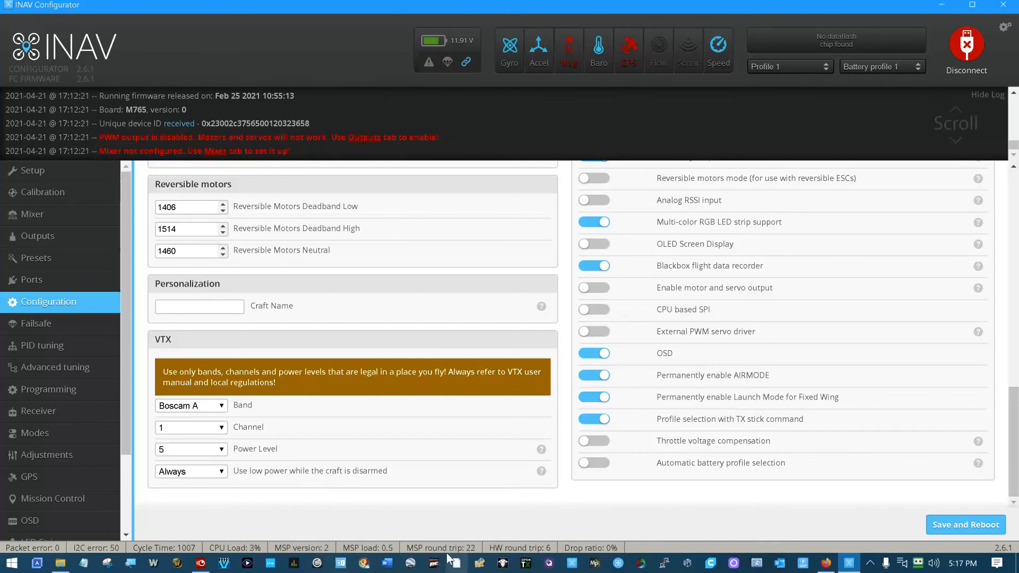
{"action": "mouse_move", "coordinate": [283, 507]}
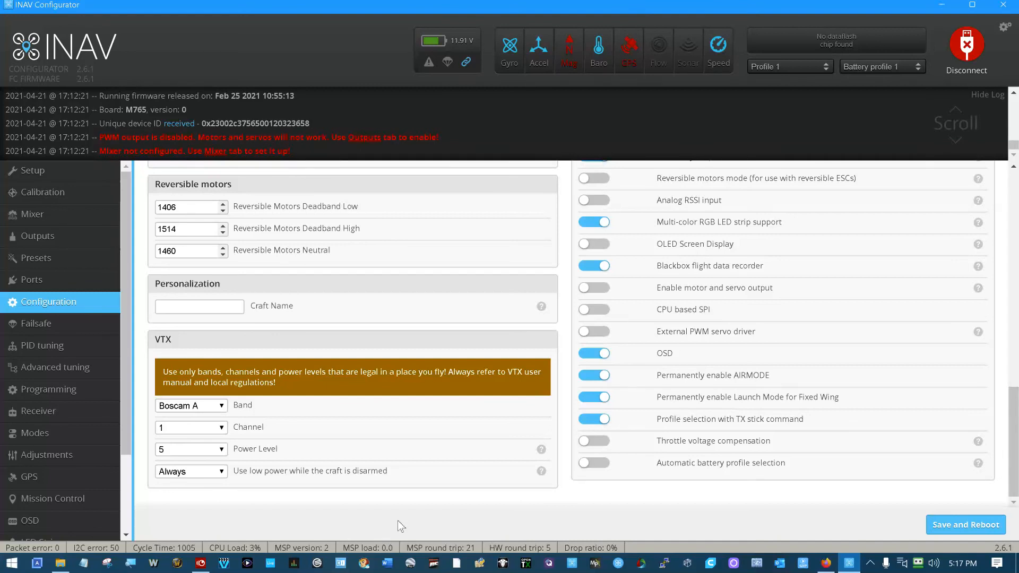
{"action": "mouse_move", "coordinate": [826, 554]}
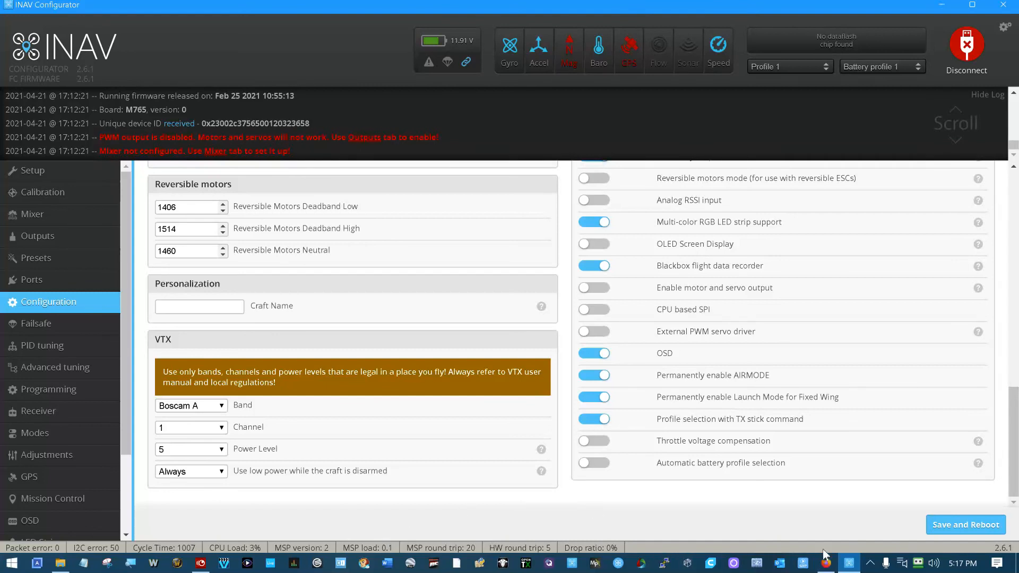
Step: Return to the Mateksys page in Firefox, scrolled up to the MCU diagram and UART notes
{"action": "left_click", "coordinate": [825, 563]}
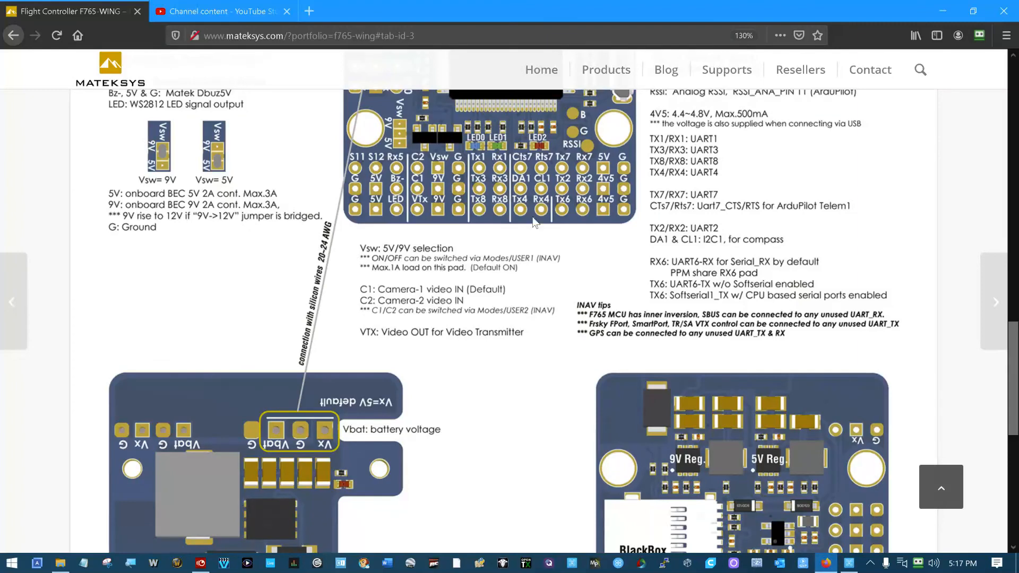
{"action": "scroll", "scroll_direction": "up", "scroll_amount": 3}
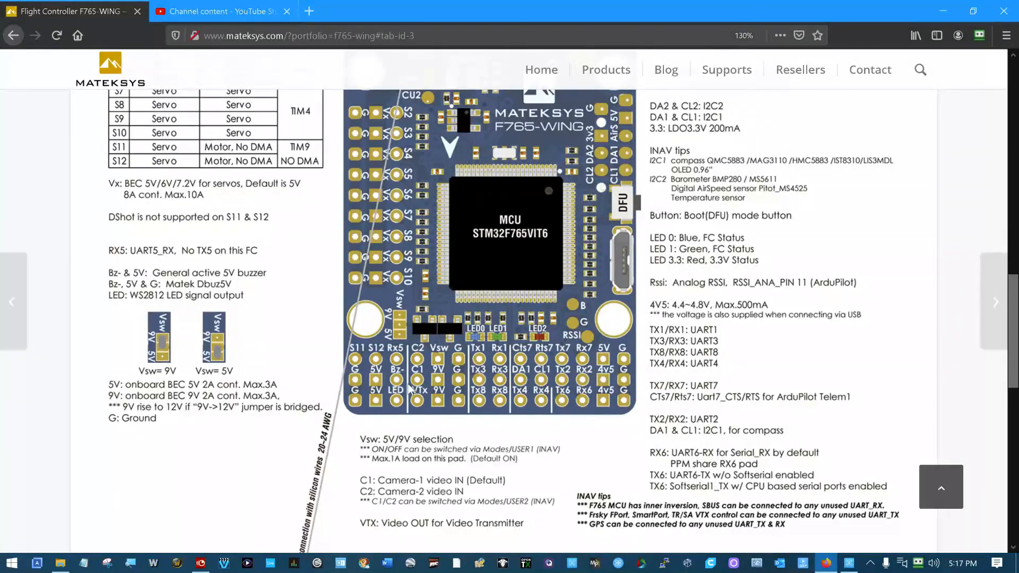
{"action": "mouse_move", "coordinate": [461, 342]}
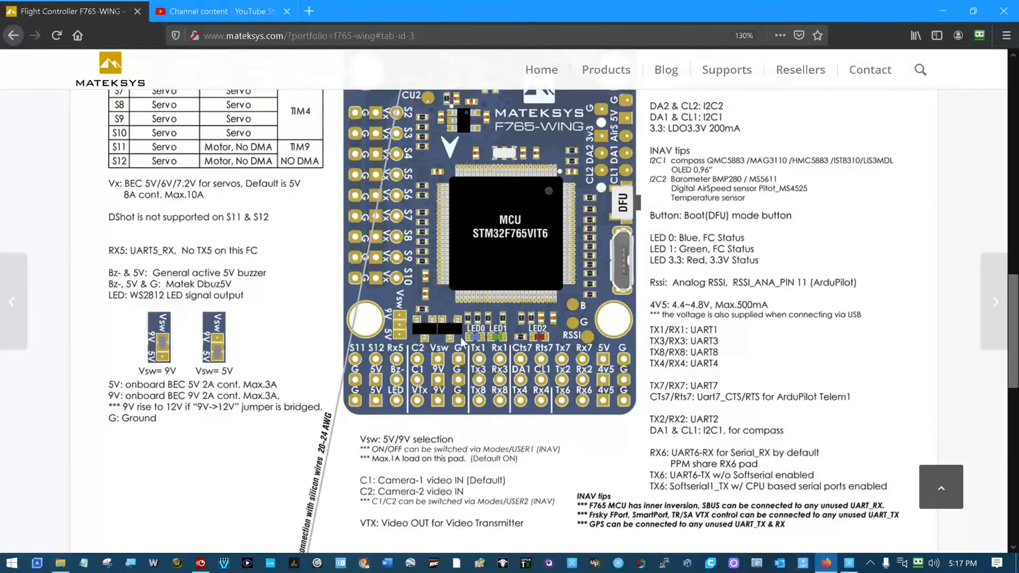
{"action": "mouse_move", "coordinate": [462, 416]}
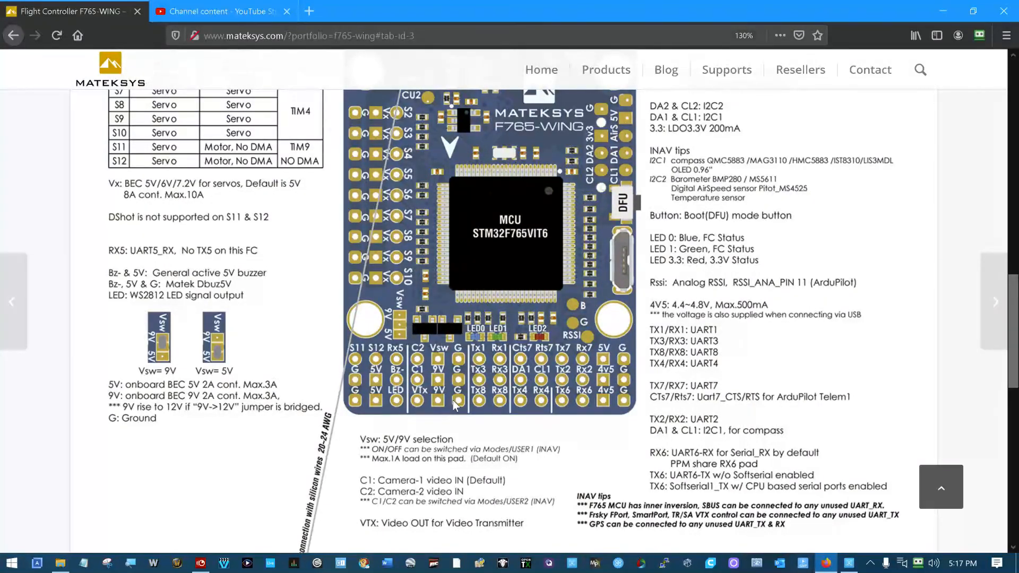
{"action": "mouse_move", "coordinate": [435, 371]}
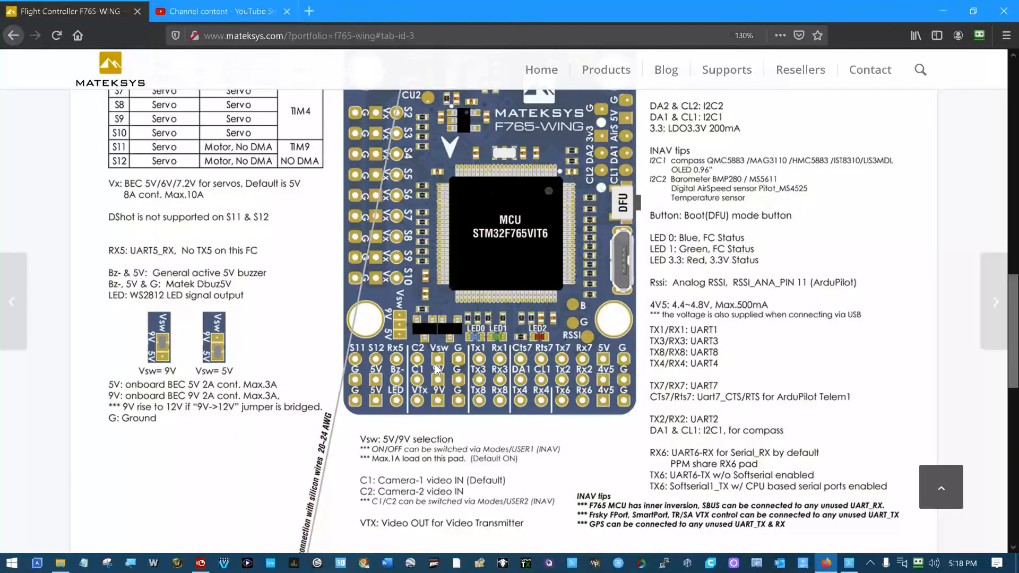